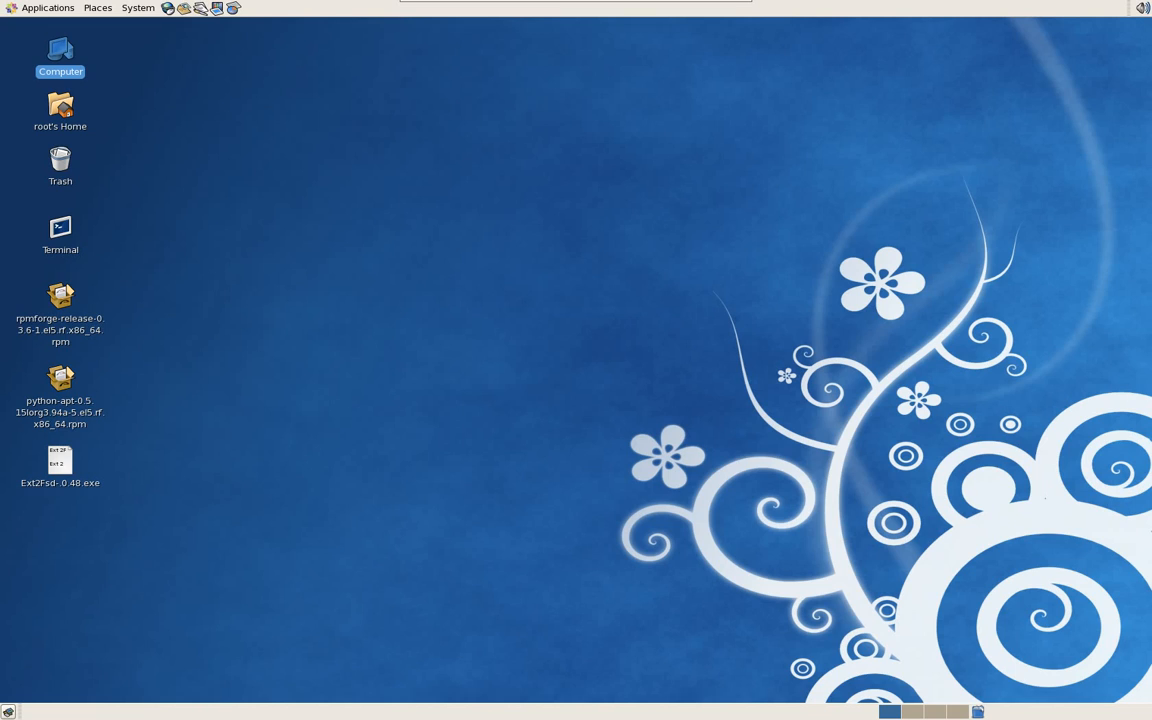
pyautogui.moveTo(344, 486)
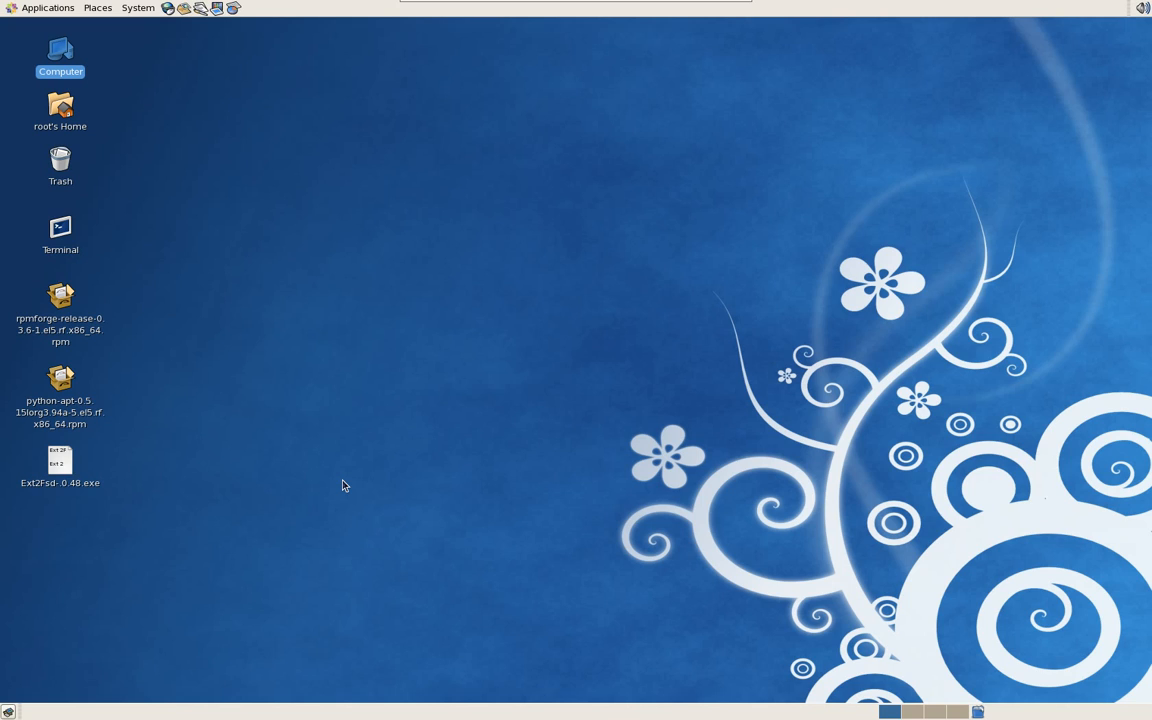
pyautogui.moveTo(324, 482)
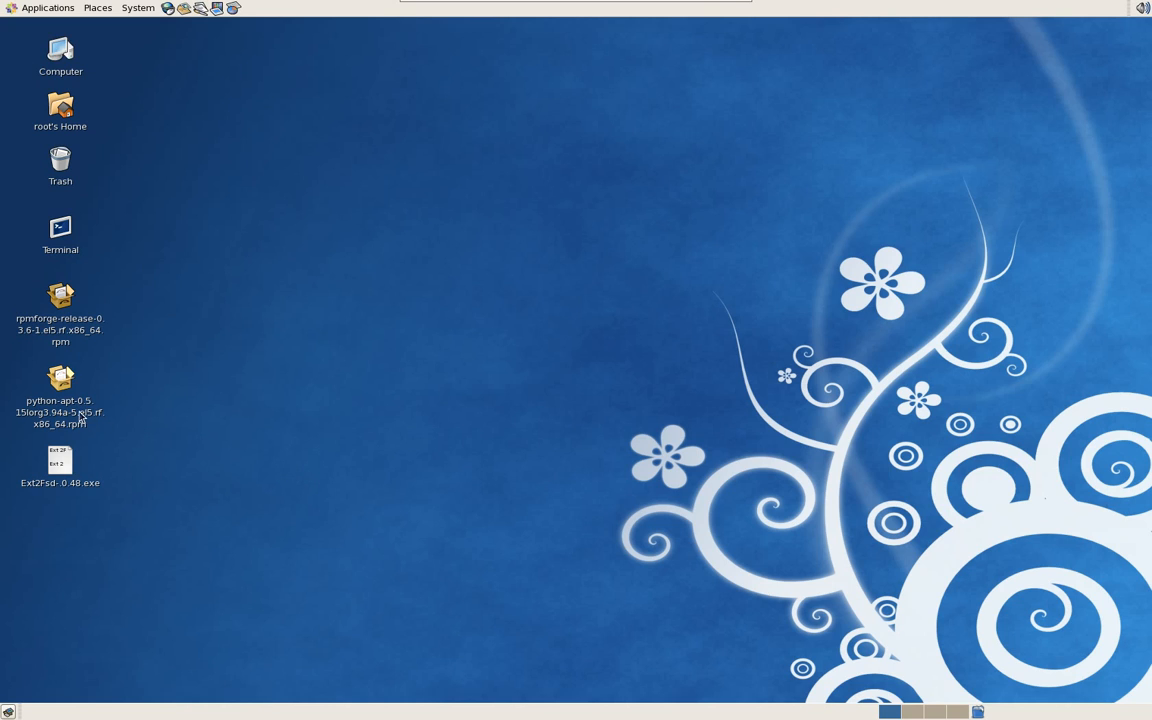
# Launch Firefox from the desktop icon and load thejonas.net home page.
pyautogui.click(60, 390)
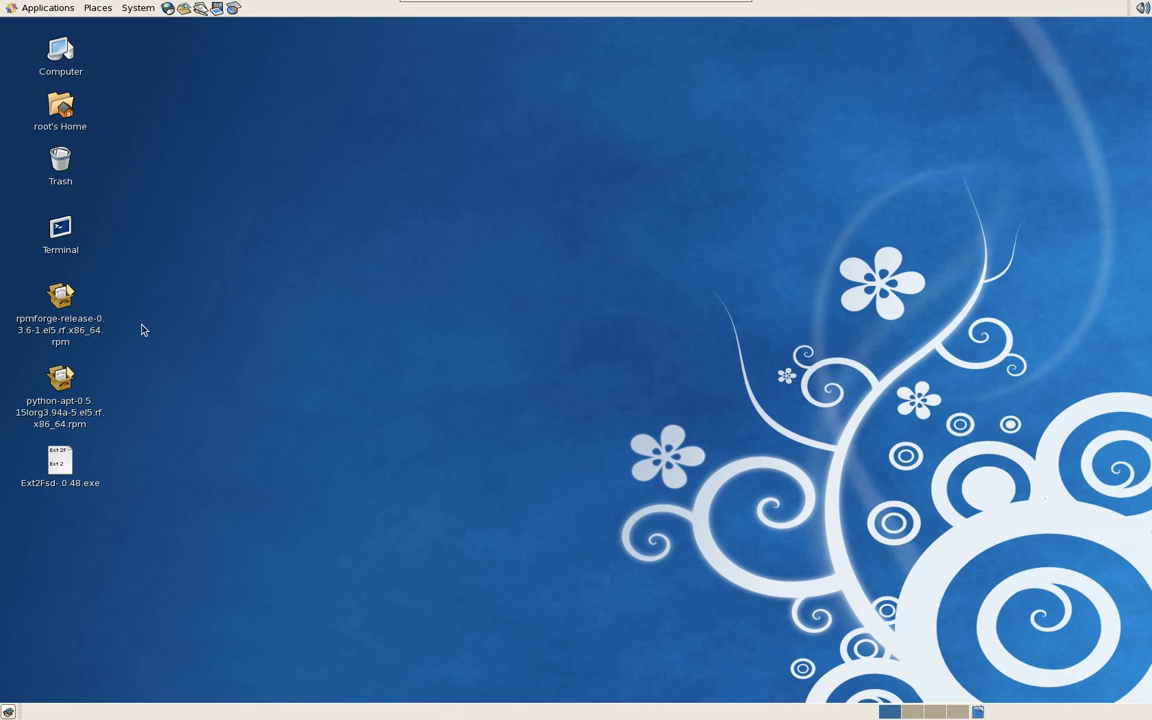
pyautogui.moveTo(280, 304)
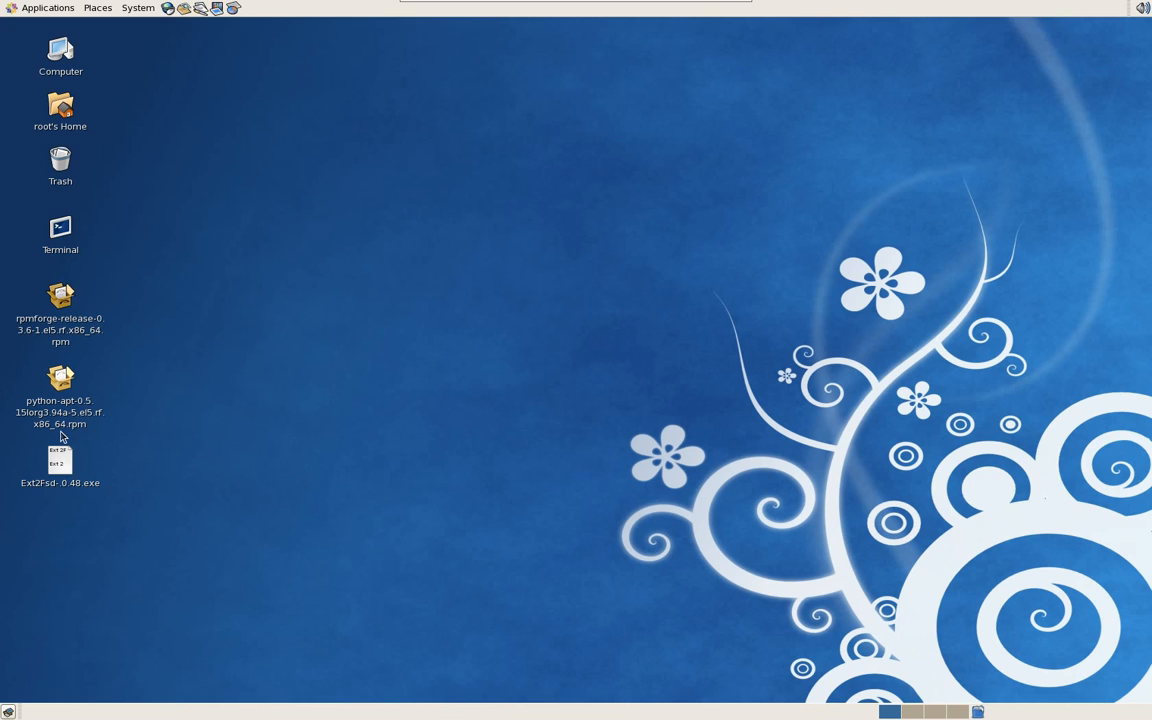
pyautogui.click(60, 400)
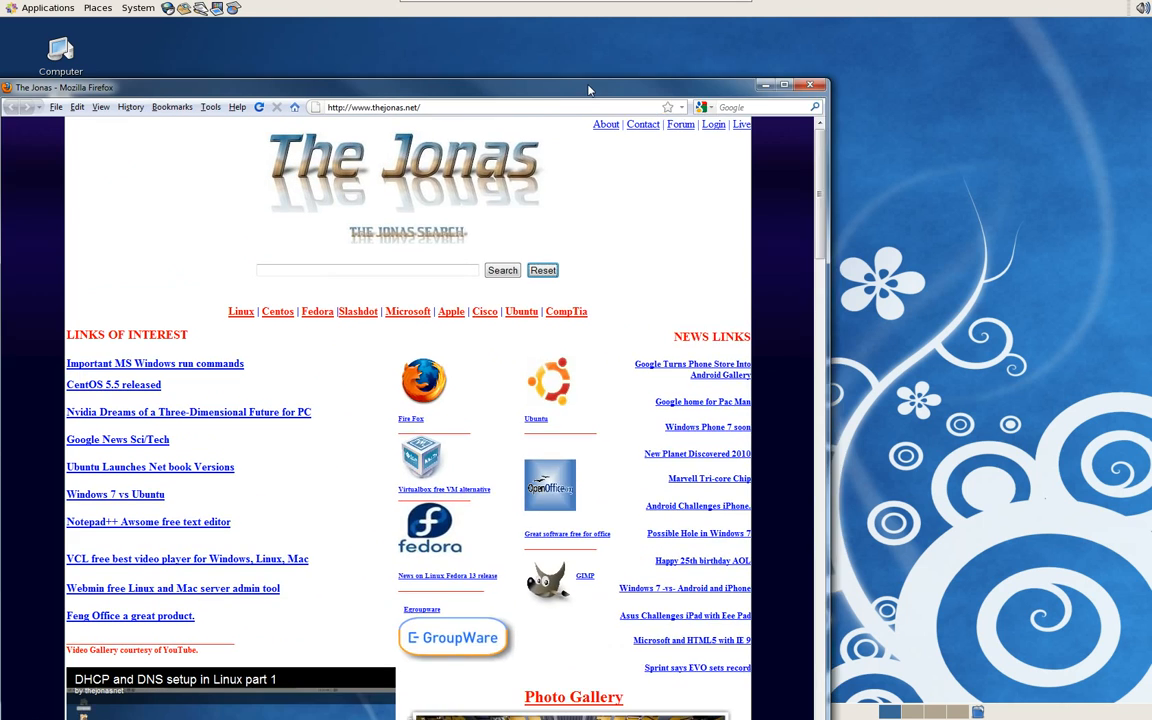
# Search The Jonas site for 'format' and open the gparted instructions result.
pyautogui.moveTo(588, 88); pyautogui.dragTo(496, 62)
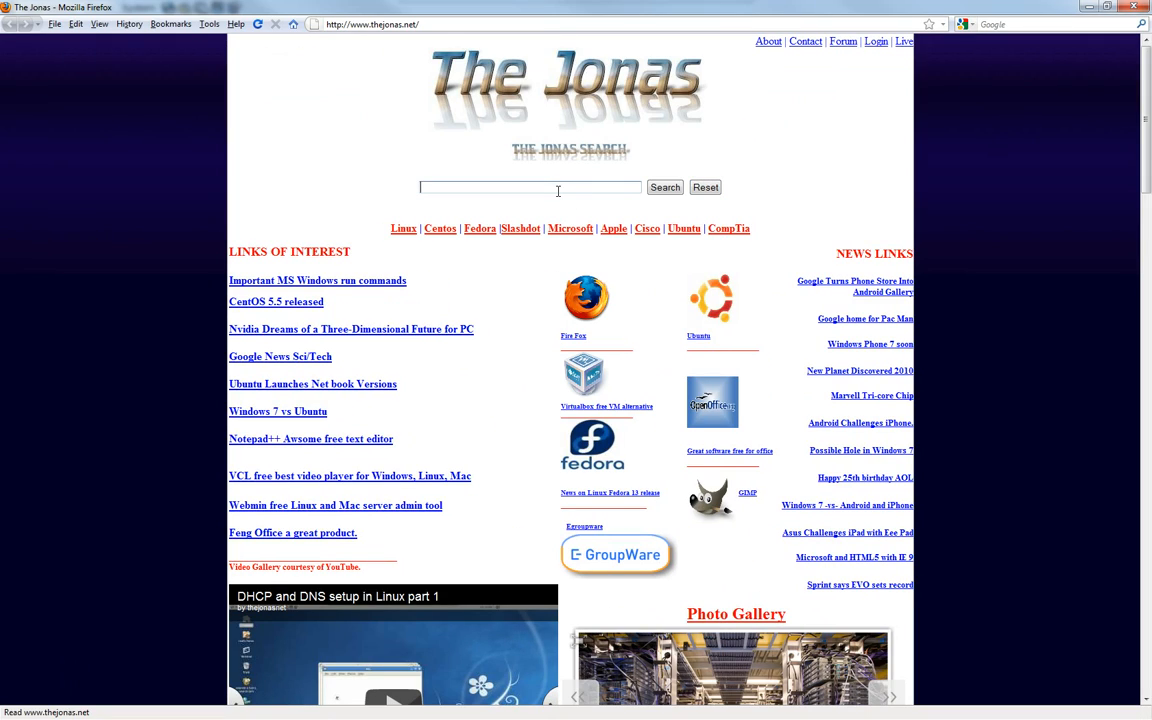
pyautogui.write('form')
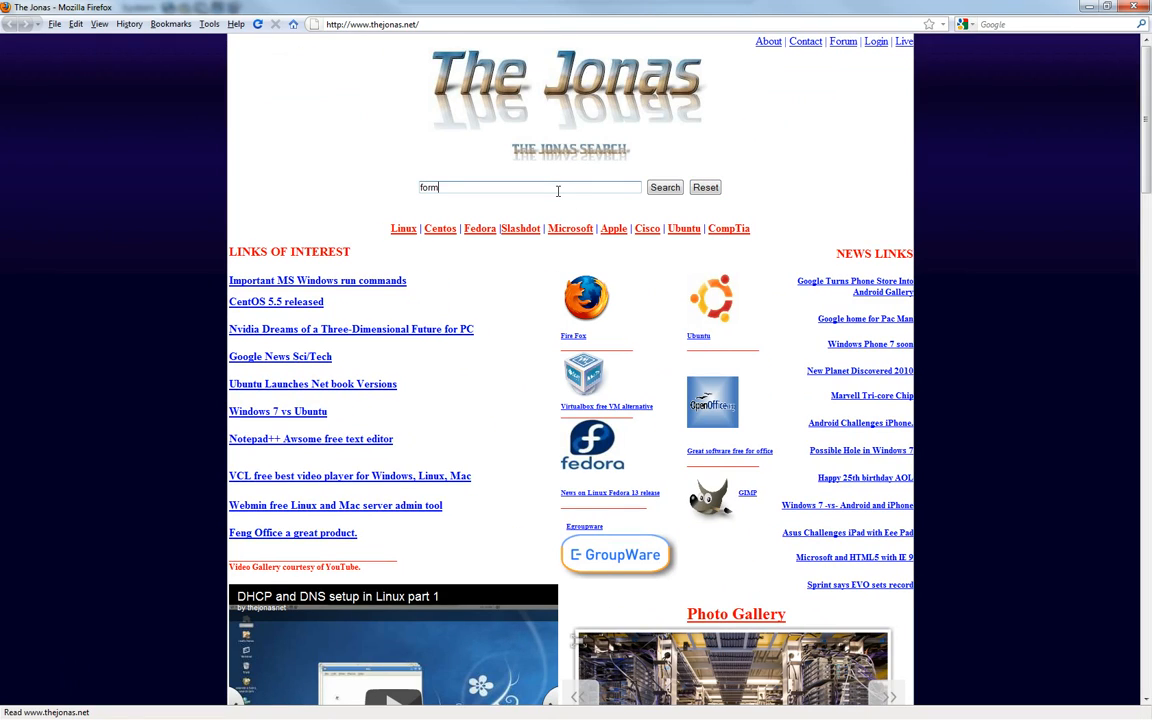
pyautogui.click(664, 188)
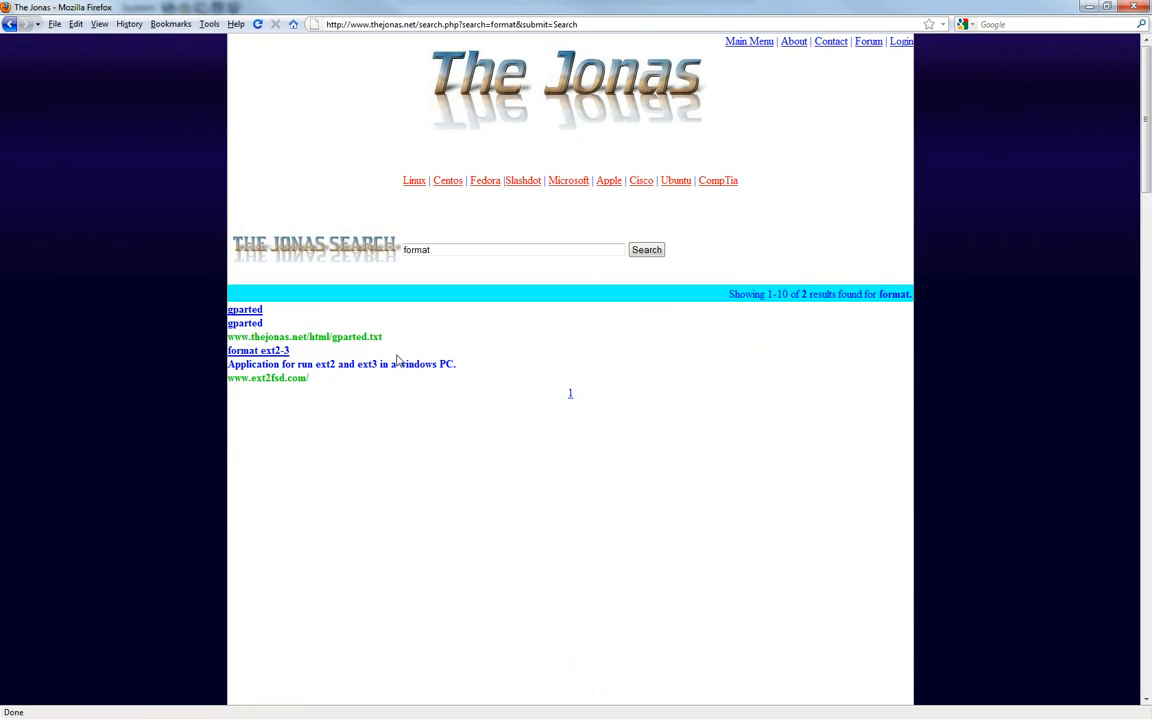
pyautogui.click(244, 308)
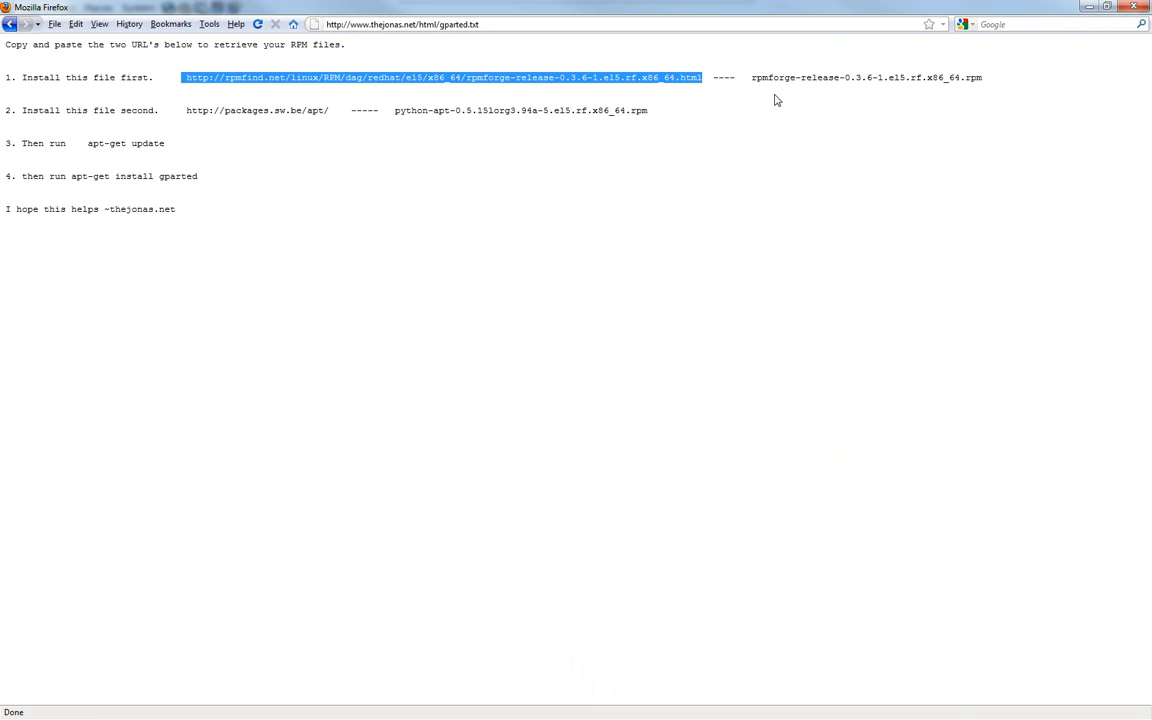
# Highlight the rpmforge-release and python-apt download URLs and RPM file names.
pyautogui.click(758, 76)
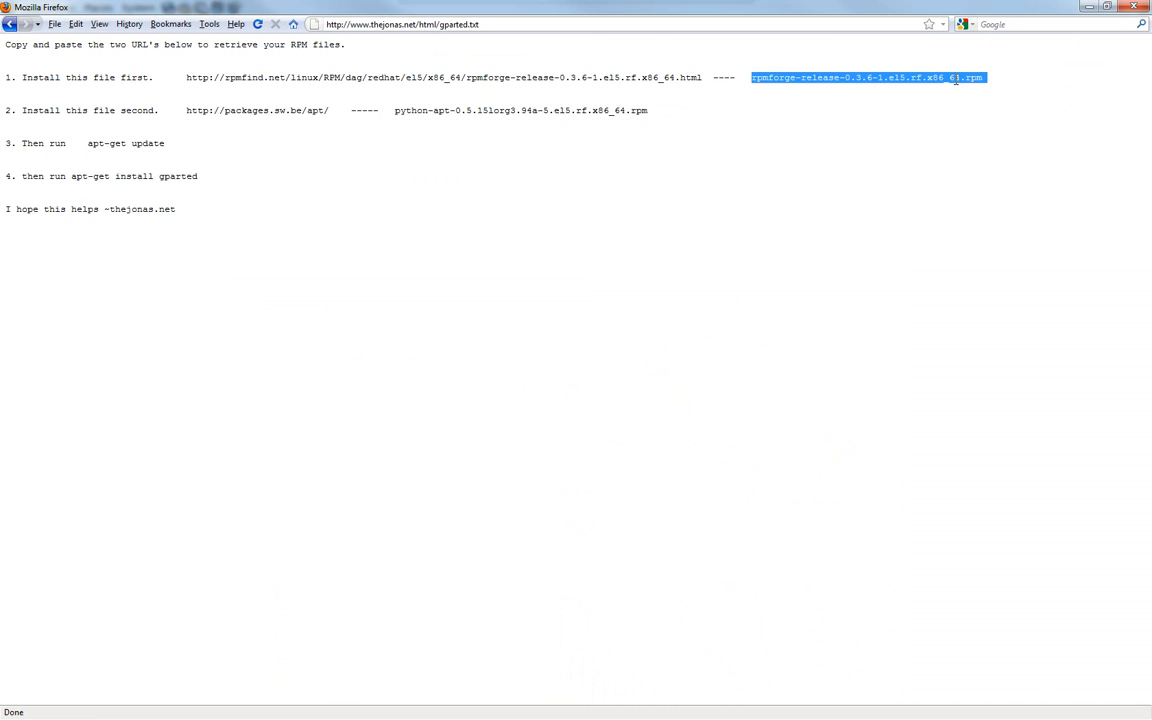
pyautogui.click(352, 180)
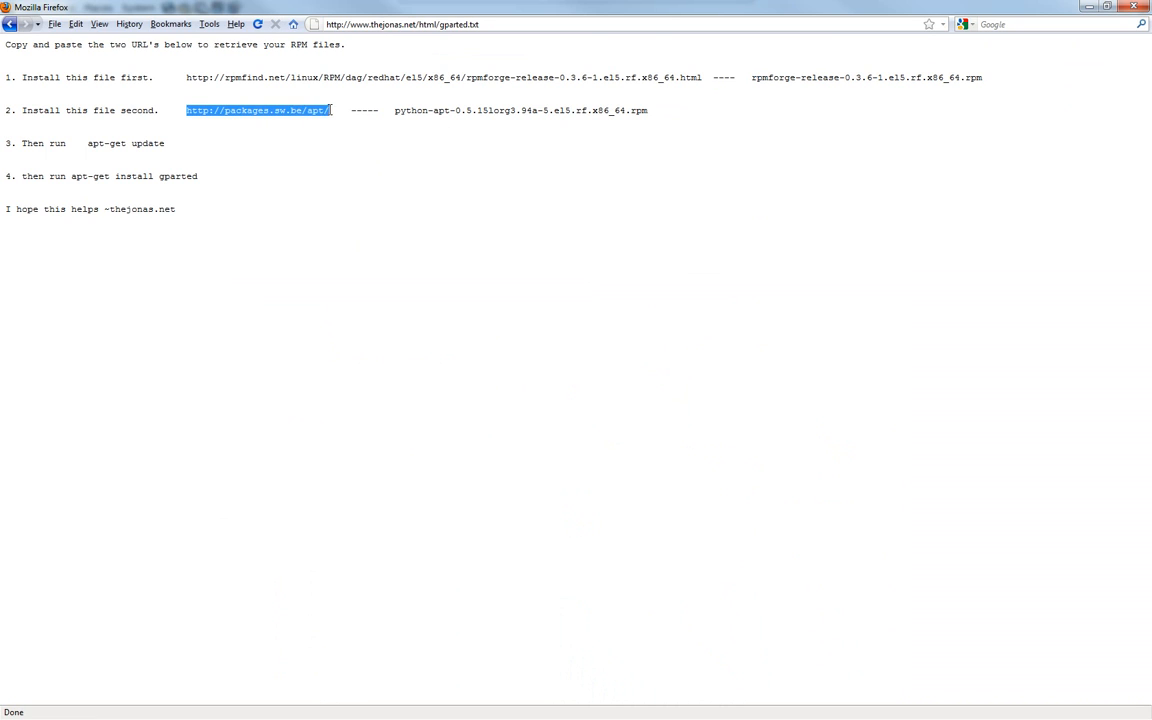
pyautogui.click(396, 110)
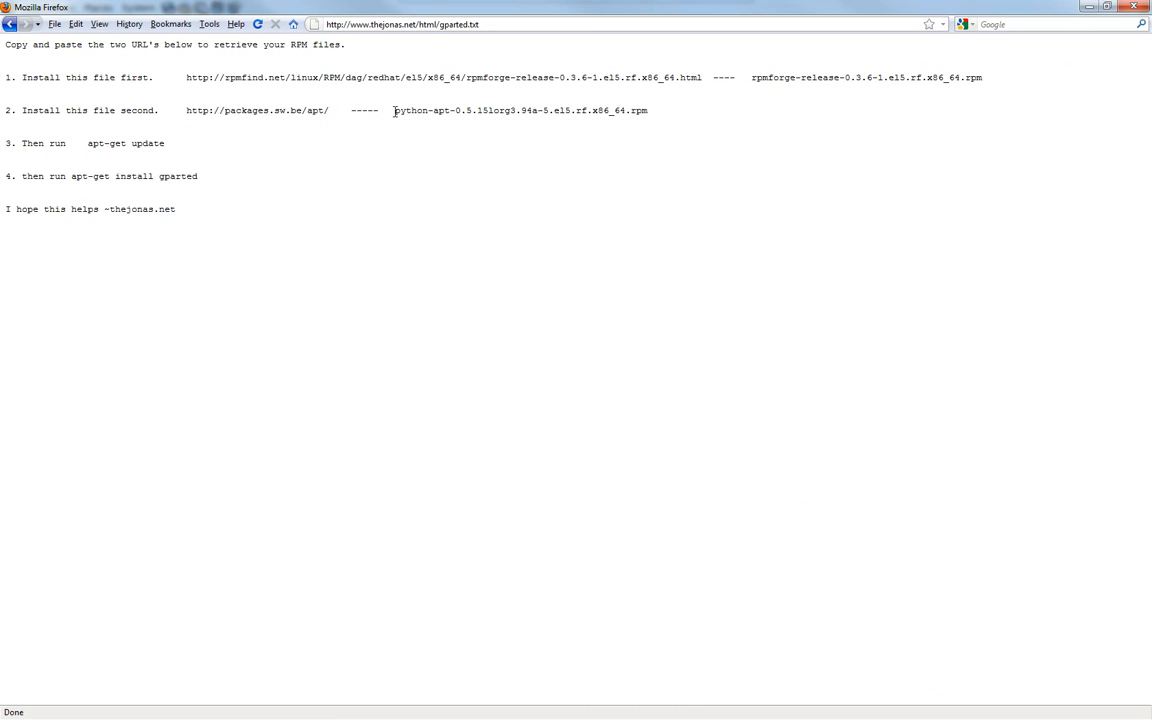
pyautogui.doubleClick(520, 110)
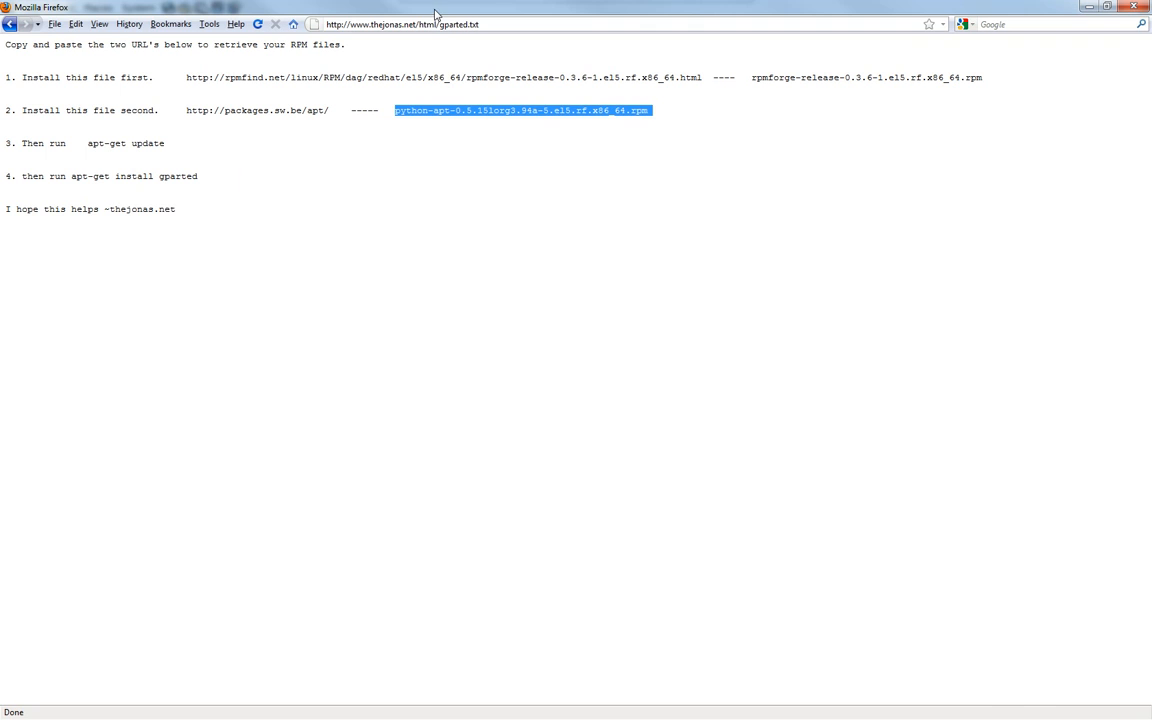
pyautogui.click(1106, 8)
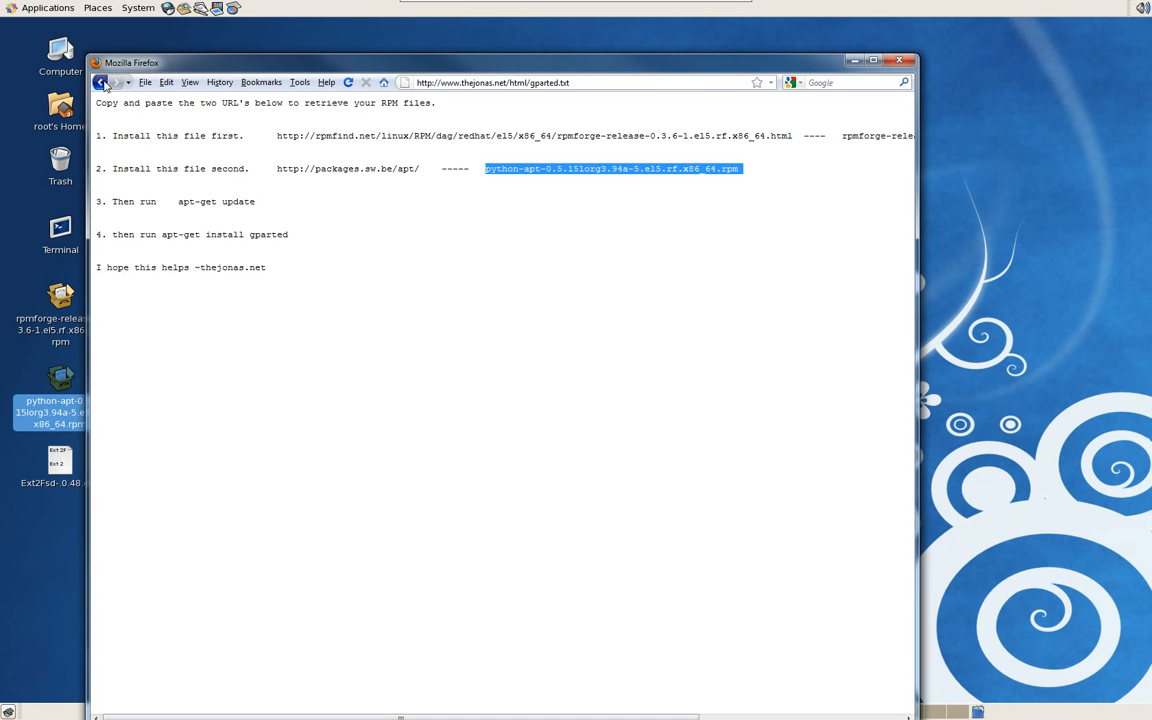
# Close Firefox, leaving the desktop with the two downloaded RPM files.
pyautogui.click(898, 60)
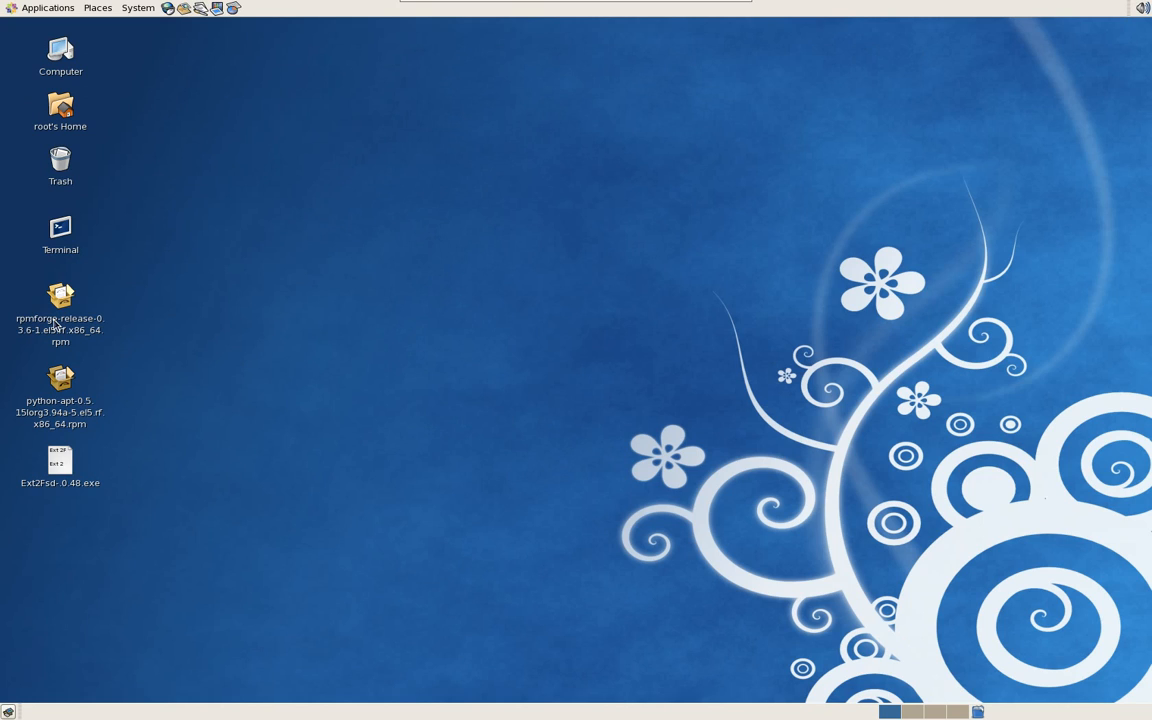
pyautogui.moveTo(70, 412)
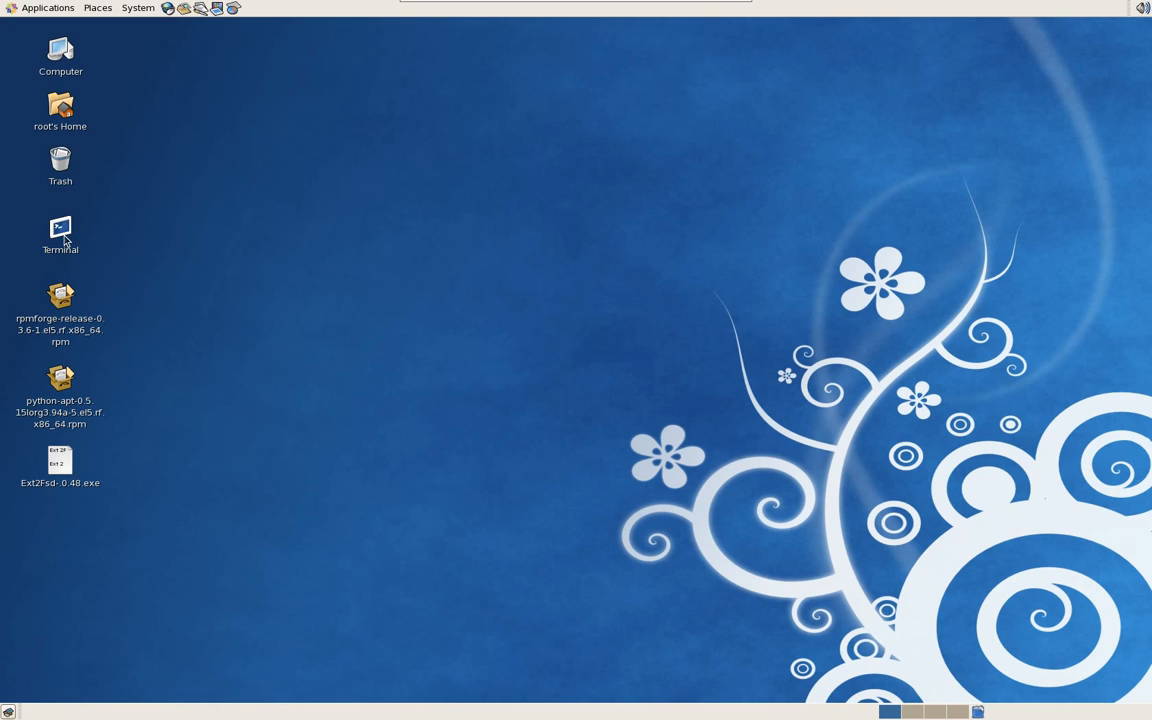
# Run apt-get update in a root terminal to refresh the package lists.
pyautogui.doubleClick(60, 236)
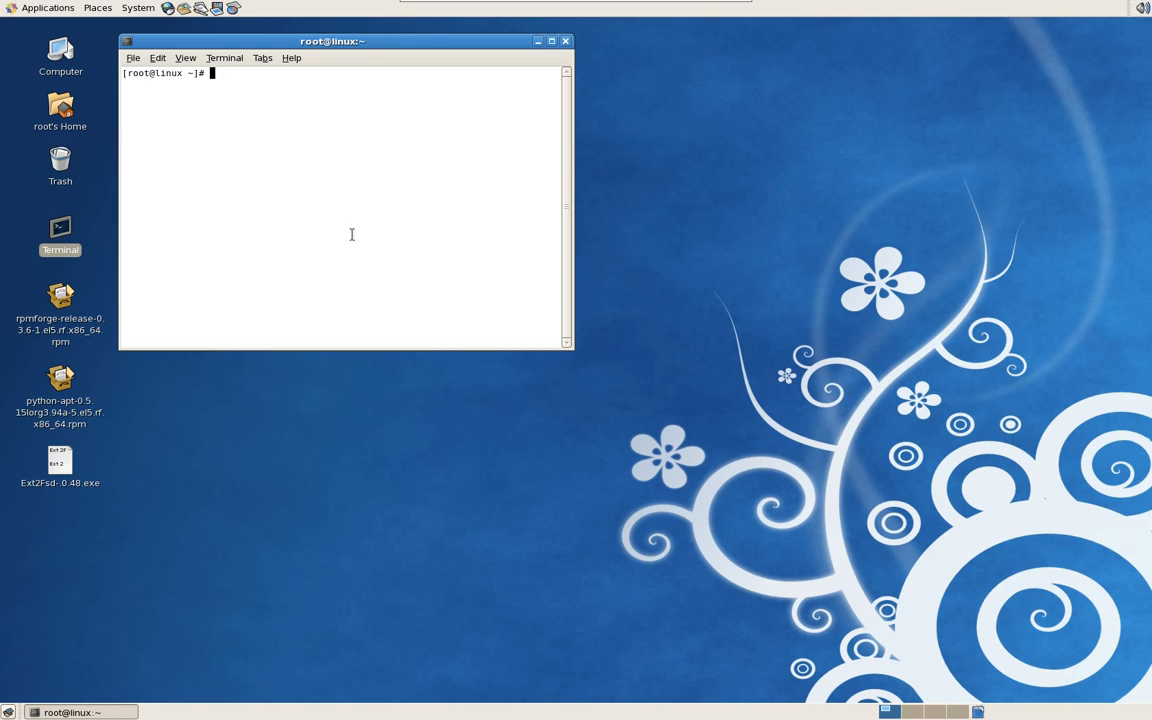
pyautogui.moveTo(332, 40); pyautogui.dragTo(372, 212)
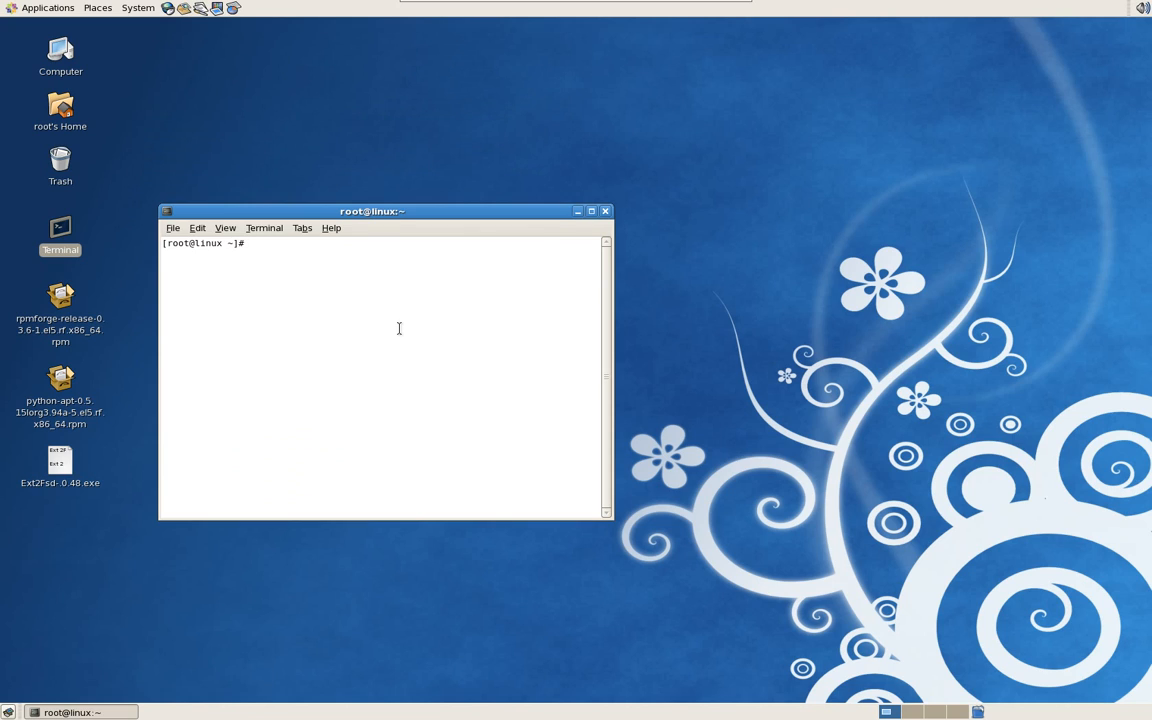
pyautogui.write('apt-')
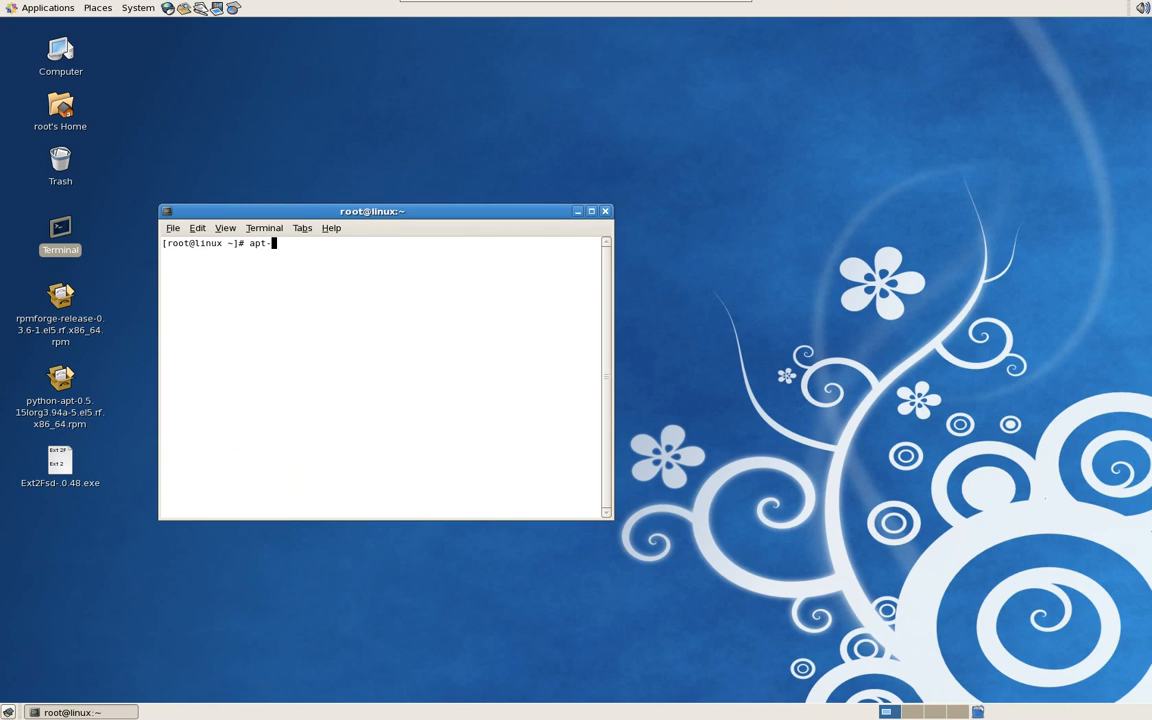
pyautogui.write('get')
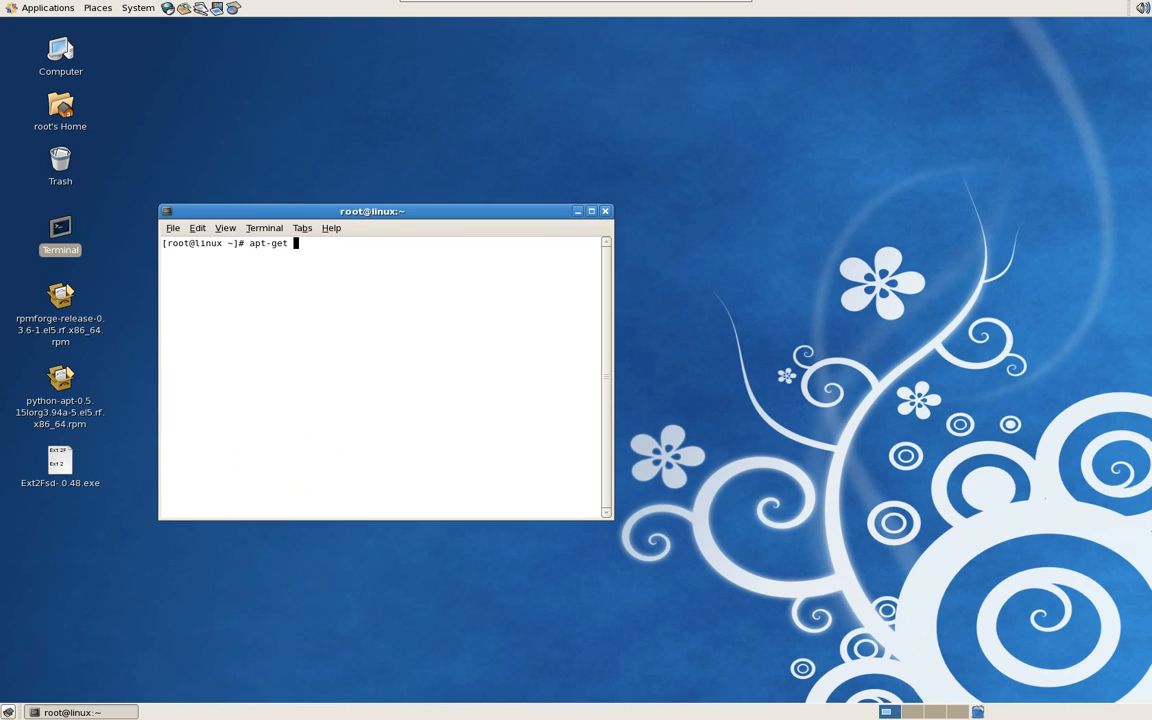
pyautogui.write('update')
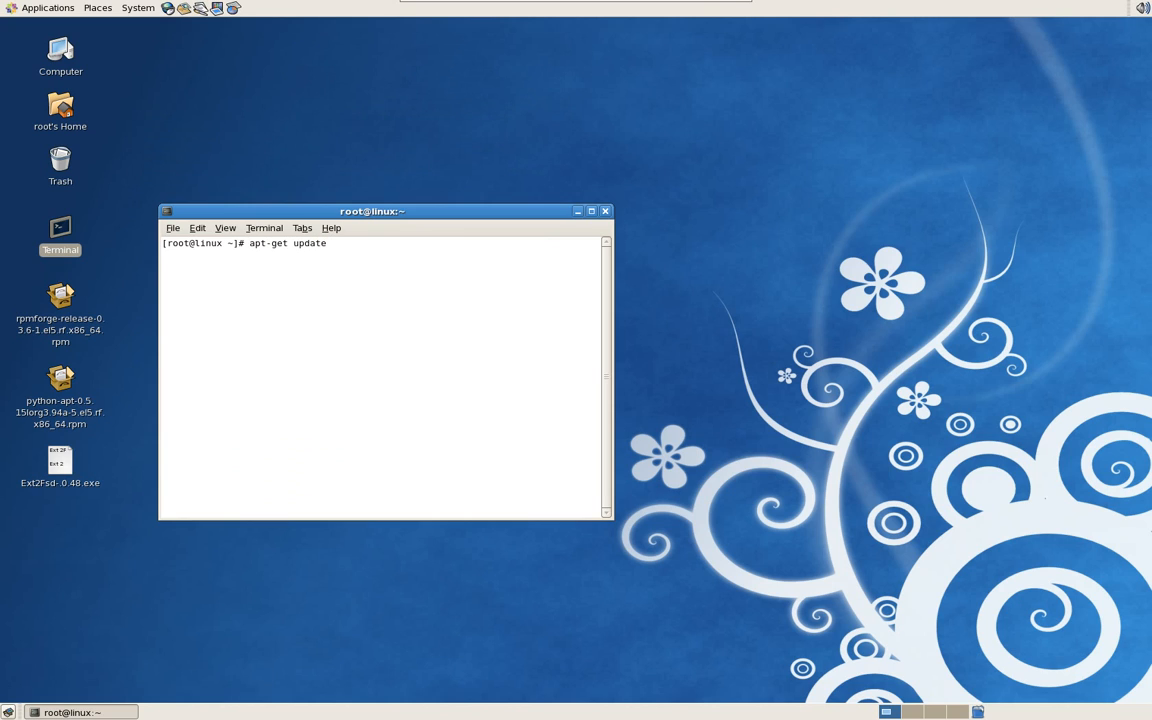
pyautogui.press('Return')
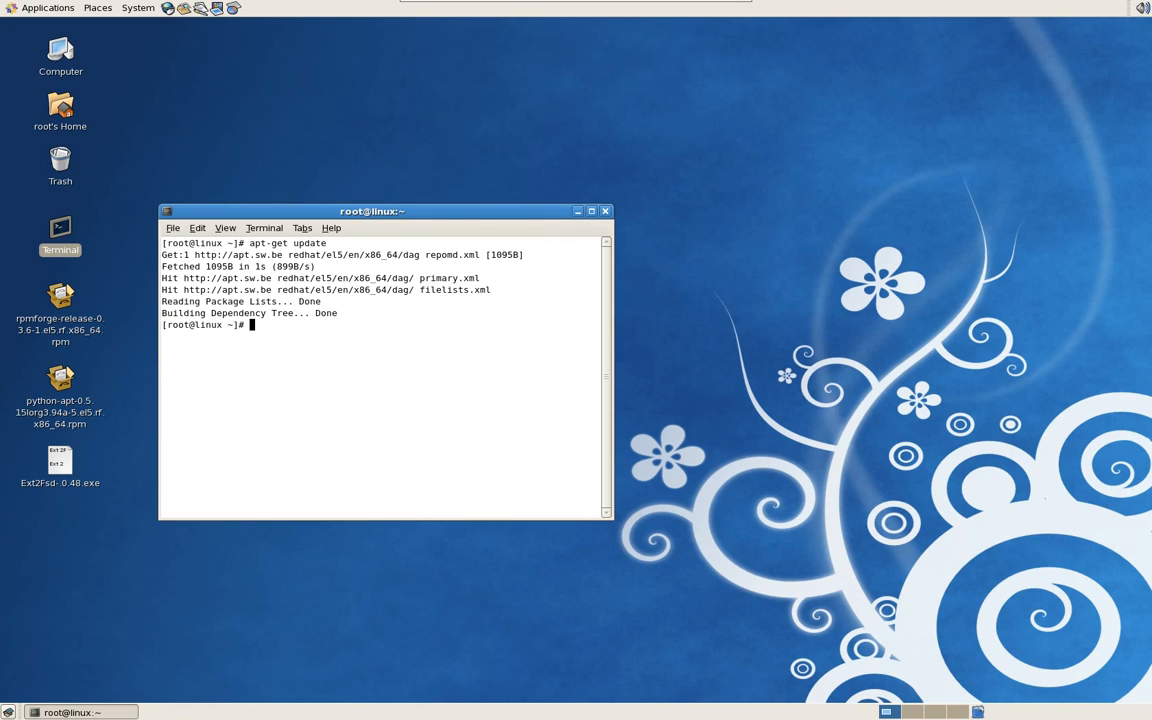
# Run apt-get install gparted, reported as already the newest version.
pyautogui.write('yu')
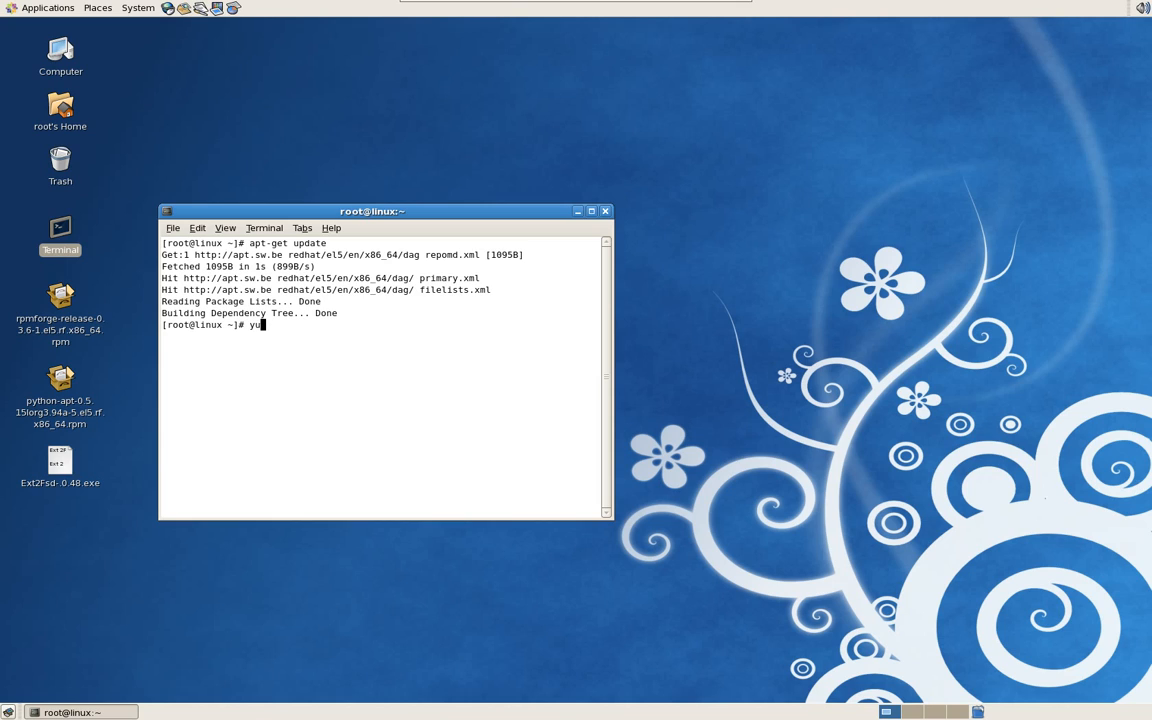
pyautogui.write('m')
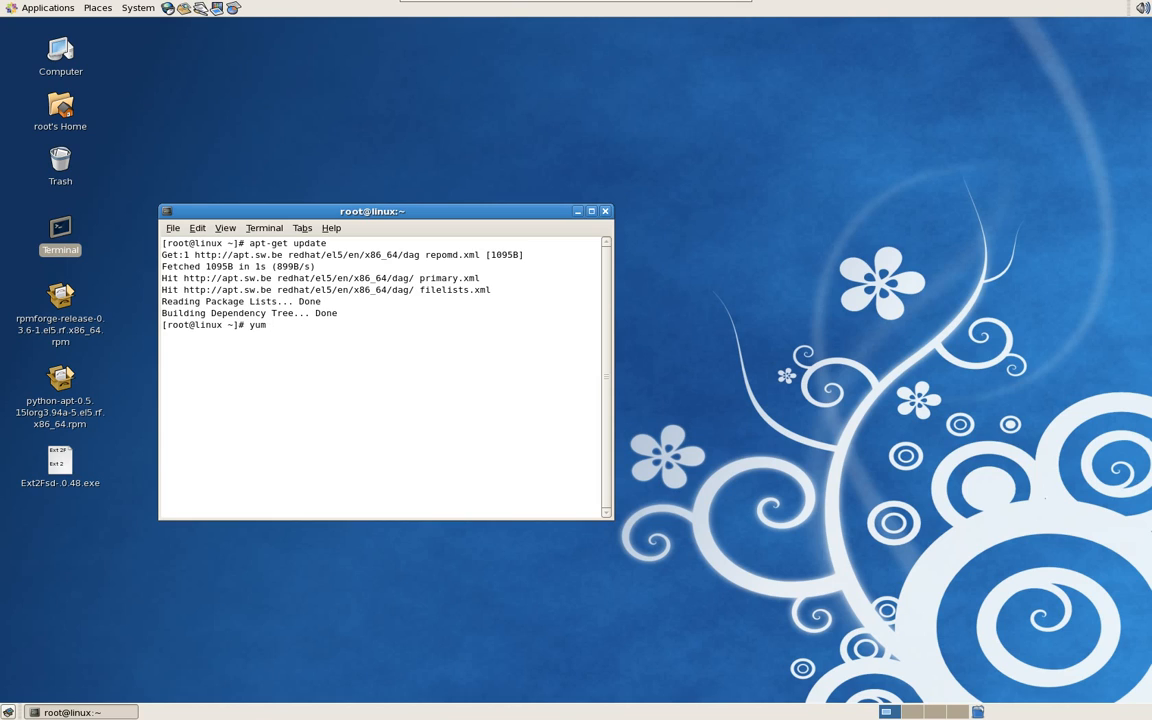
pyautogui.write('install')
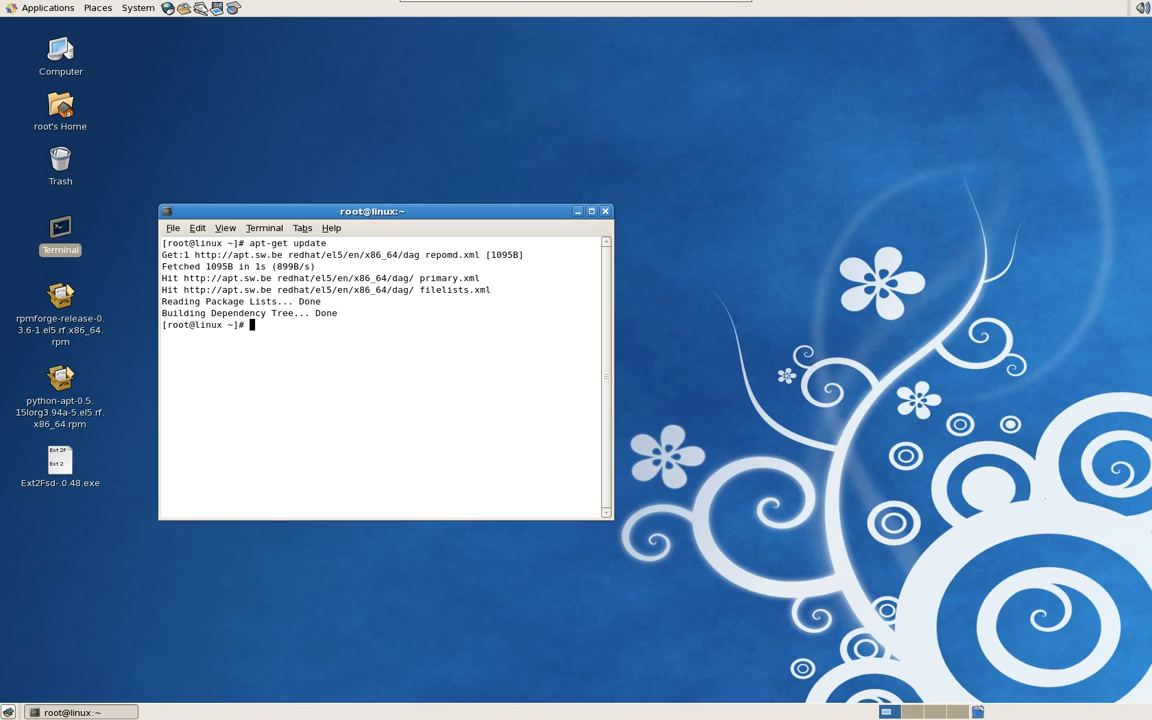
pyautogui.write('apt-get')
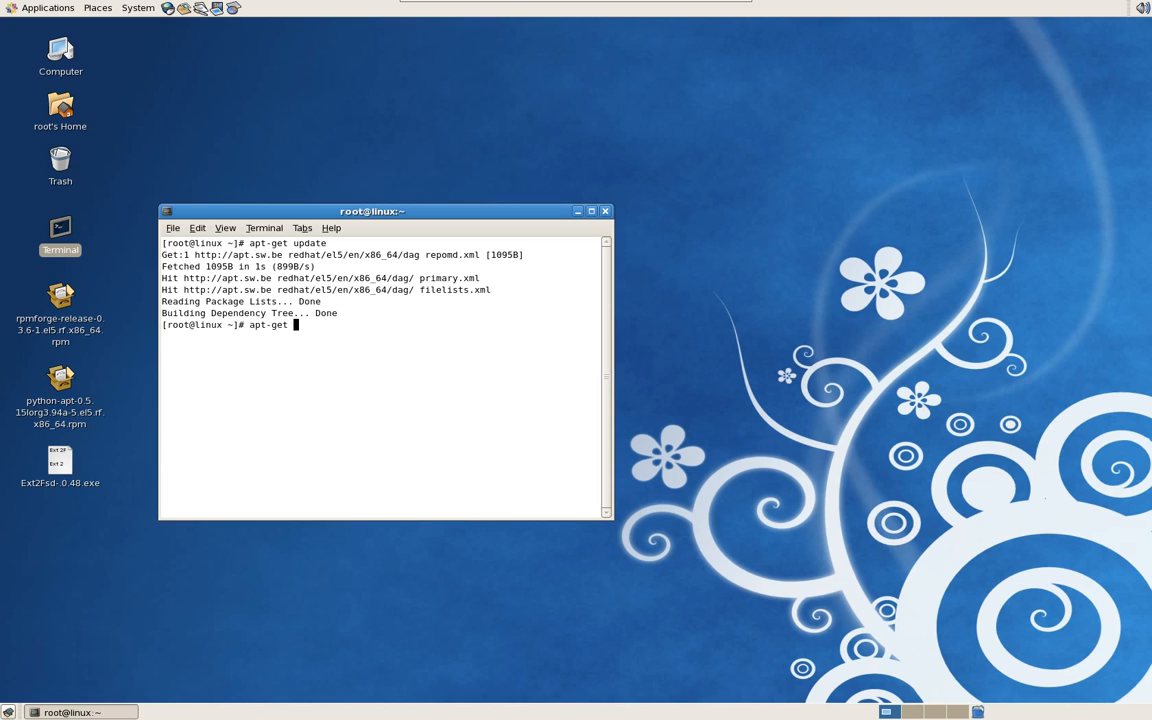
pyautogui.write('install')
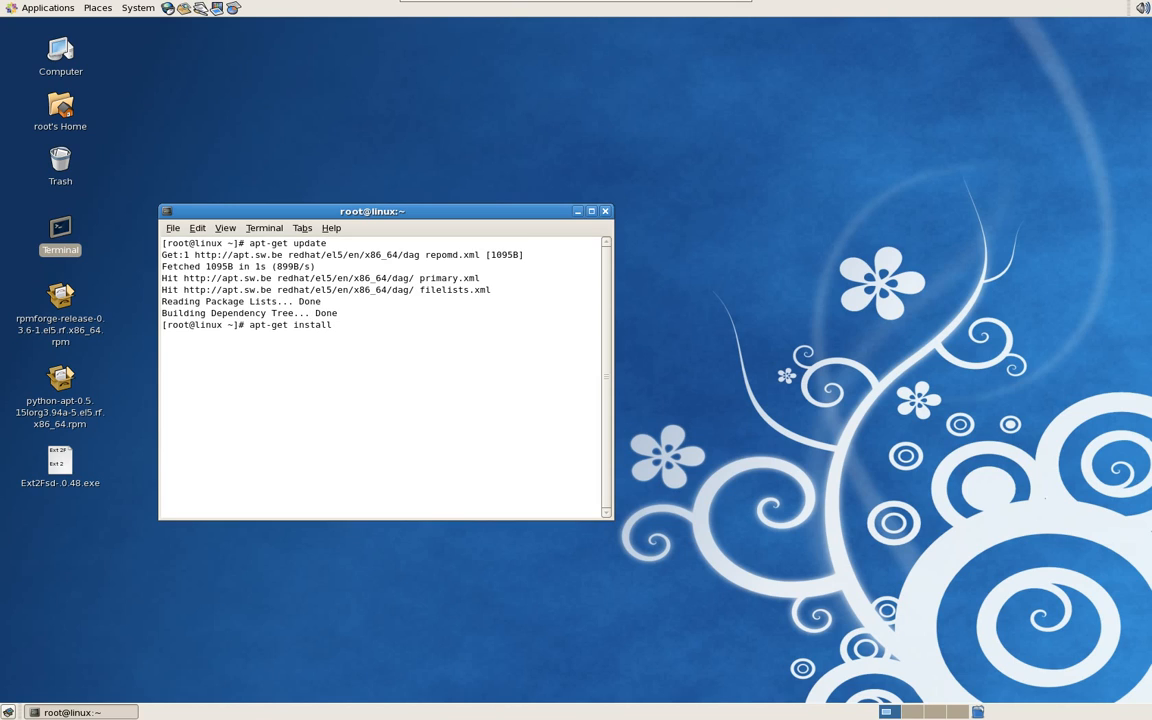
pyautogui.write('gparted')
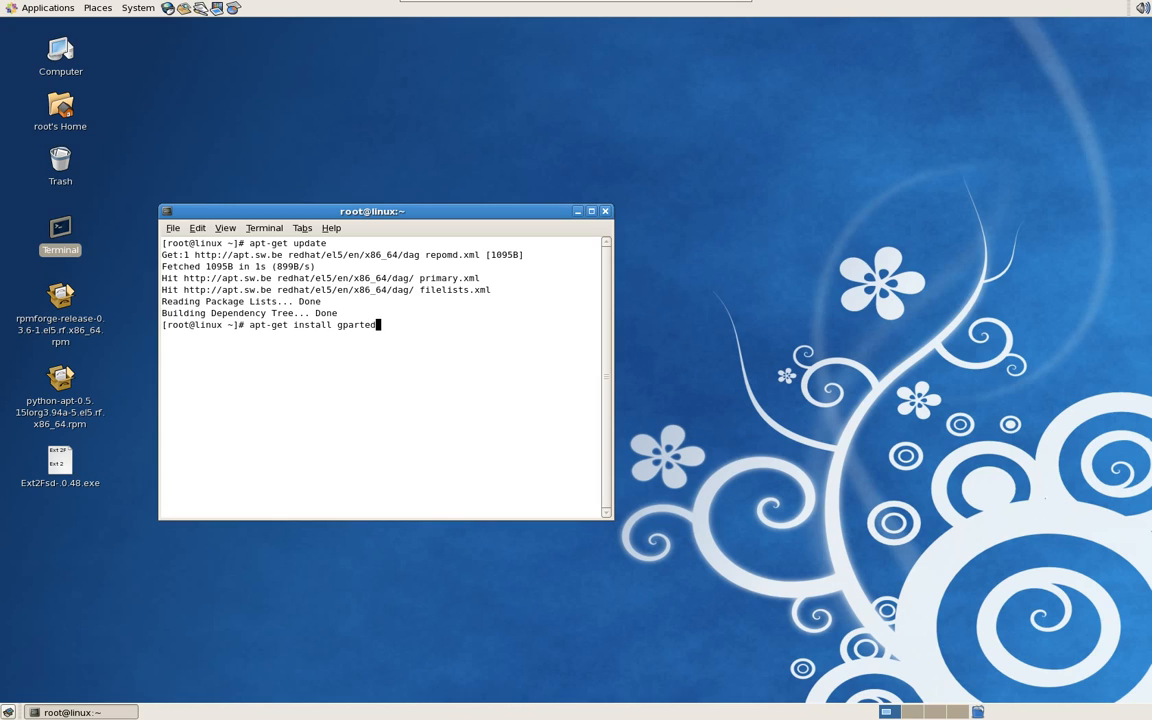
pyautogui.press('Return')
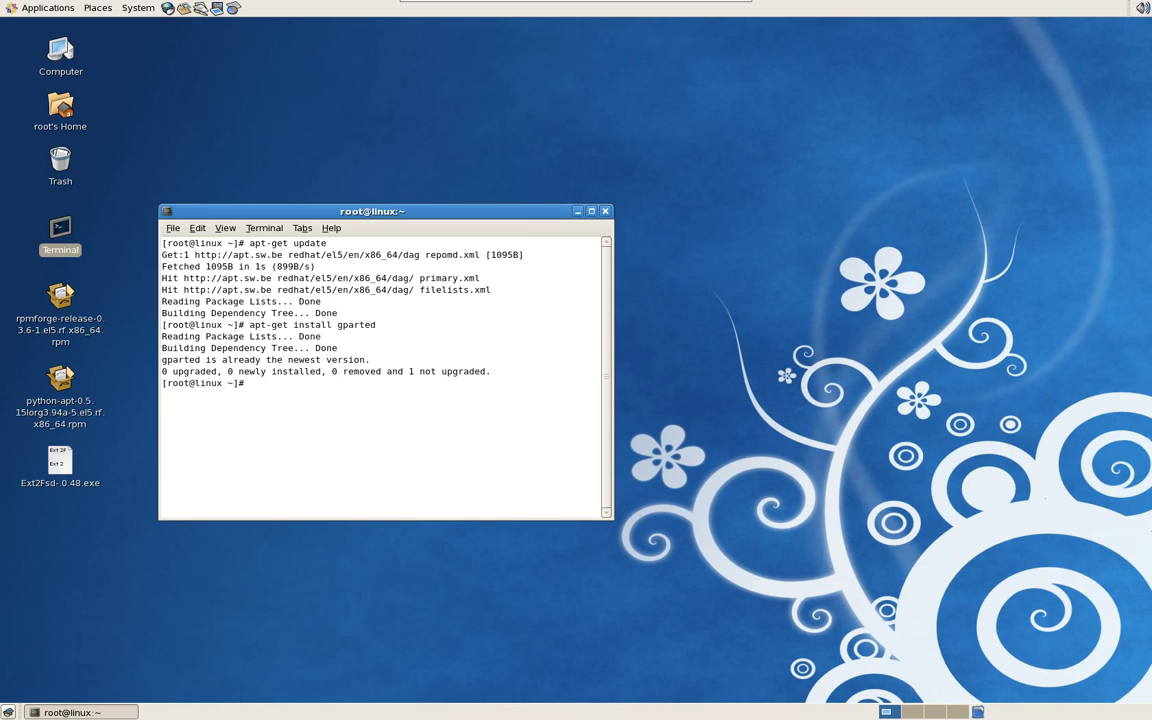
pyautogui.moveTo(604, 212)
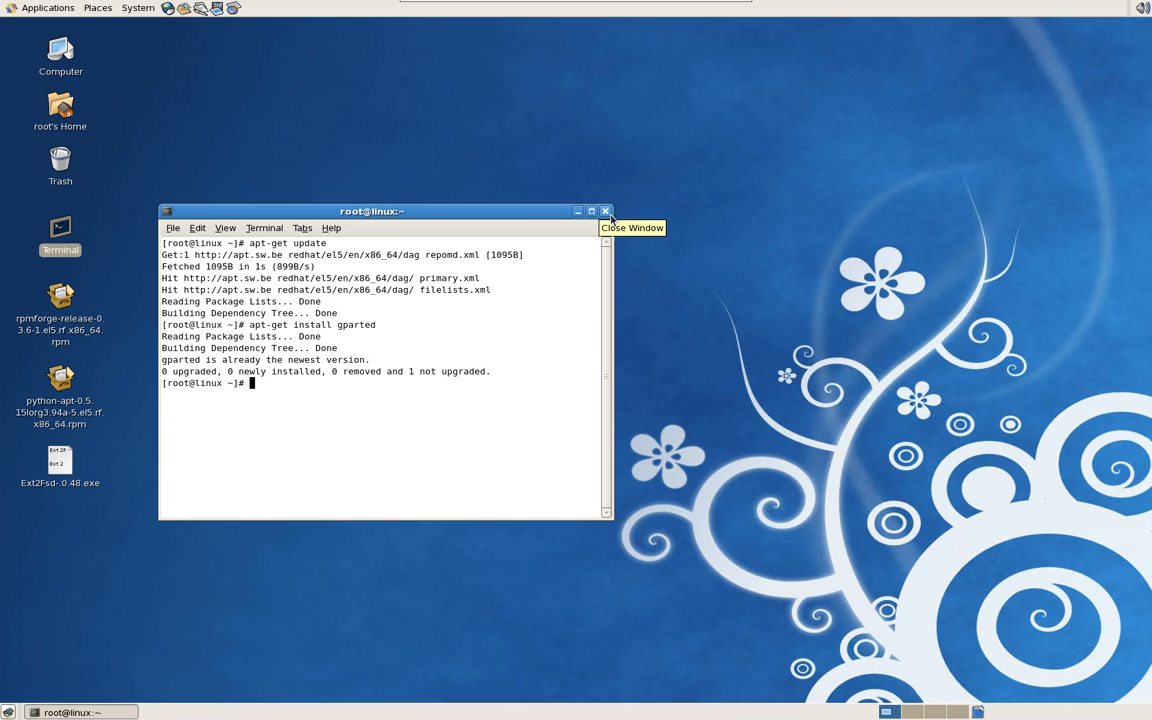
# Close the terminal and launch GParted Partition Editor from Applications > System Tools.
pyautogui.click(604, 212)
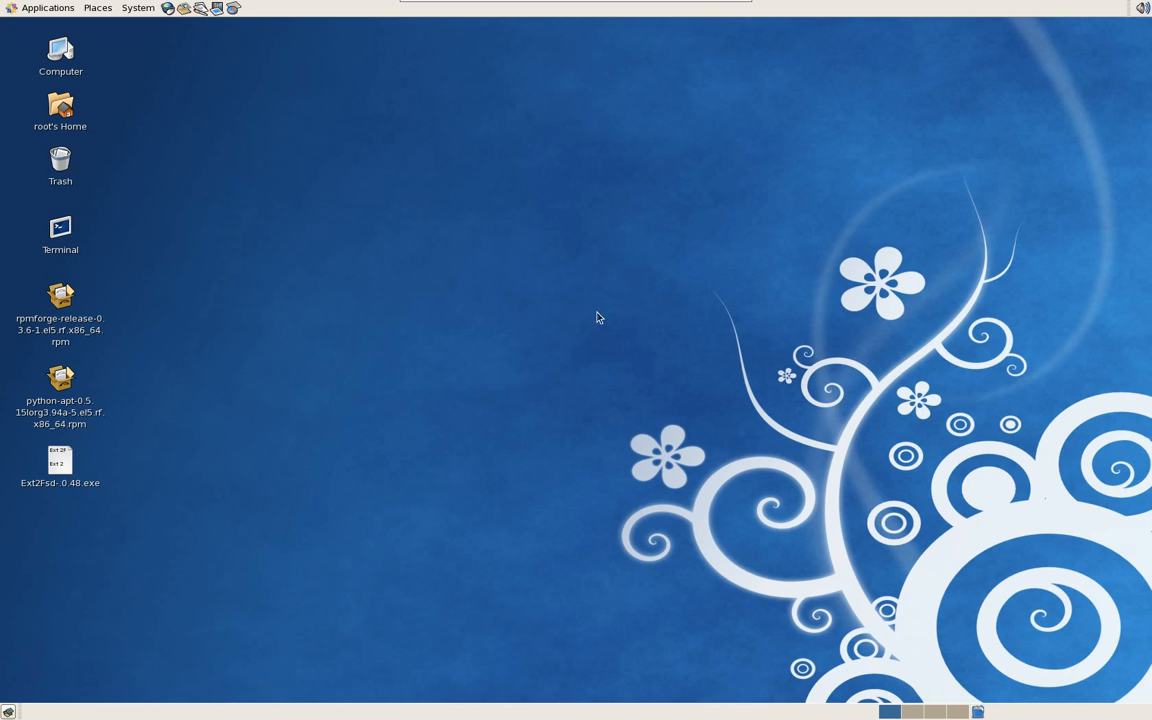
pyautogui.click(48, 8)
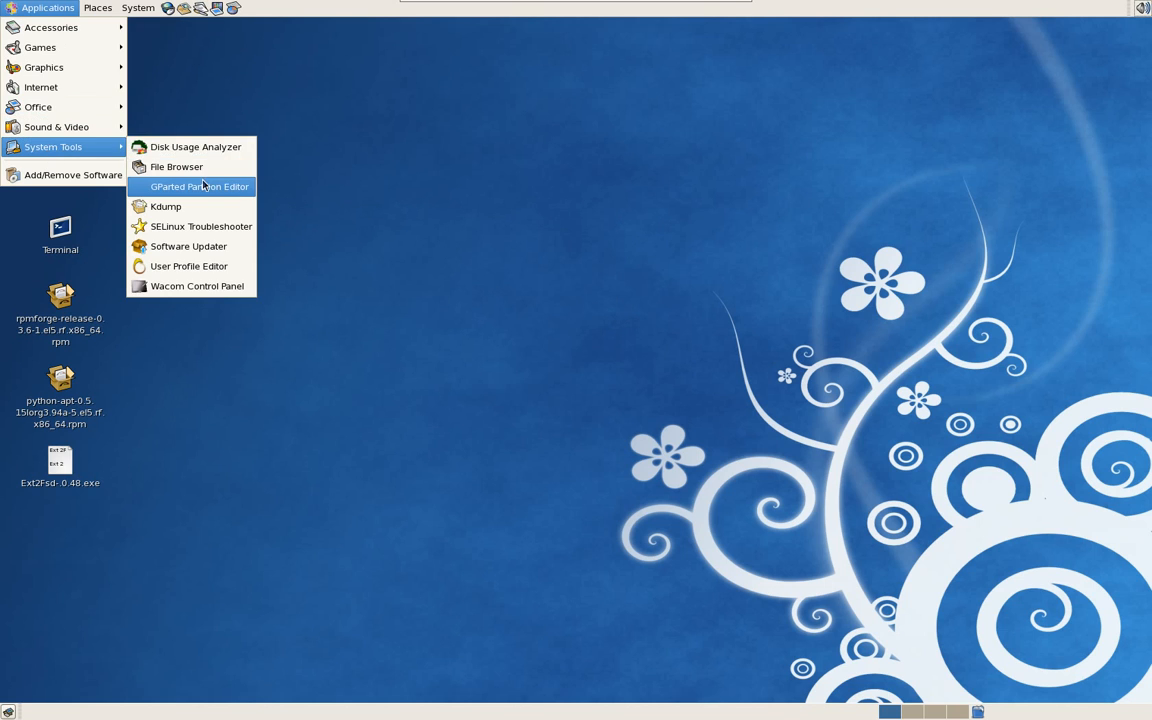
pyautogui.click(200, 188)
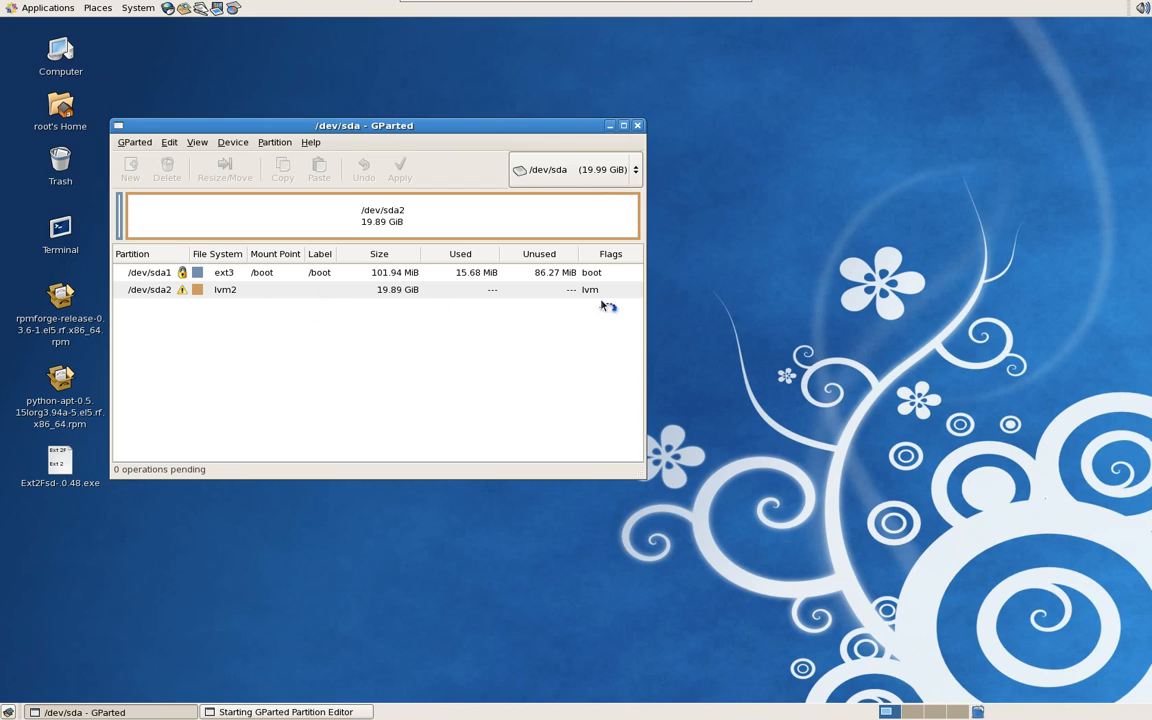
pyautogui.moveTo(528, 324)
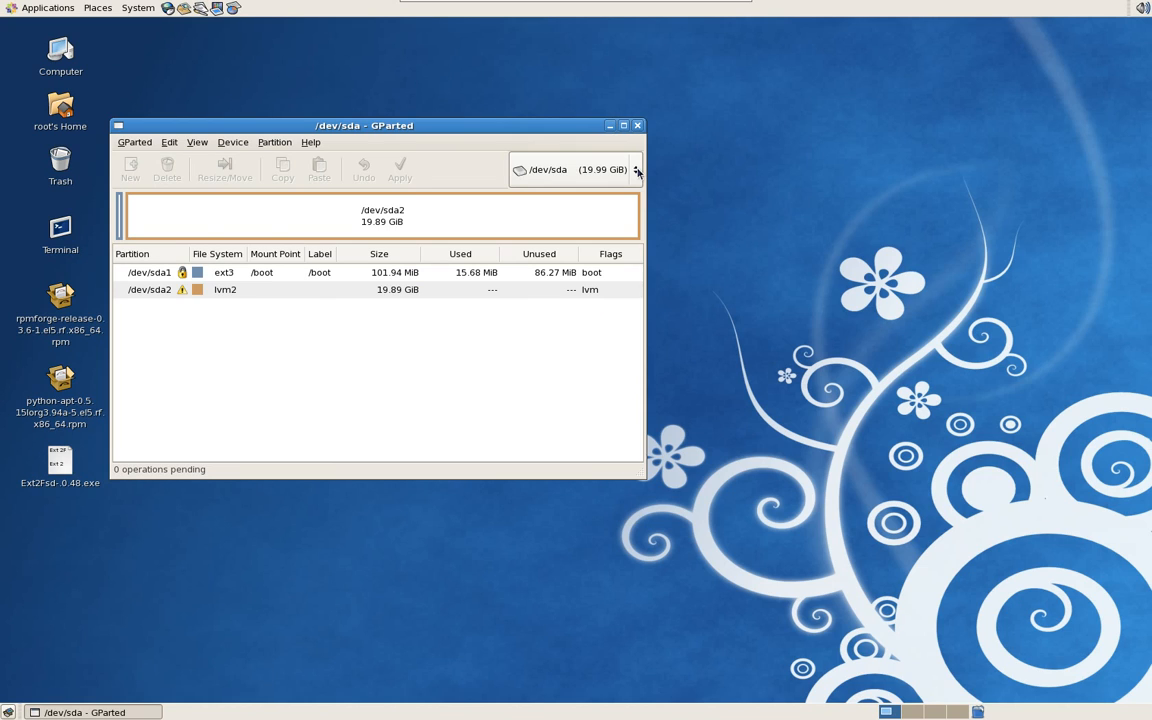
# Switch to /dev/sdb (465.76 GB) and select its NTFS partition /dev/sdb1.
pyautogui.click(636, 168)
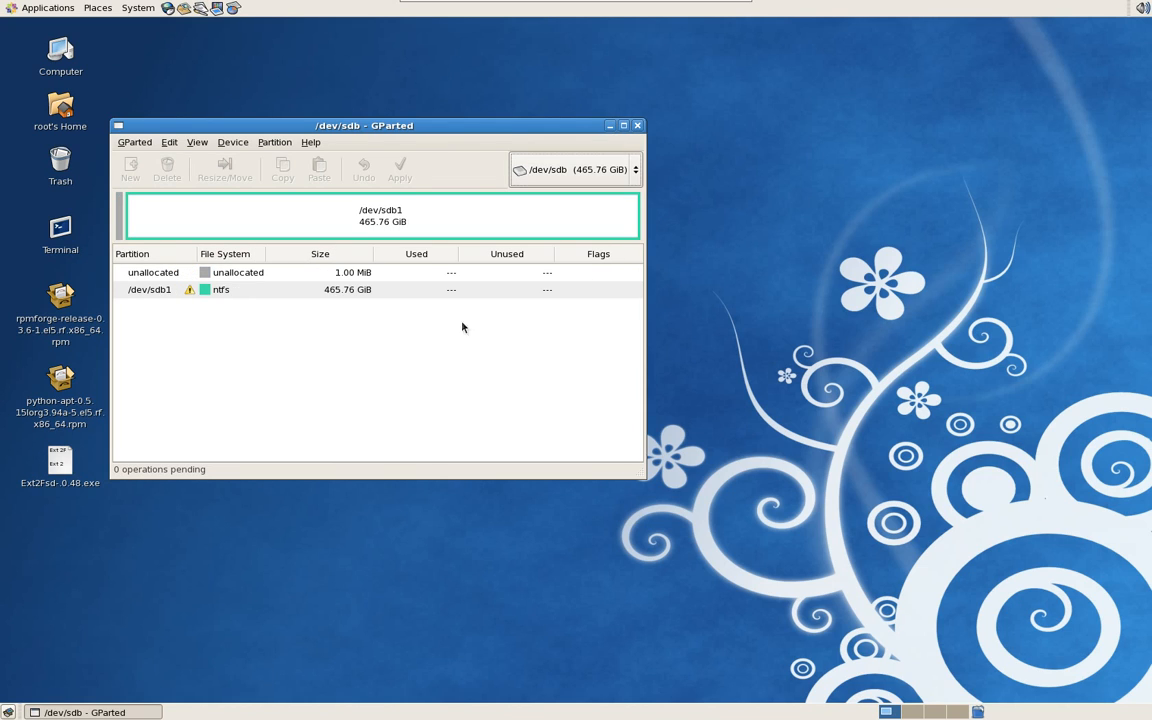
pyautogui.moveTo(342, 304)
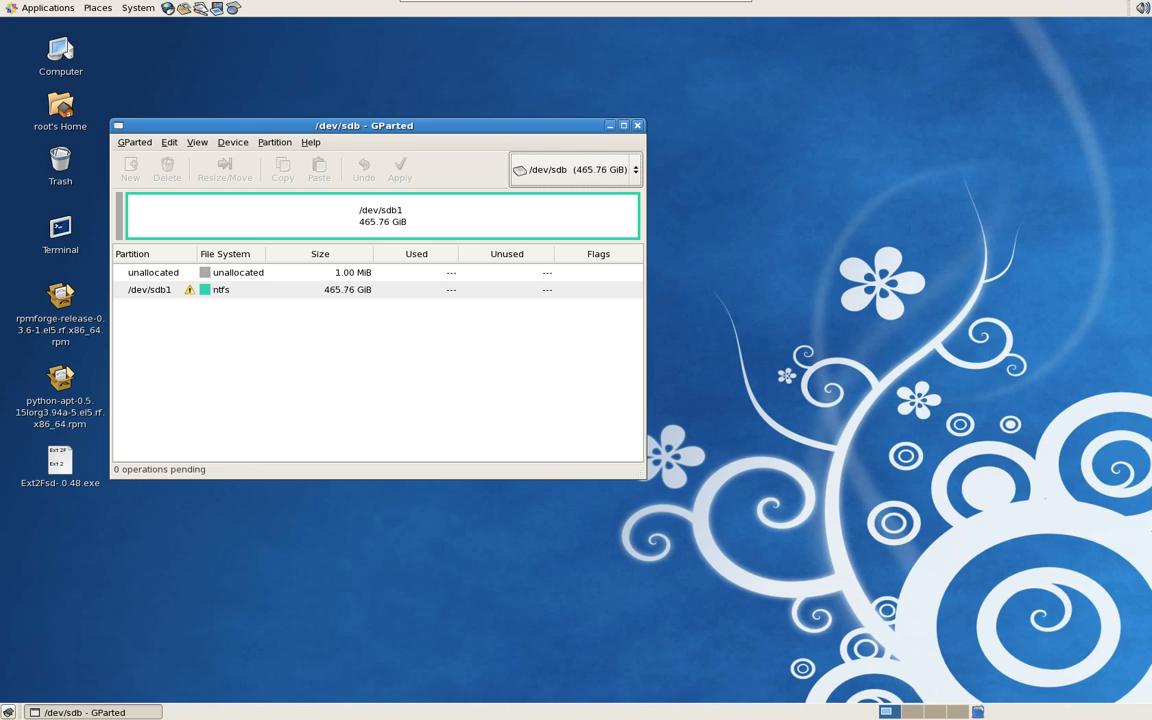
pyautogui.moveTo(240, 302)
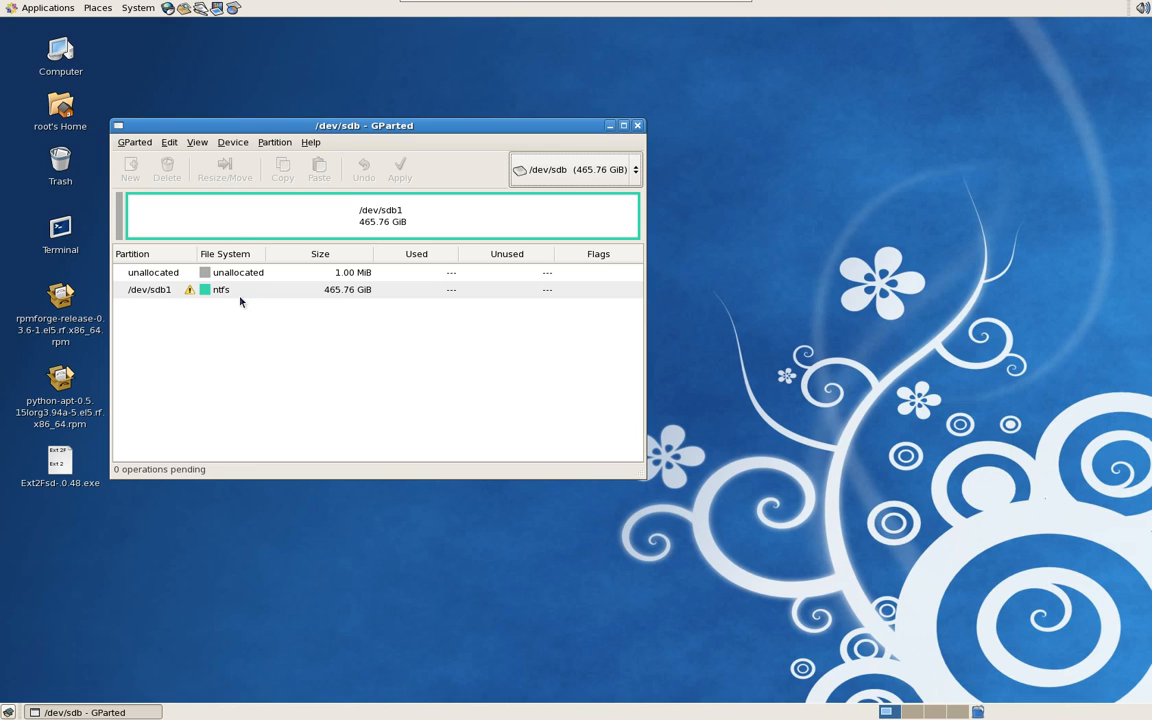
pyautogui.moveTo(224, 300)
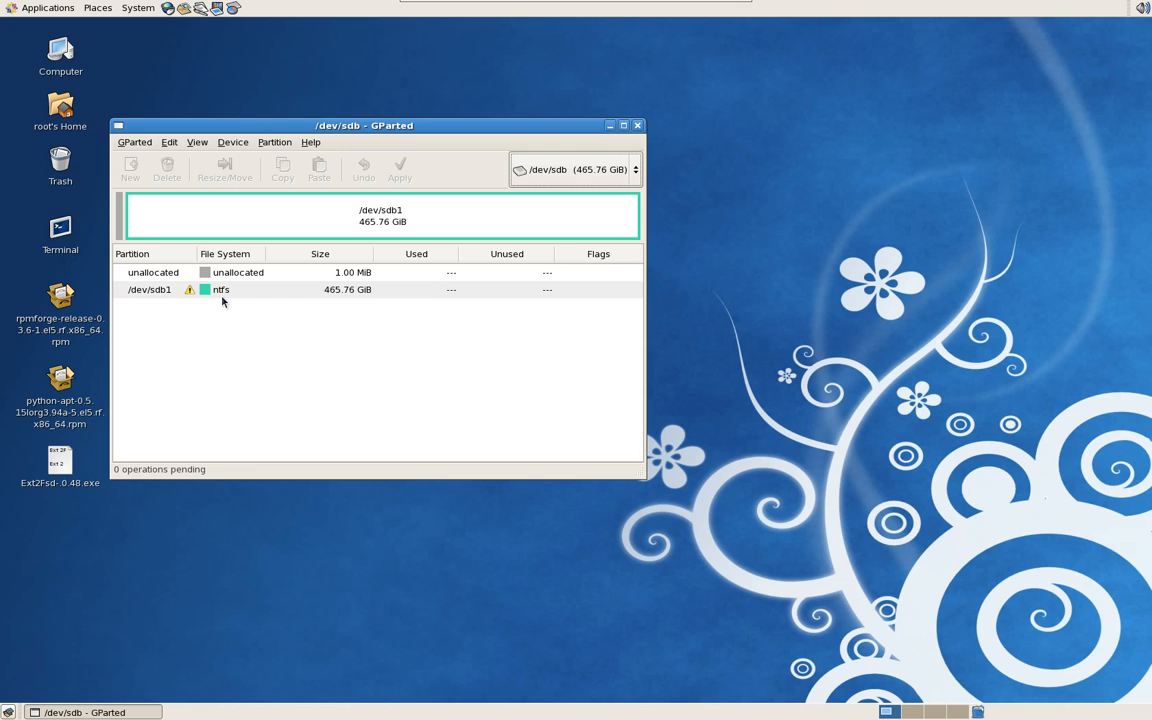
pyautogui.moveTo(252, 308)
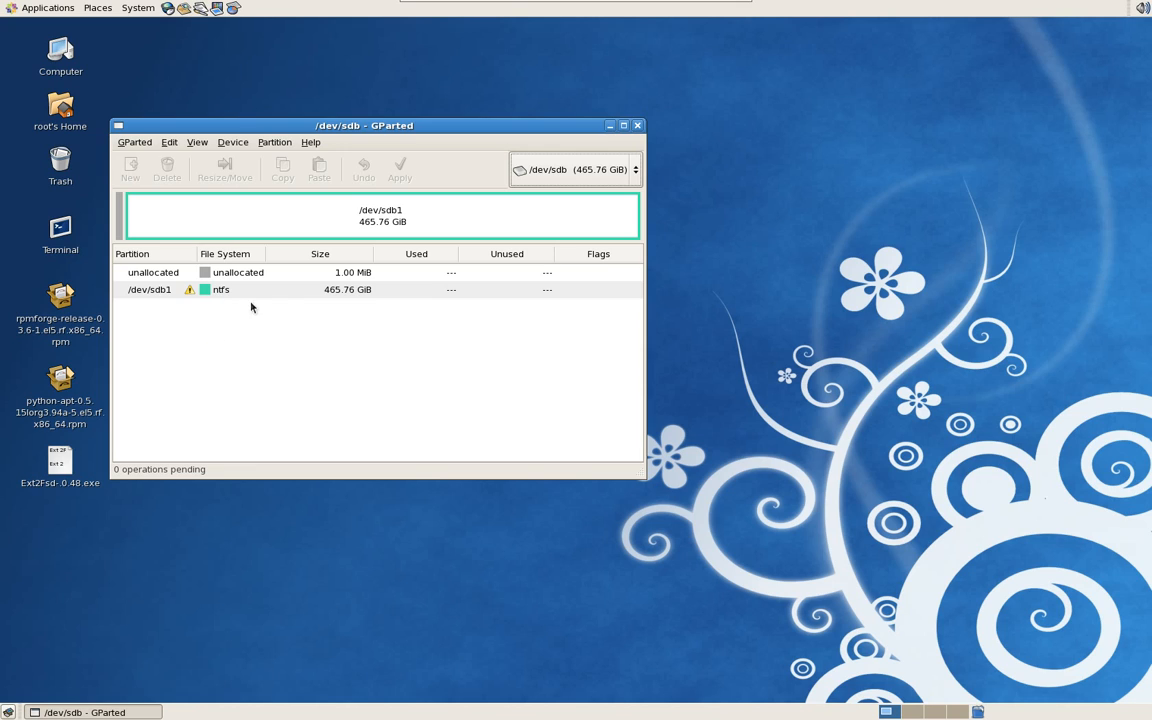
pyautogui.moveTo(278, 236)
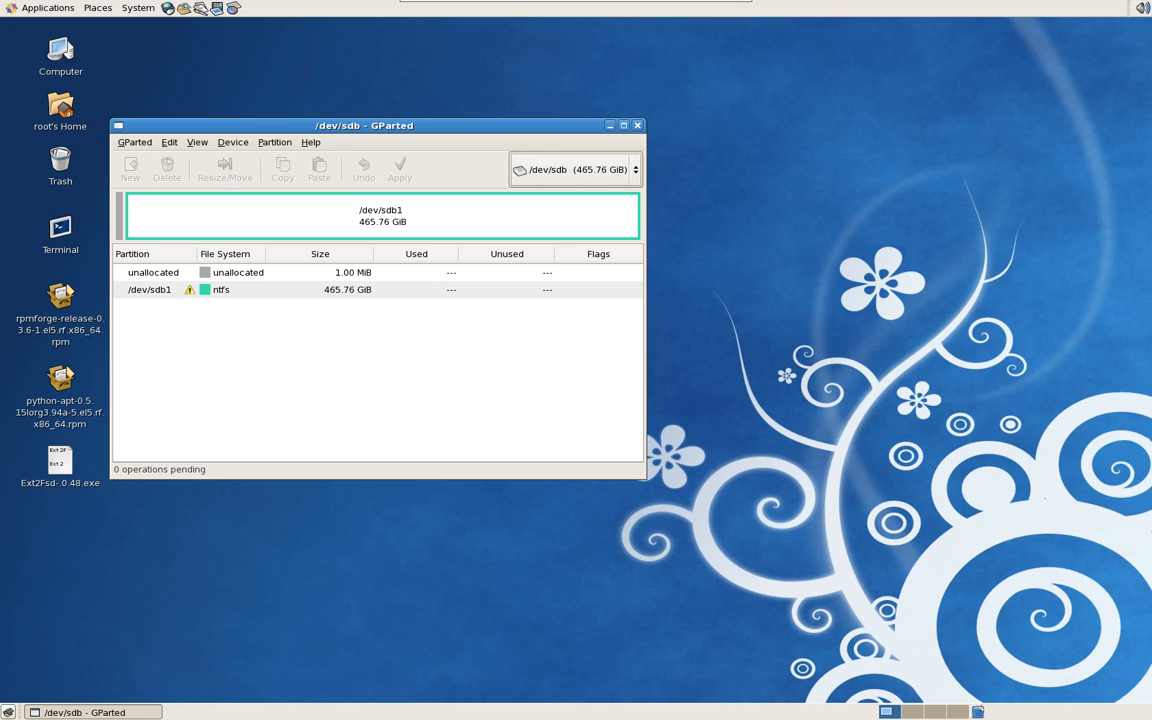
pyautogui.moveTo(324, 392)
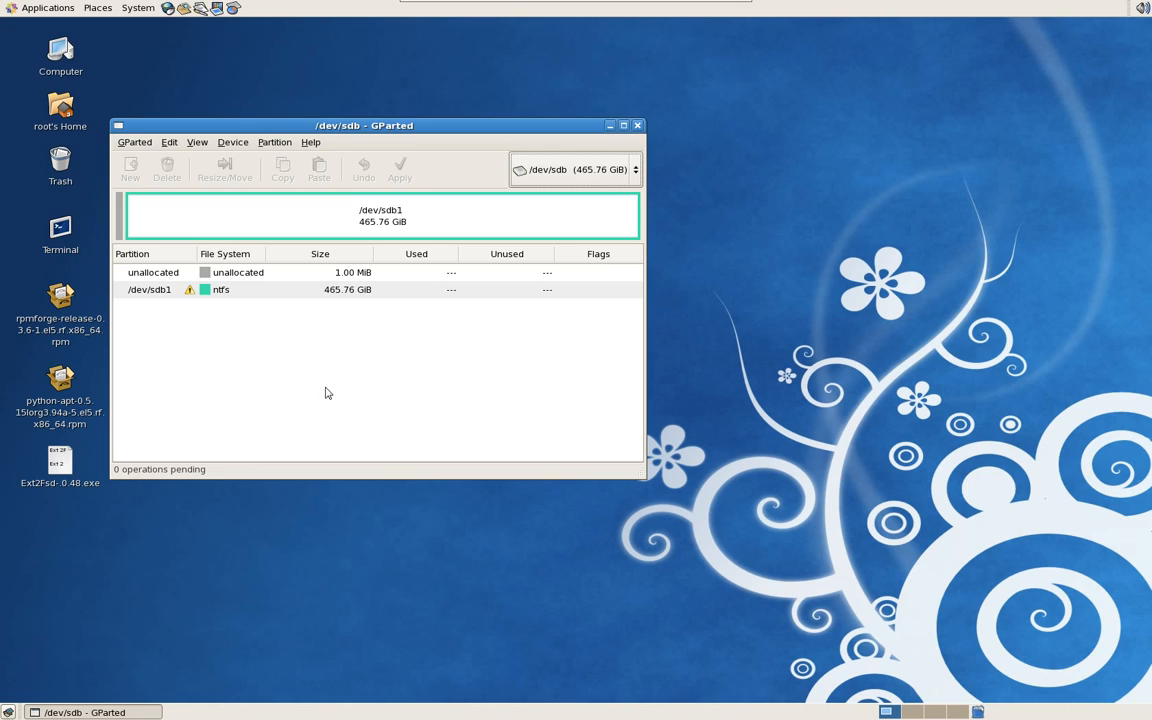
pyautogui.moveTo(230, 296)
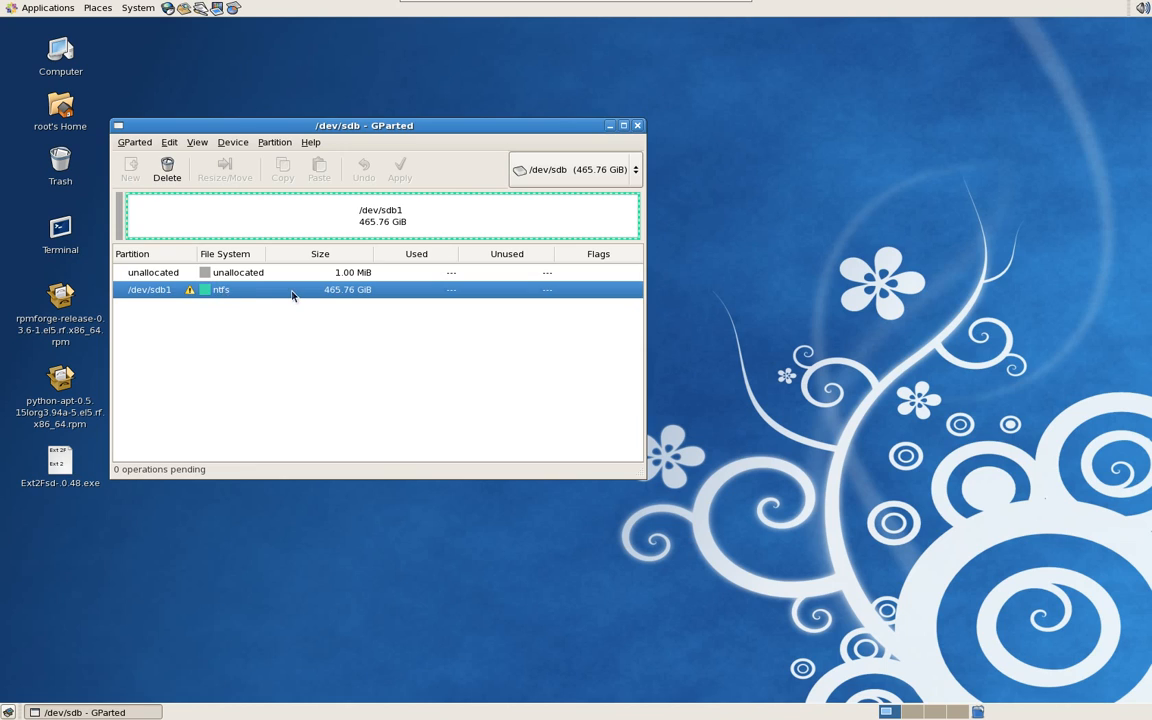
pyautogui.click(166, 168)
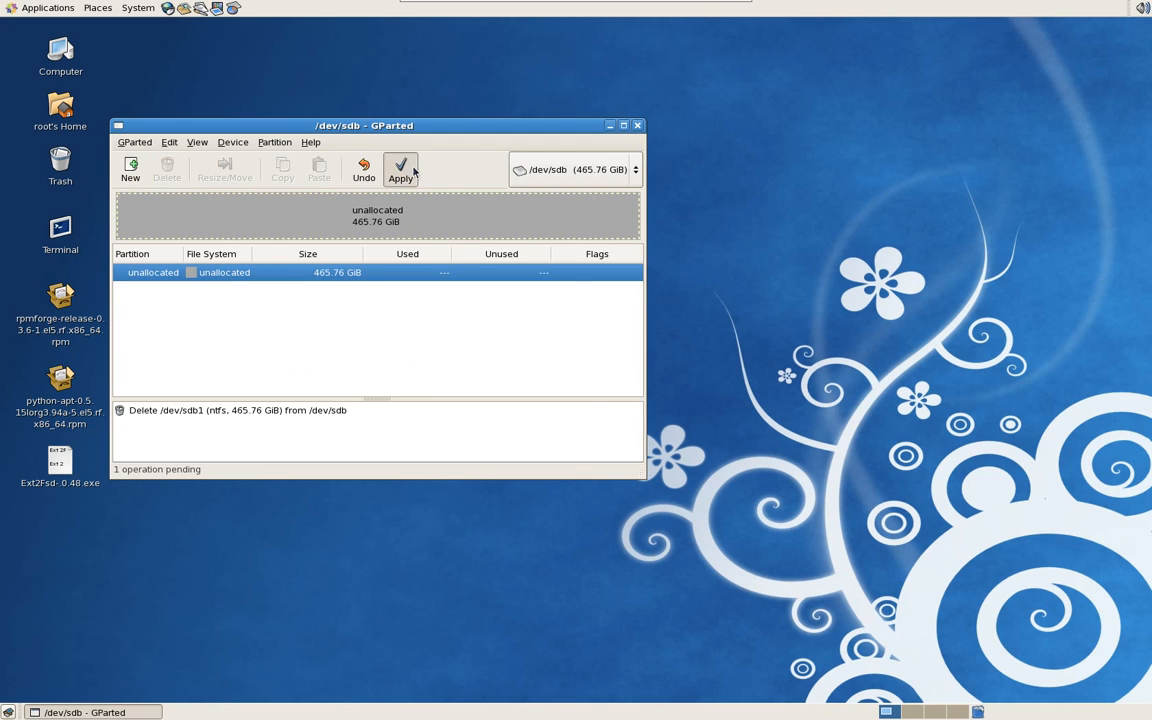
# Apply the deletion of /dev/sdb1 so the whole drive is unallocated.
pyautogui.click(400, 168)
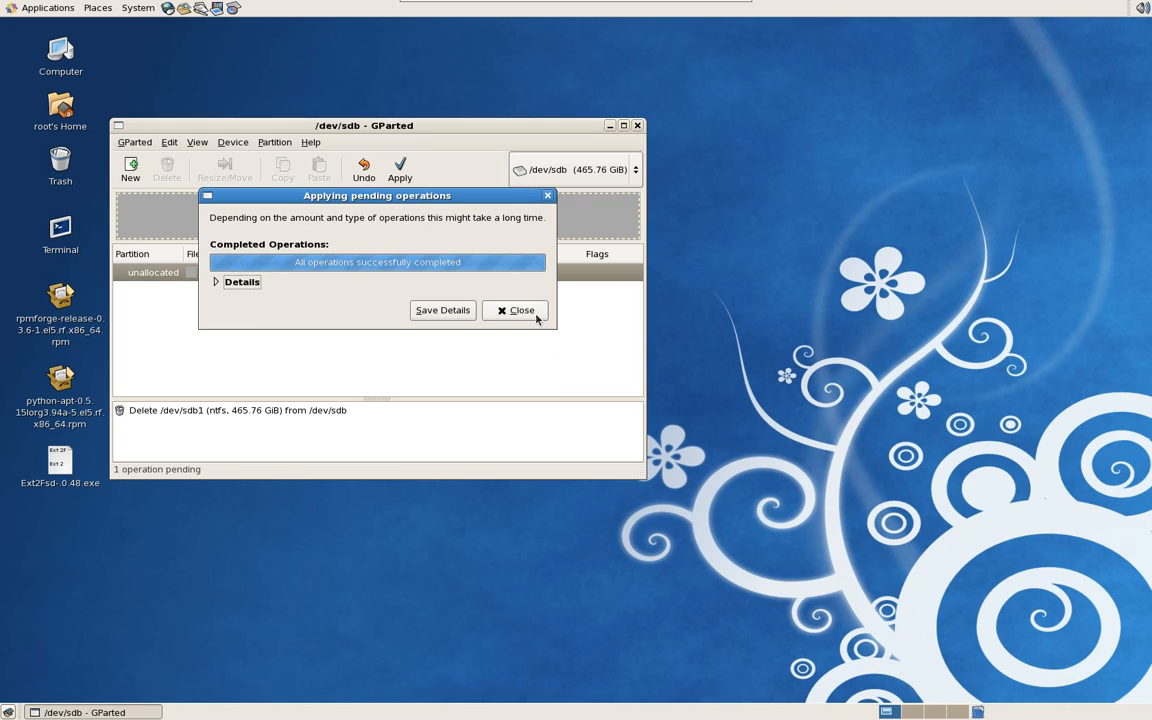
pyautogui.click(516, 310)
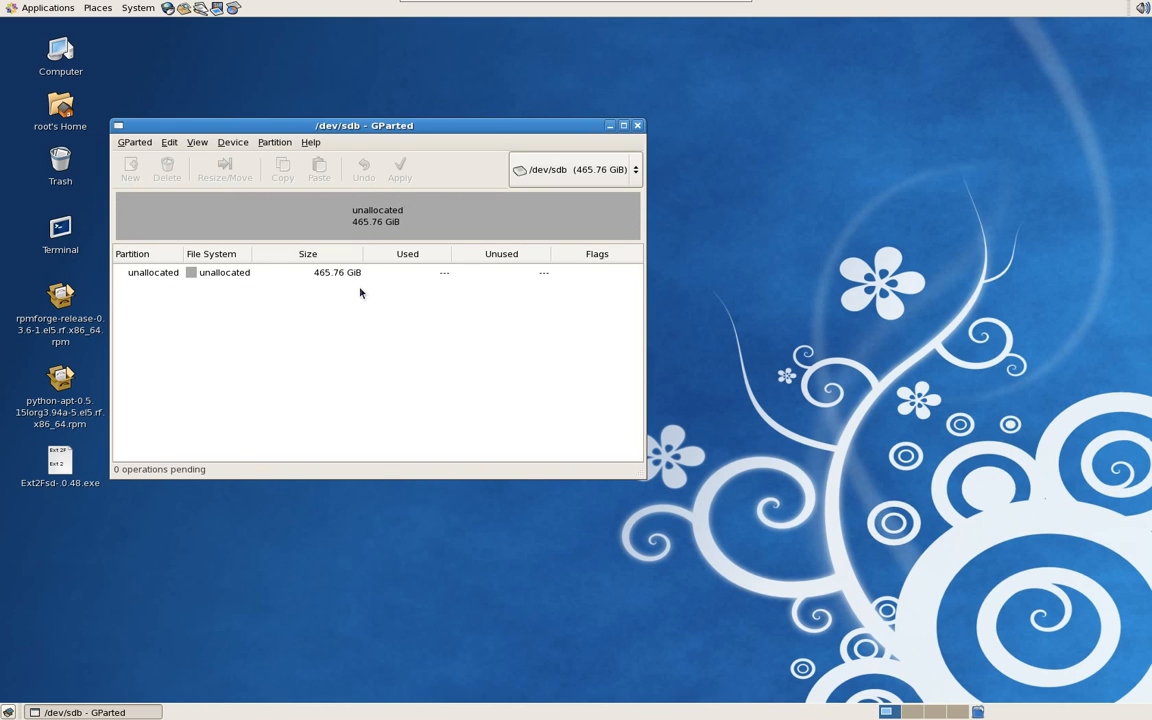
pyautogui.moveTo(40, 396)
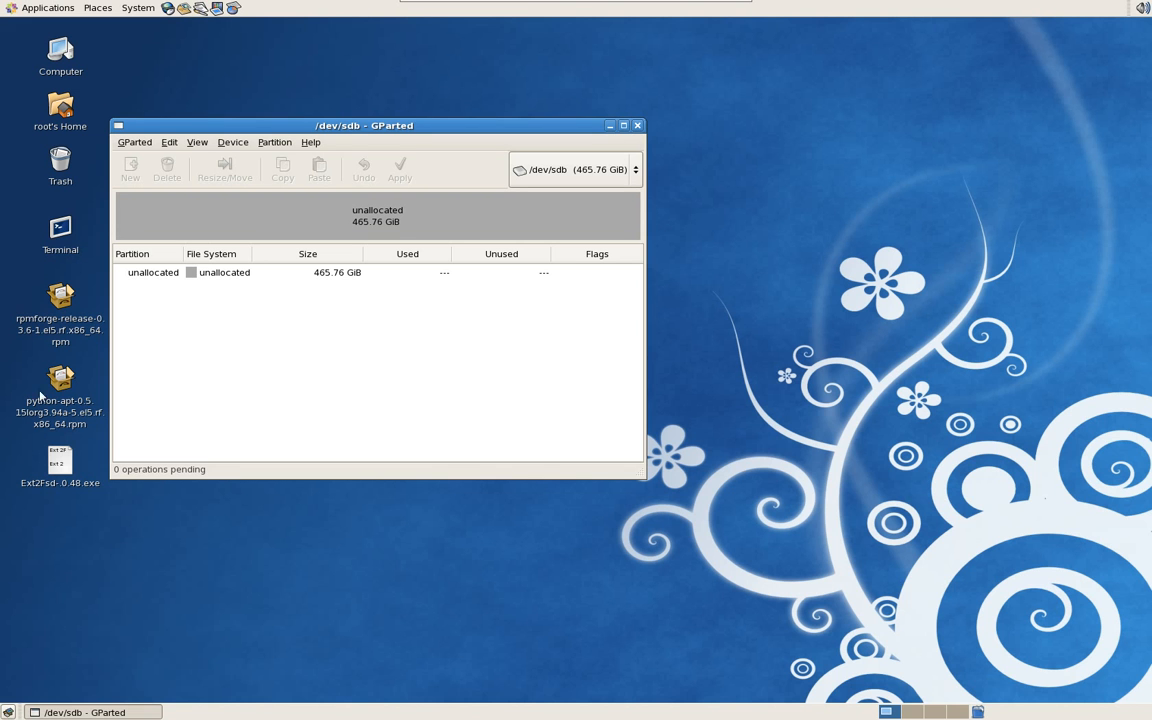
# Add a new primary ext3 partition over the unallocated space, labelled newusb1.
pyautogui.click(230, 272)
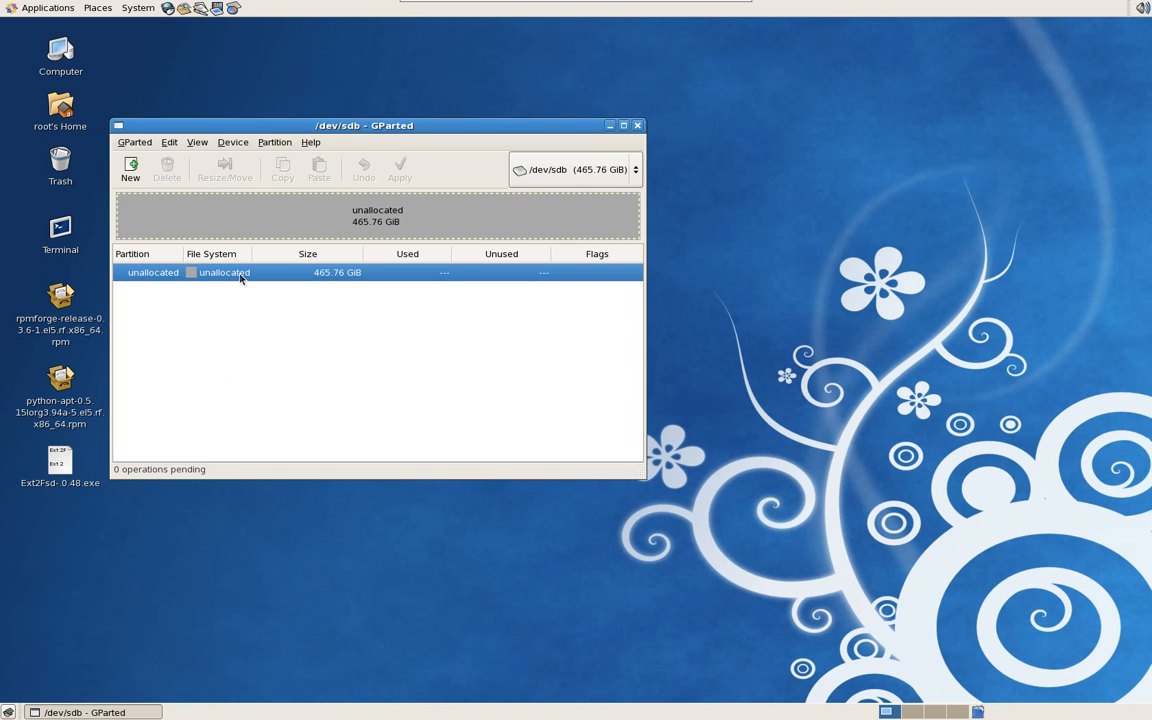
pyautogui.moveTo(168, 290)
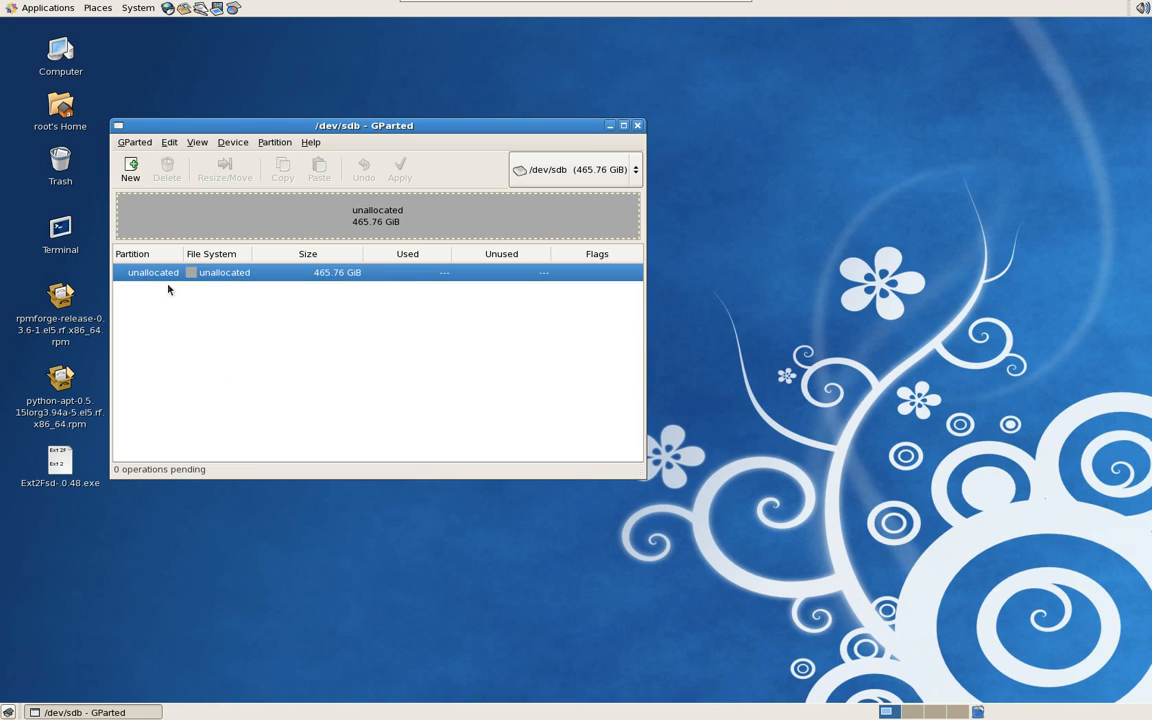
pyautogui.moveTo(330, 284)
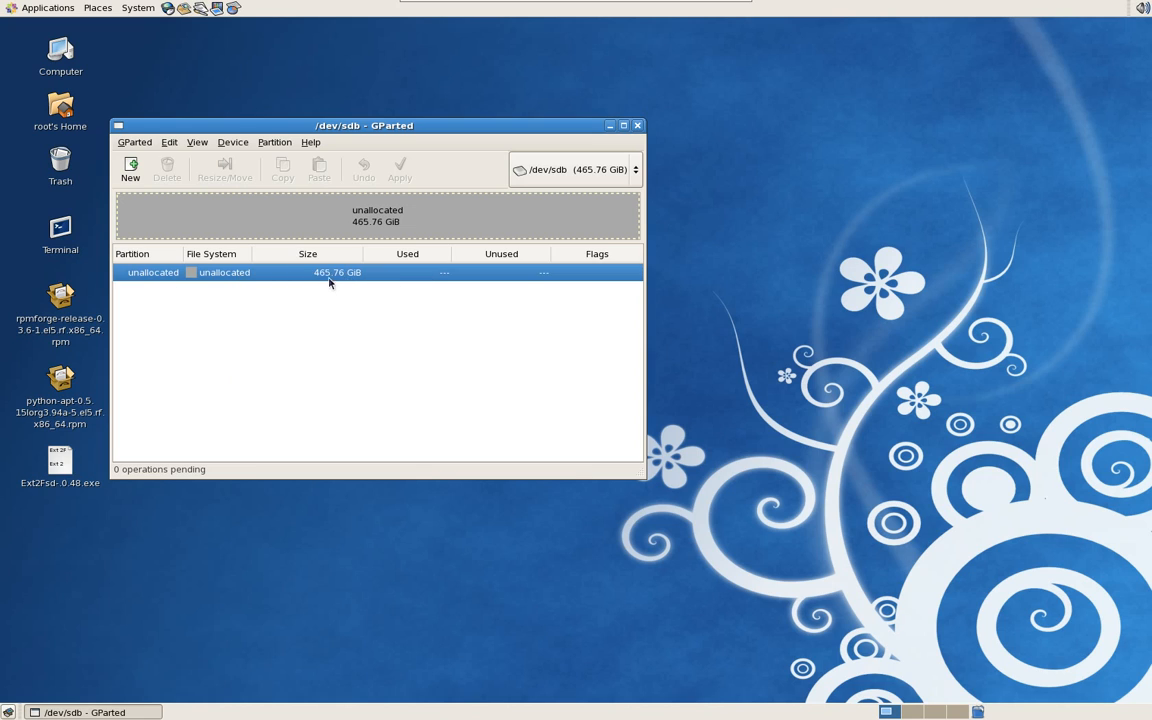
pyautogui.click(130, 164)
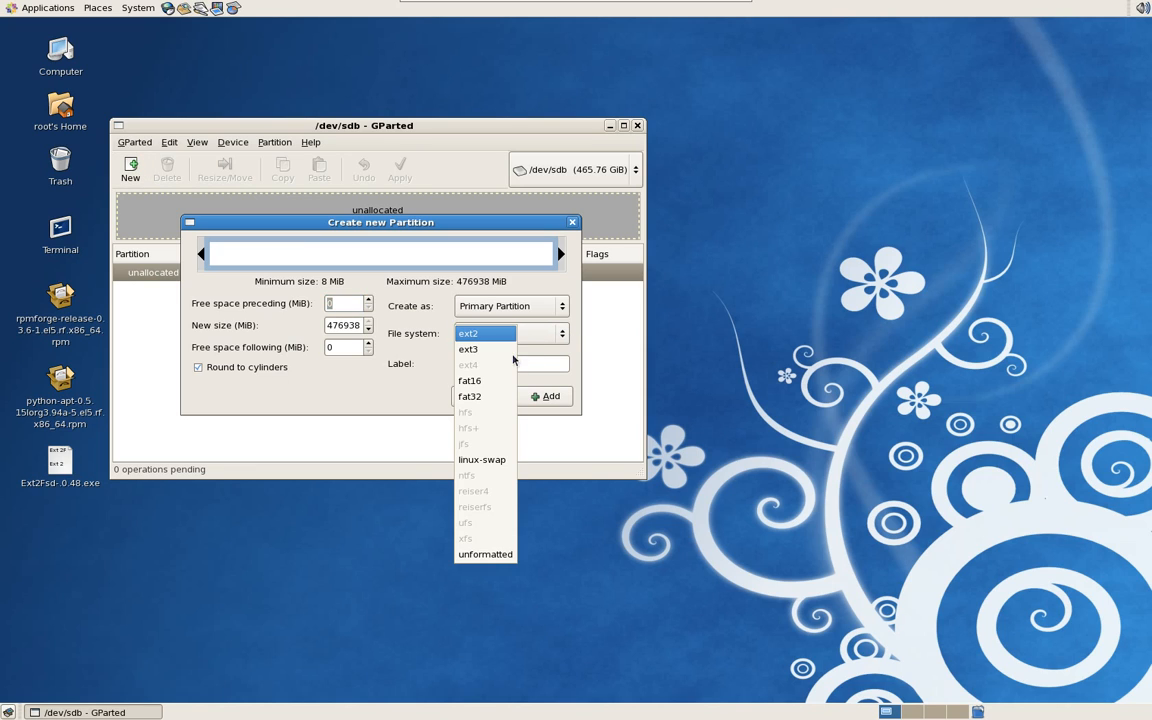
pyautogui.click(468, 348)
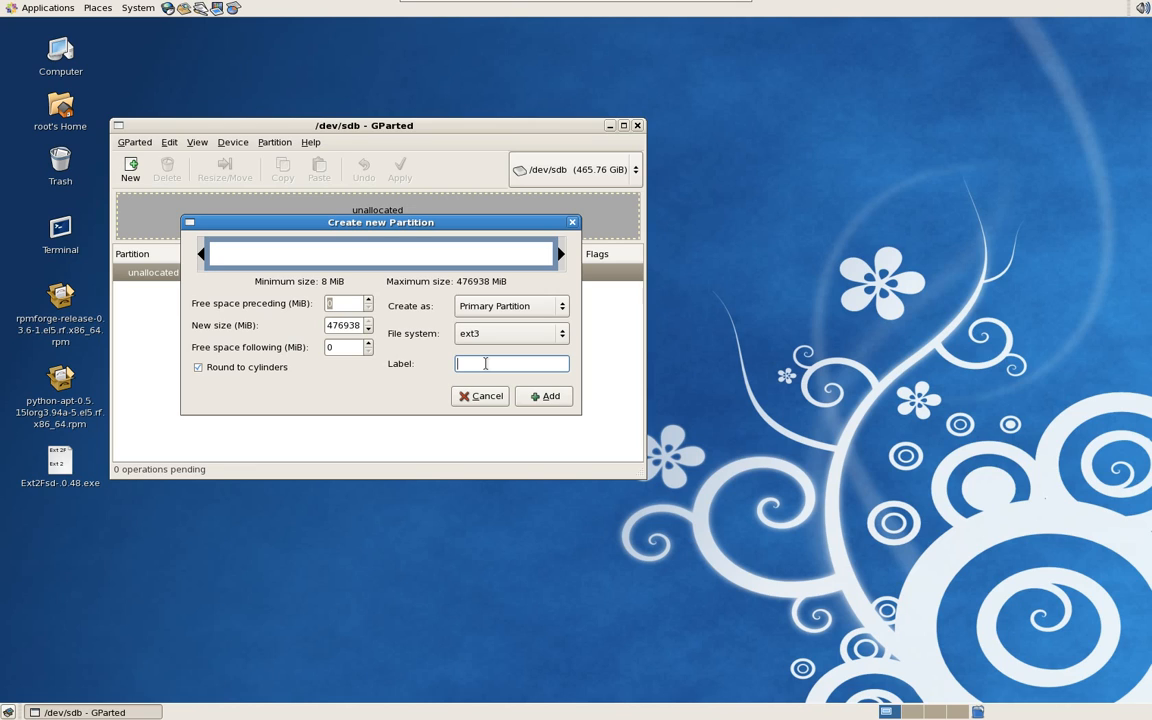
pyautogui.write('newus')
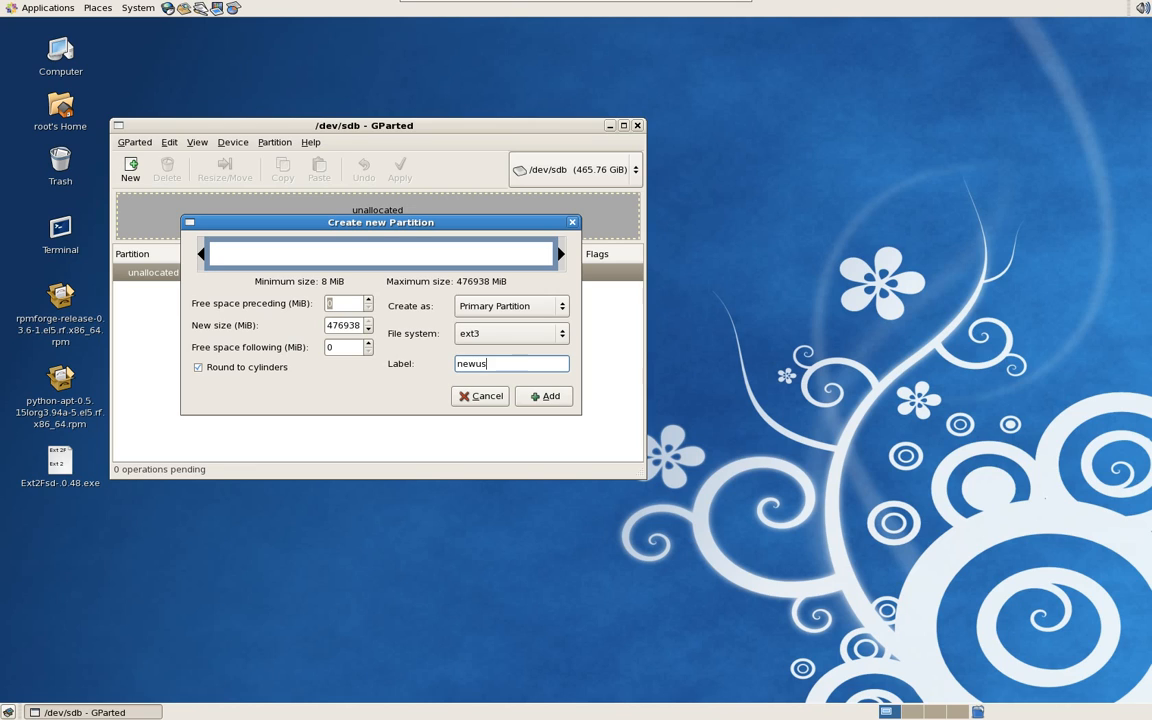
pyautogui.write('b1')
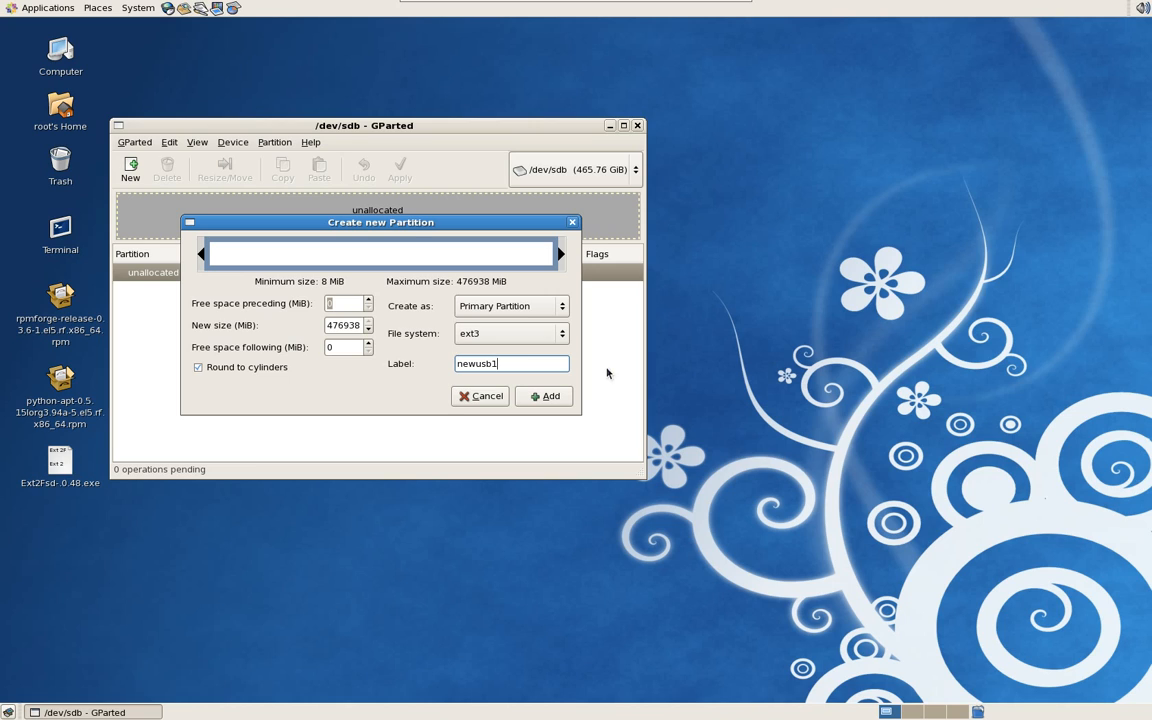
pyautogui.click(544, 396)
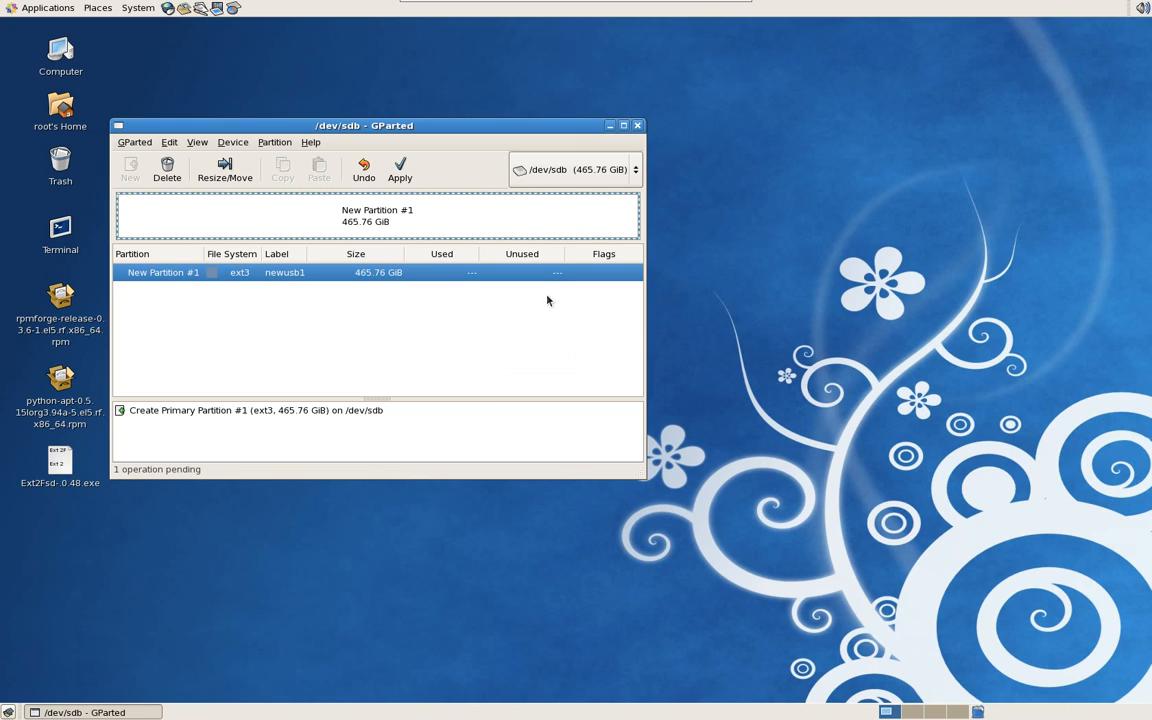
# Apply the pending creation of ext3 partition newusb1, confirming the data-loss warning.
pyautogui.click(400, 168)
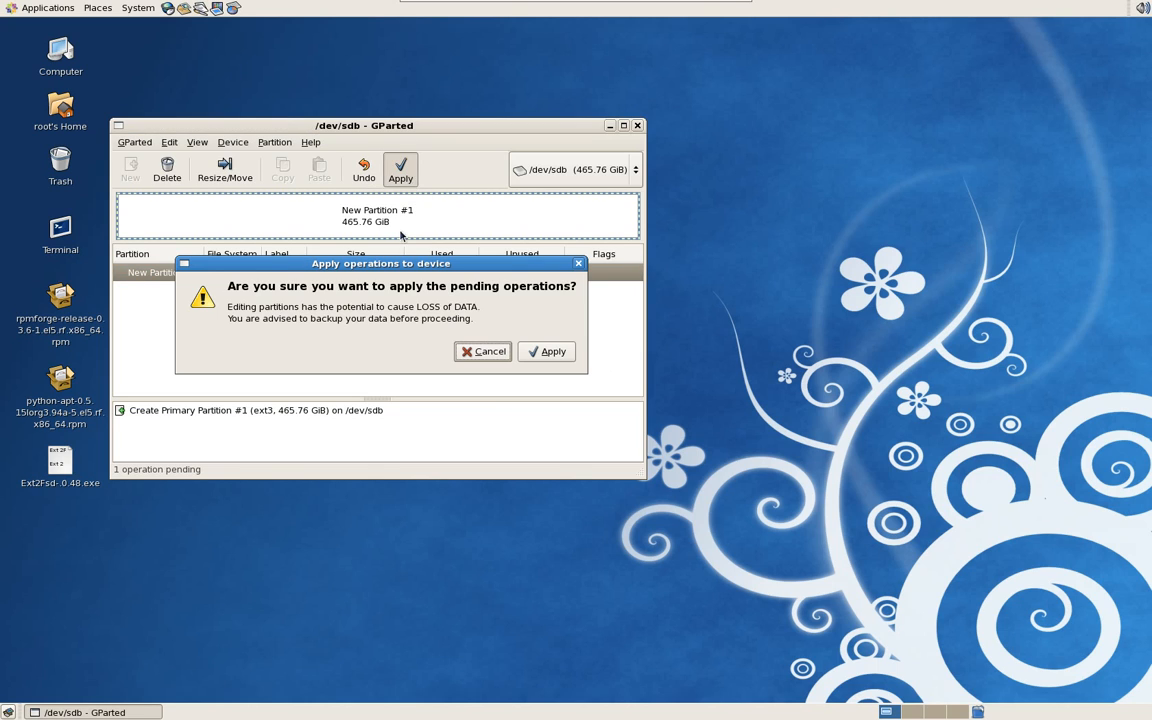
pyautogui.moveTo(376, 358)
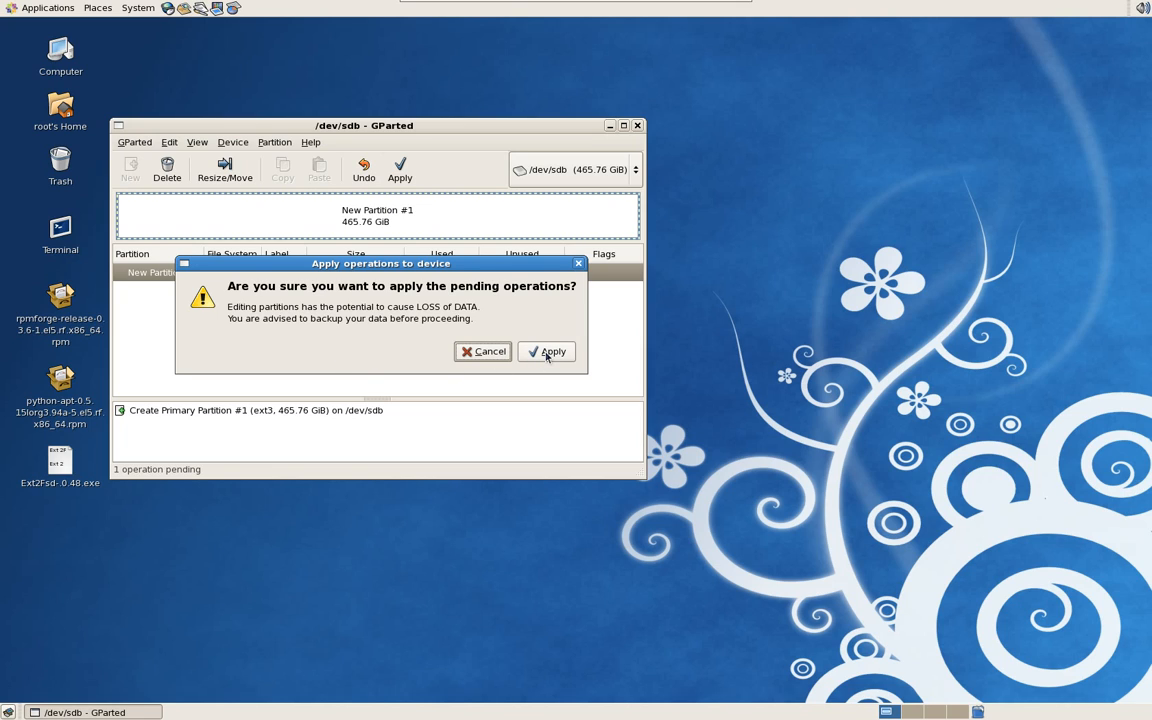
pyautogui.click(548, 352)
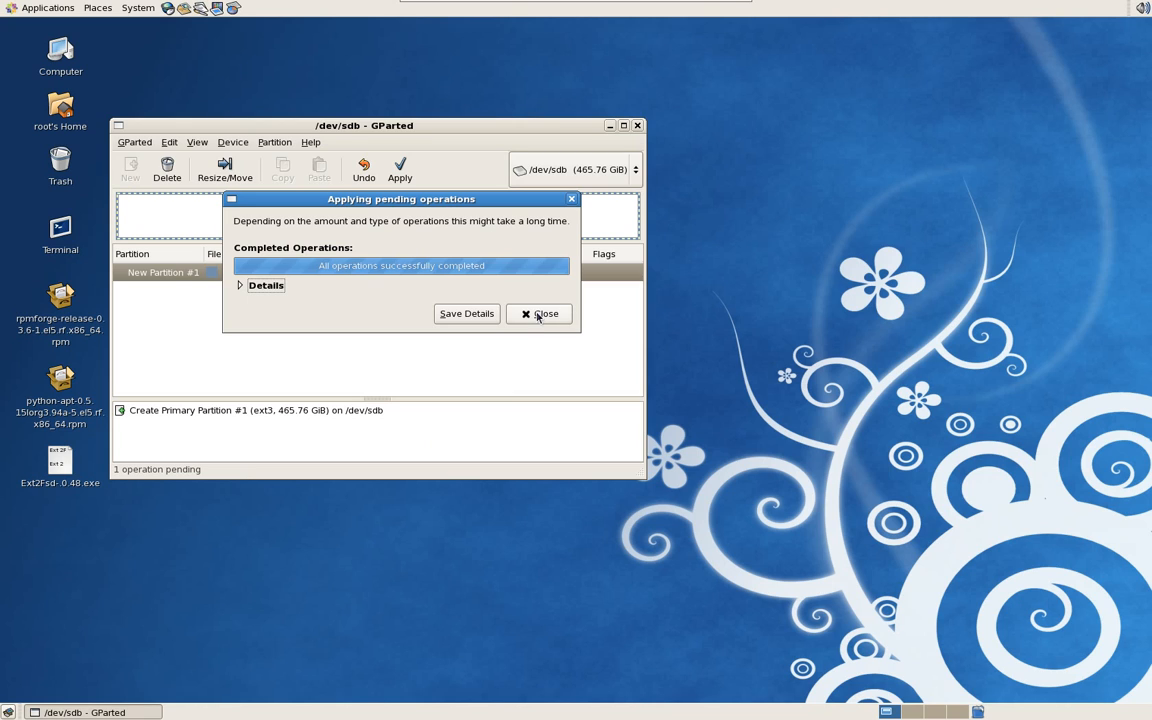
pyautogui.click(540, 312)
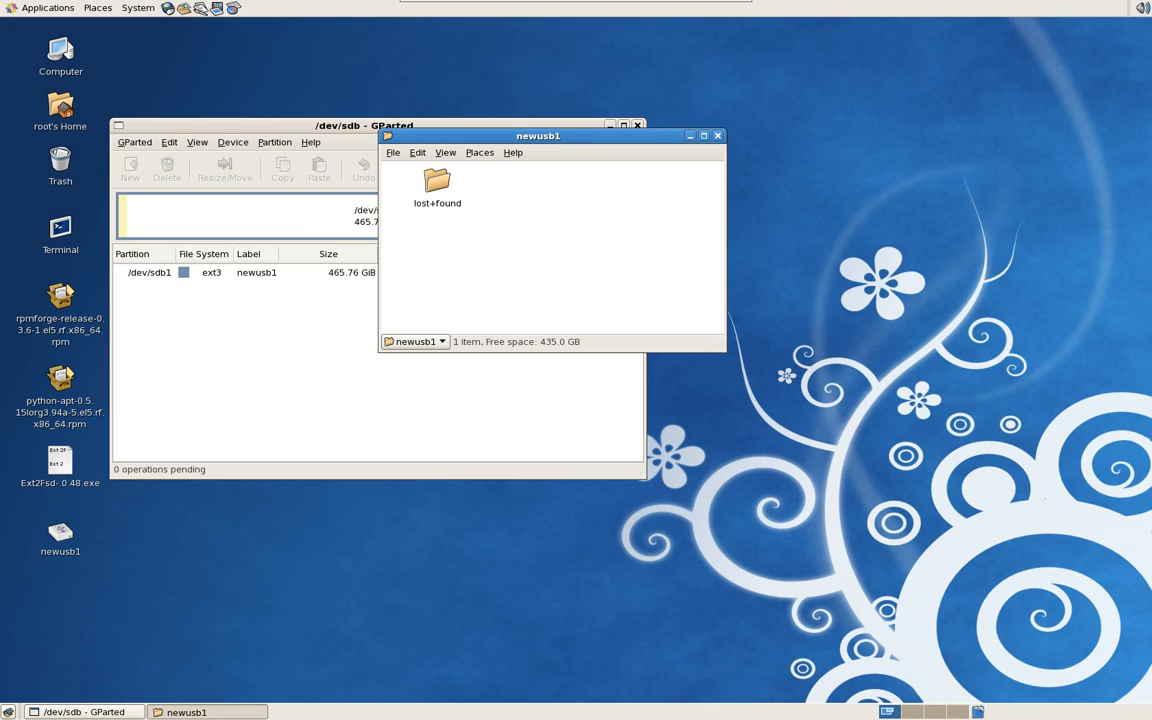
pyautogui.moveTo(458, 366)
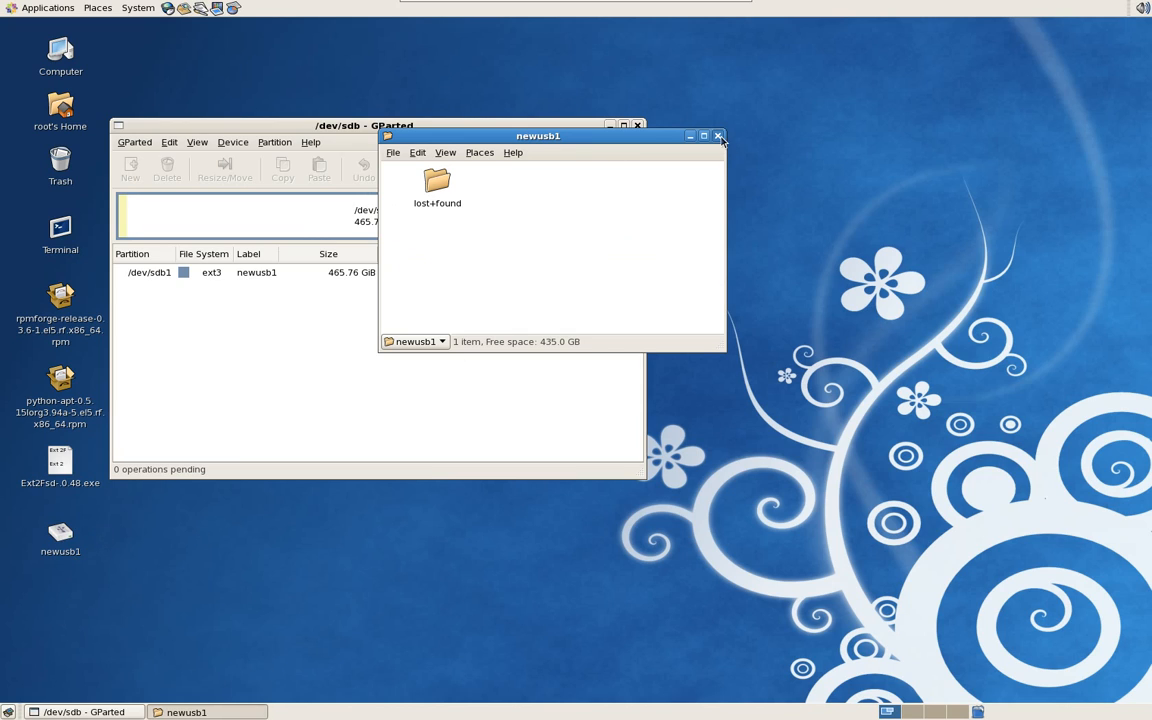
# Create a folder named test on the mounted newusb1 drive and close its window.
pyautogui.click(718, 136)
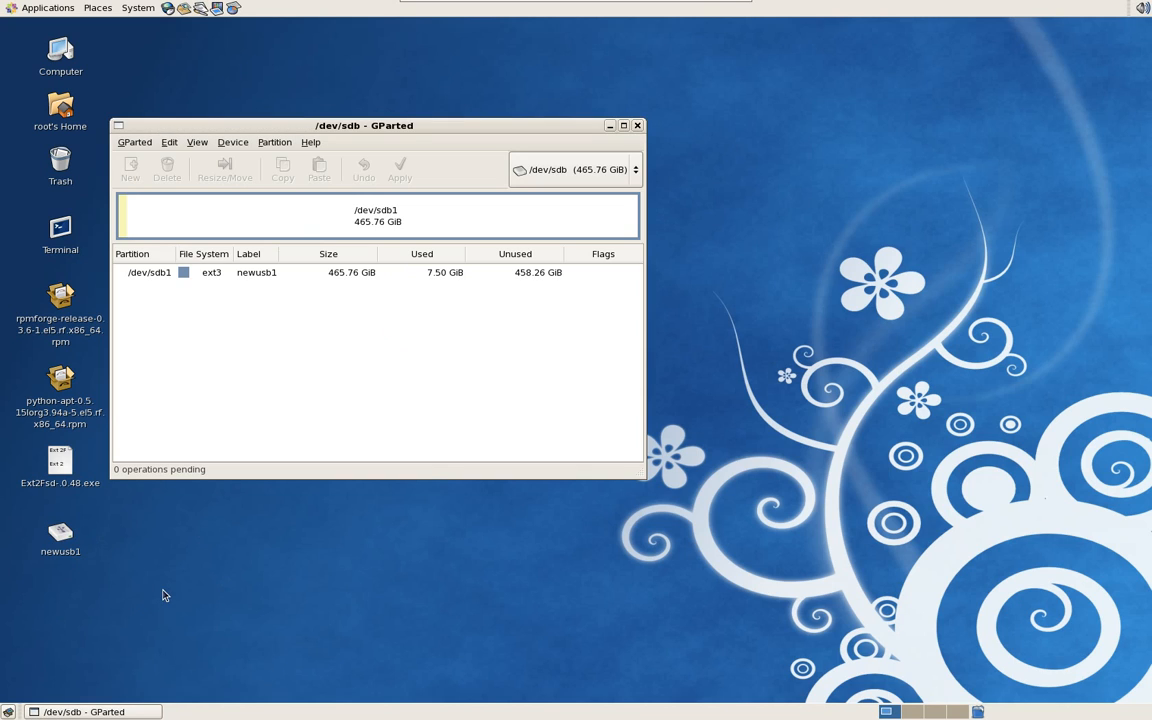
pyautogui.moveTo(212, 480)
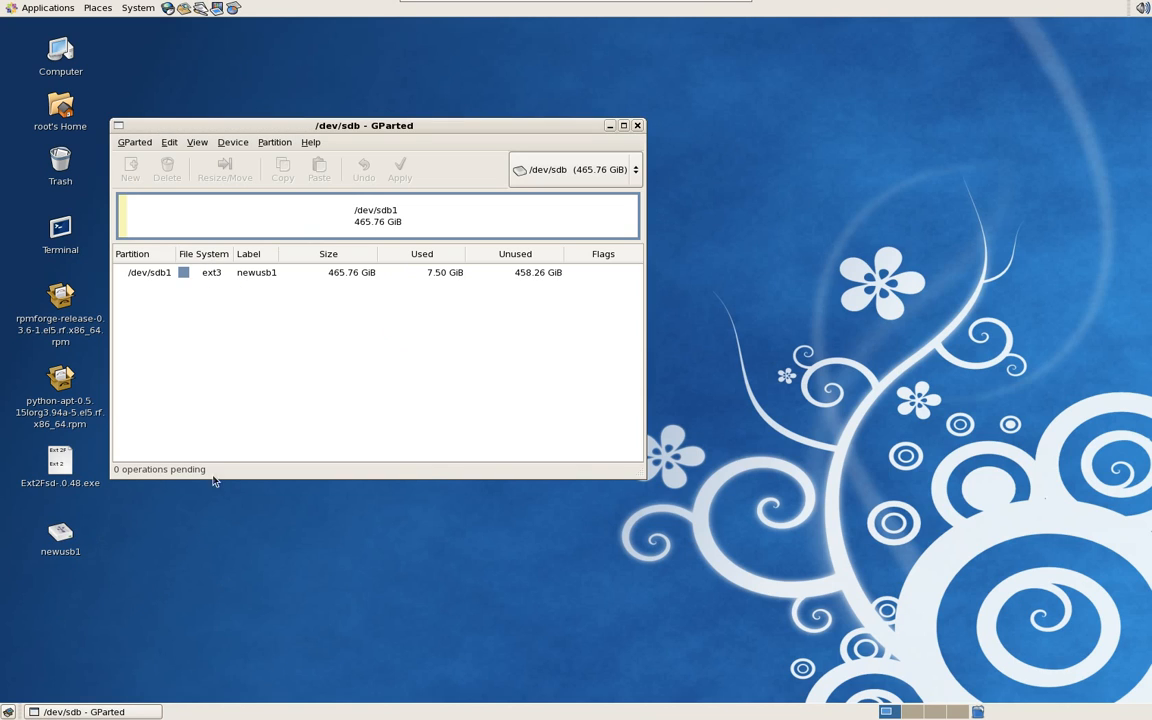
pyautogui.doubleClick(60, 538)
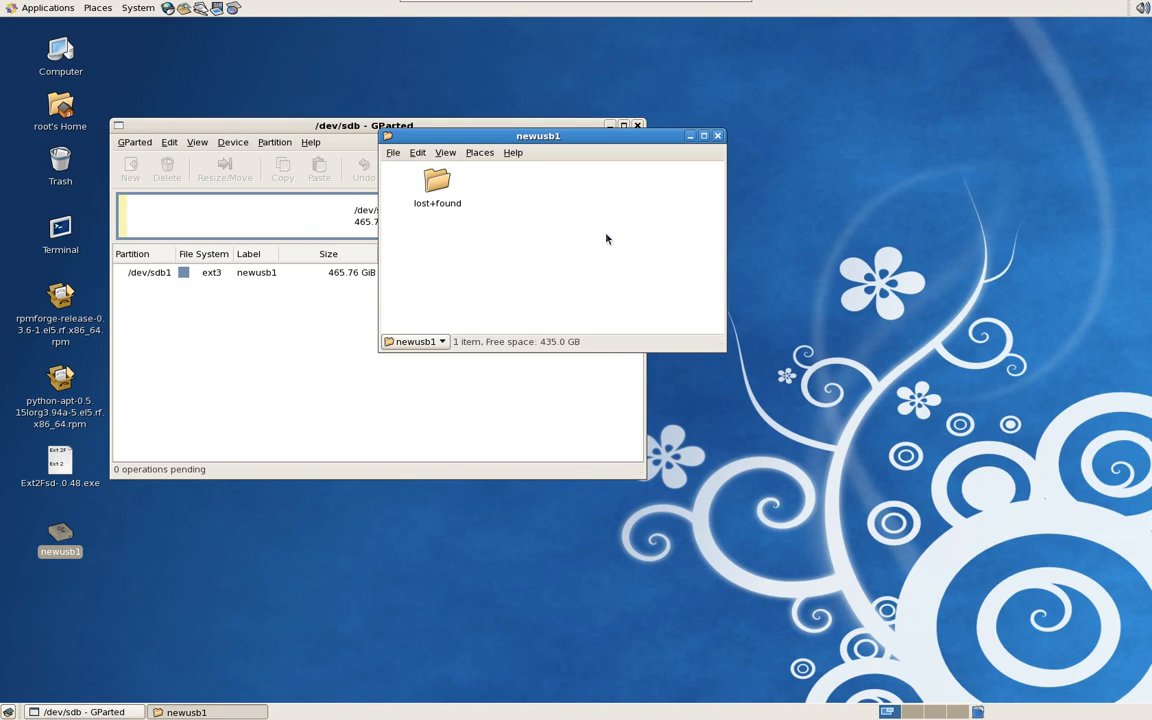
pyautogui.rightClick(604, 240)
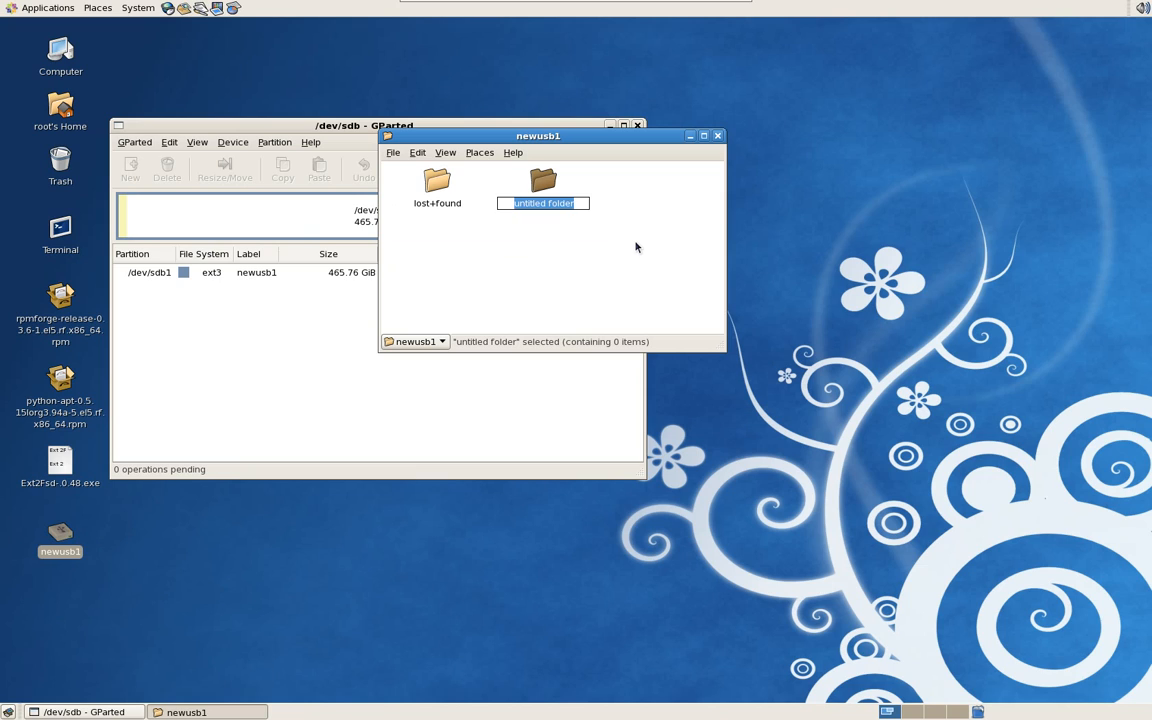
pyautogui.write('test')
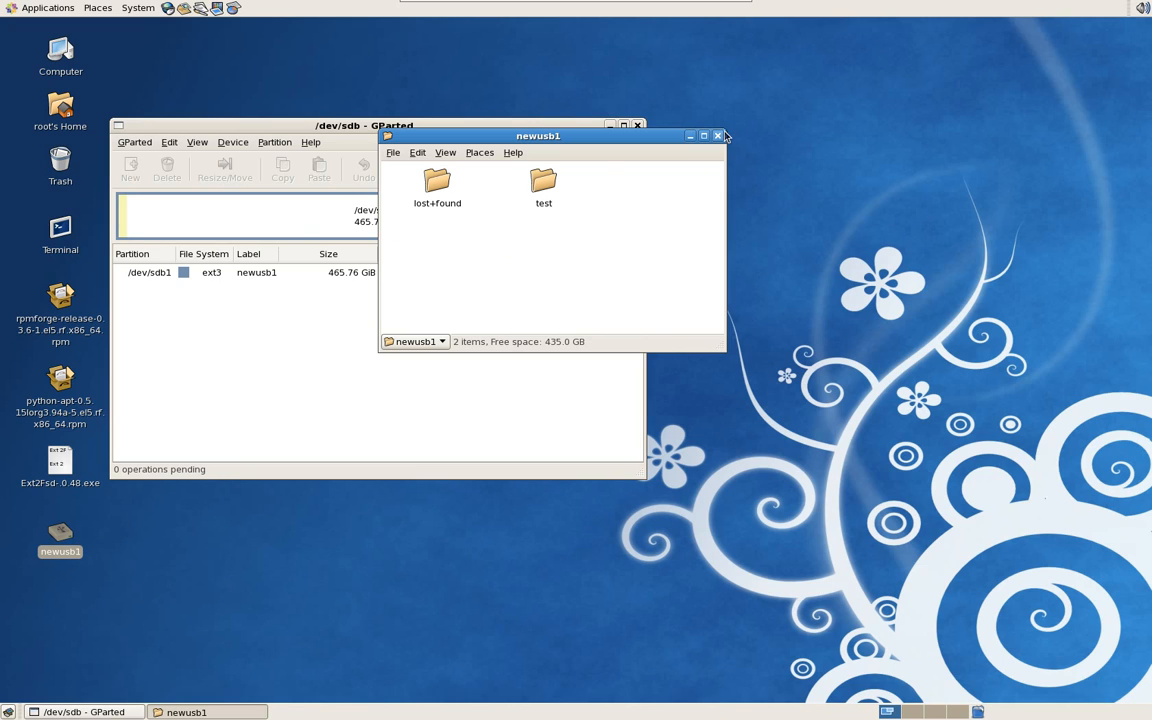
pyautogui.click(716, 136)
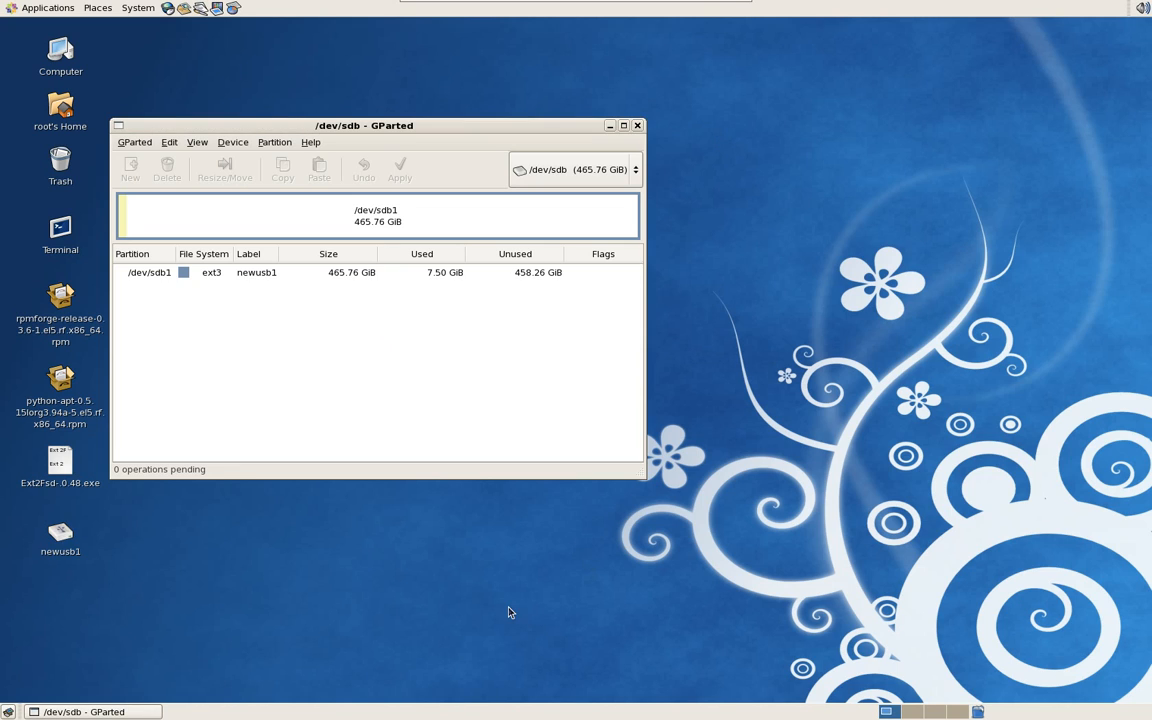
# Close GParted and view the Ext2Fsd-0.48.exe note reading Ext2 Volume Manager in gedit.
pyautogui.click(636, 124)
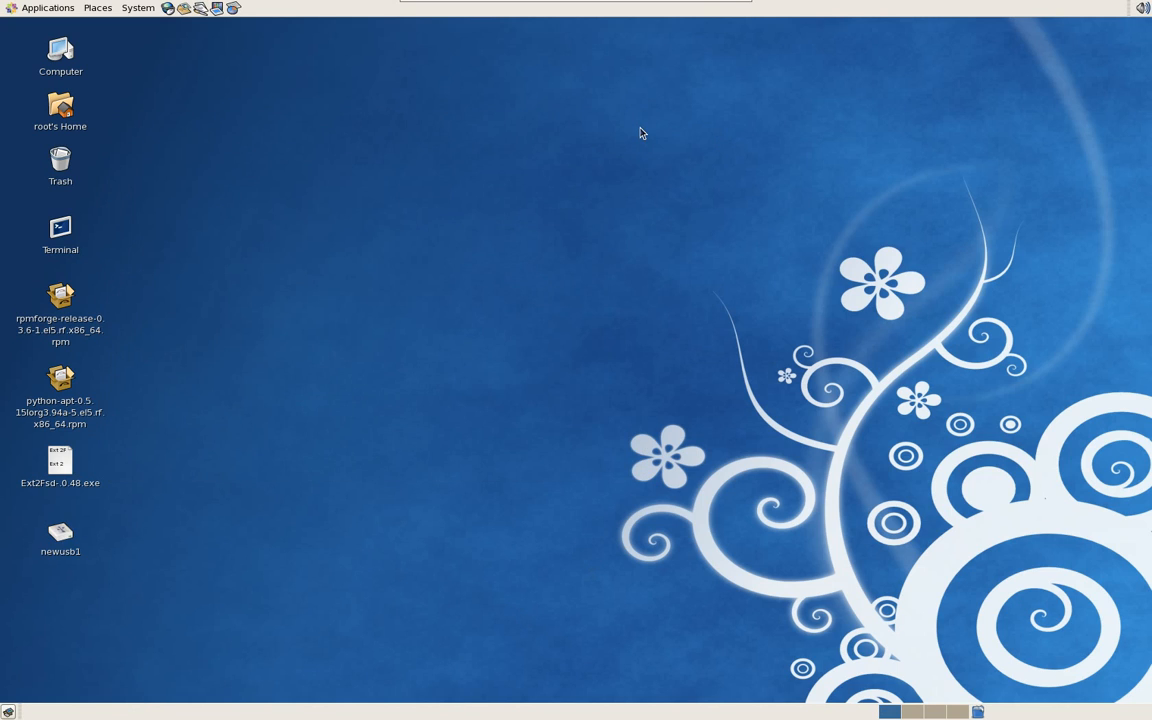
pyautogui.moveTo(610, 292)
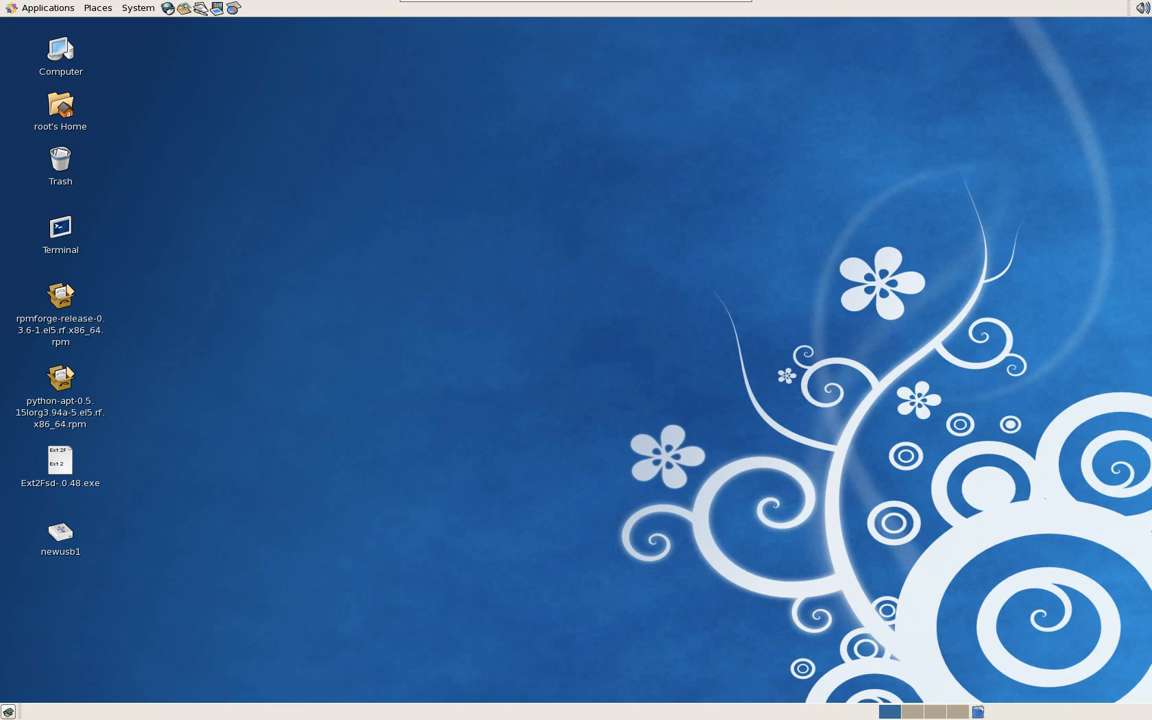
pyautogui.moveTo(322, 480)
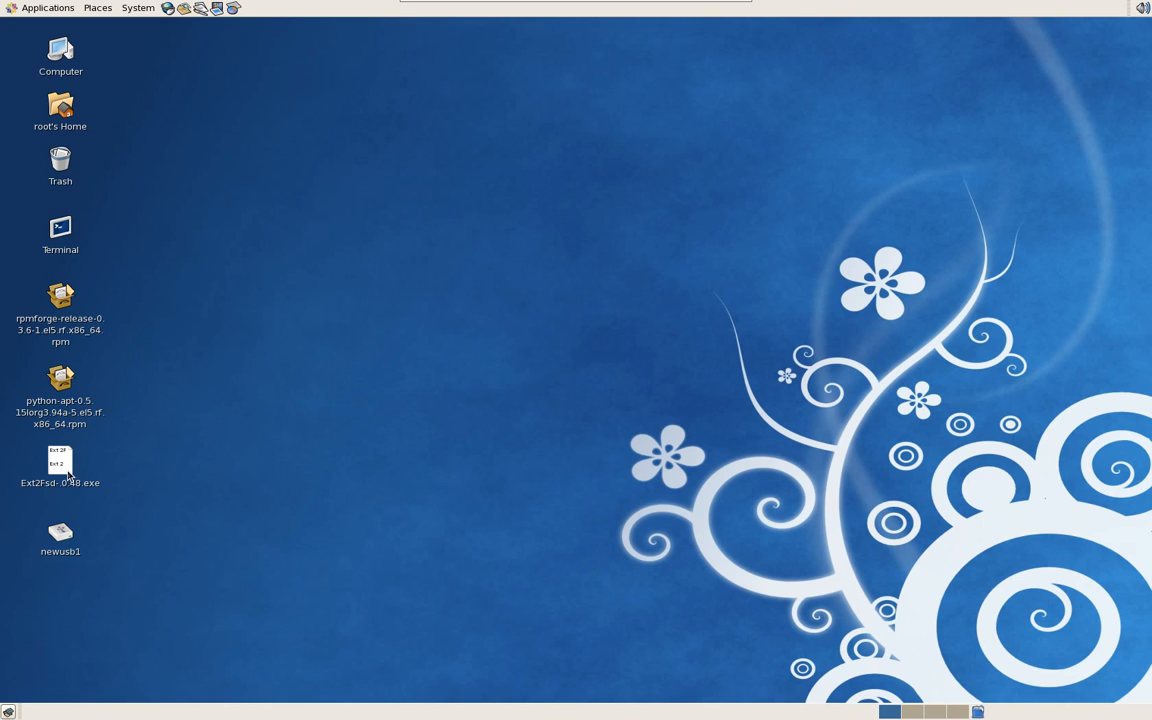
pyautogui.doubleClick(60, 464)
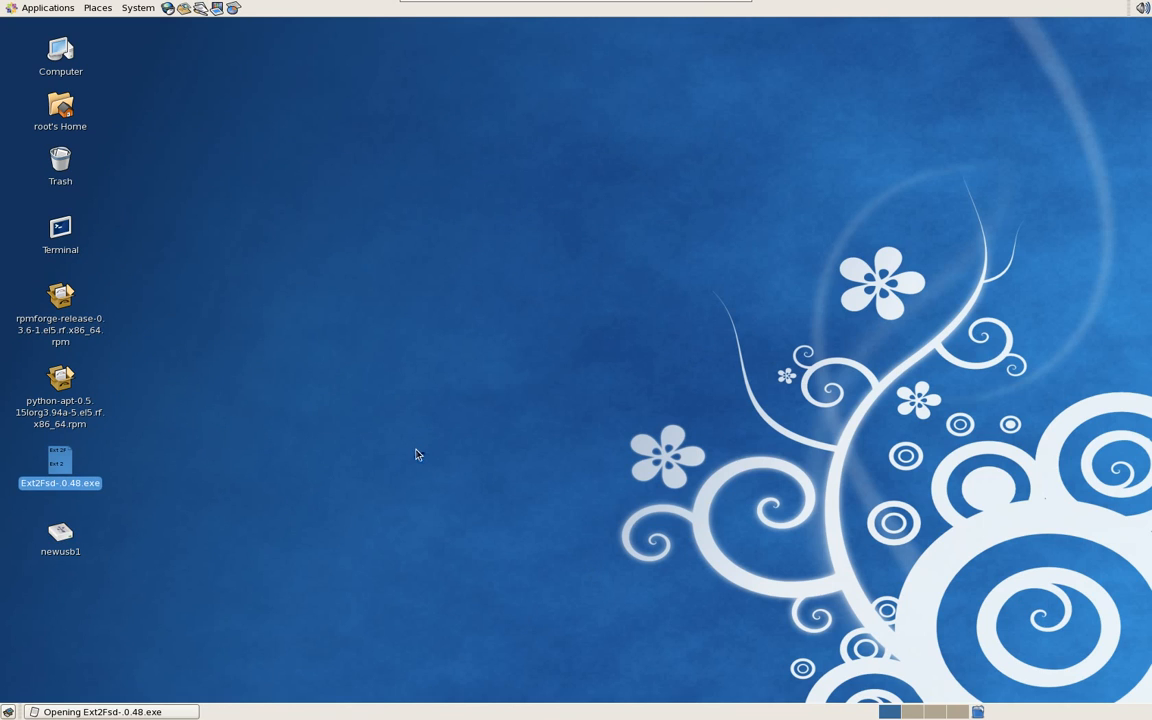
pyautogui.doubleClick(60, 464)
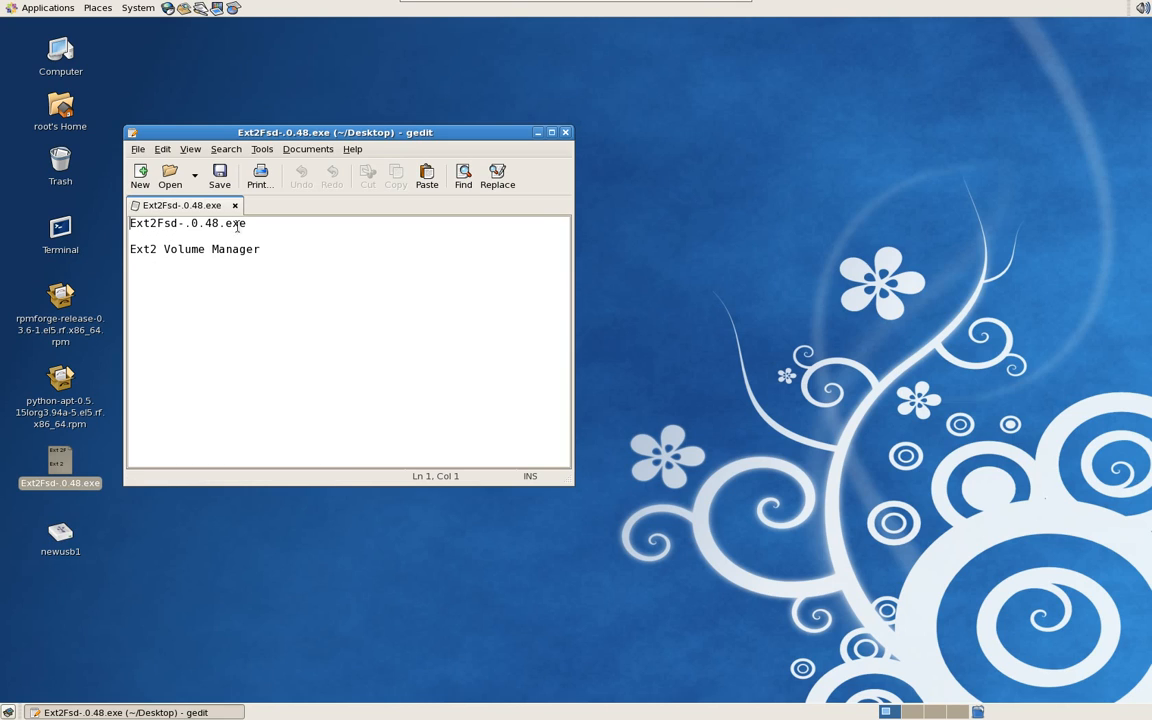
pyautogui.moveTo(178, 252)
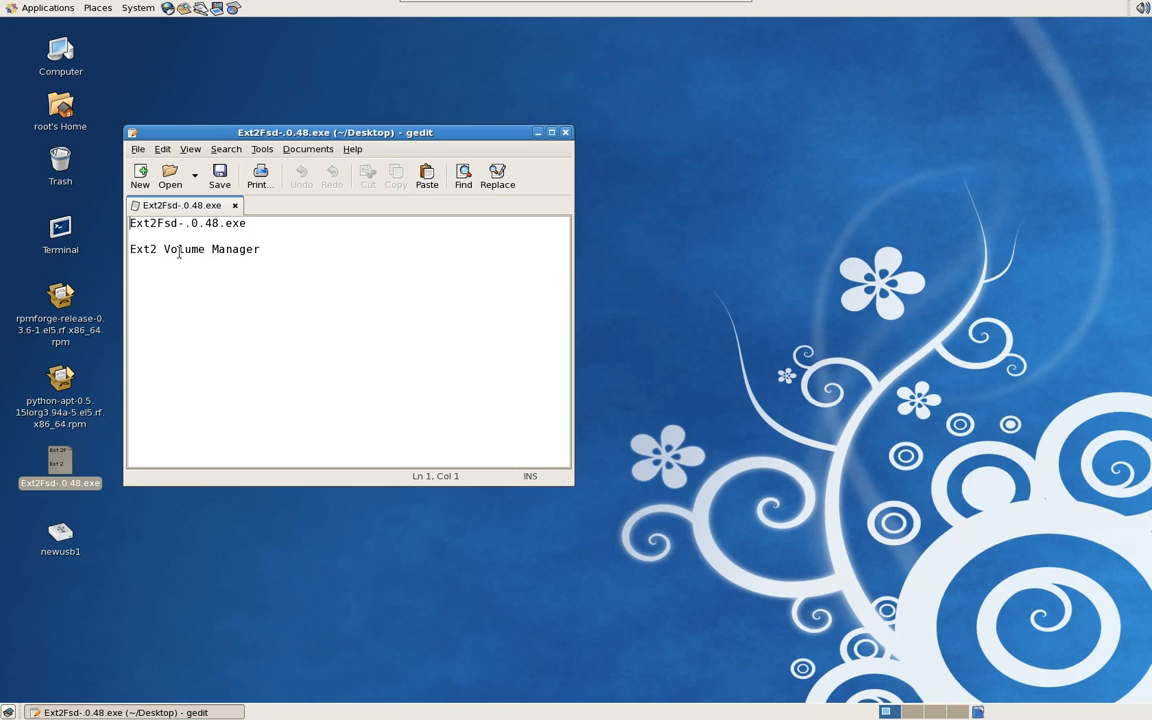
pyautogui.doubleClick(142, 248)
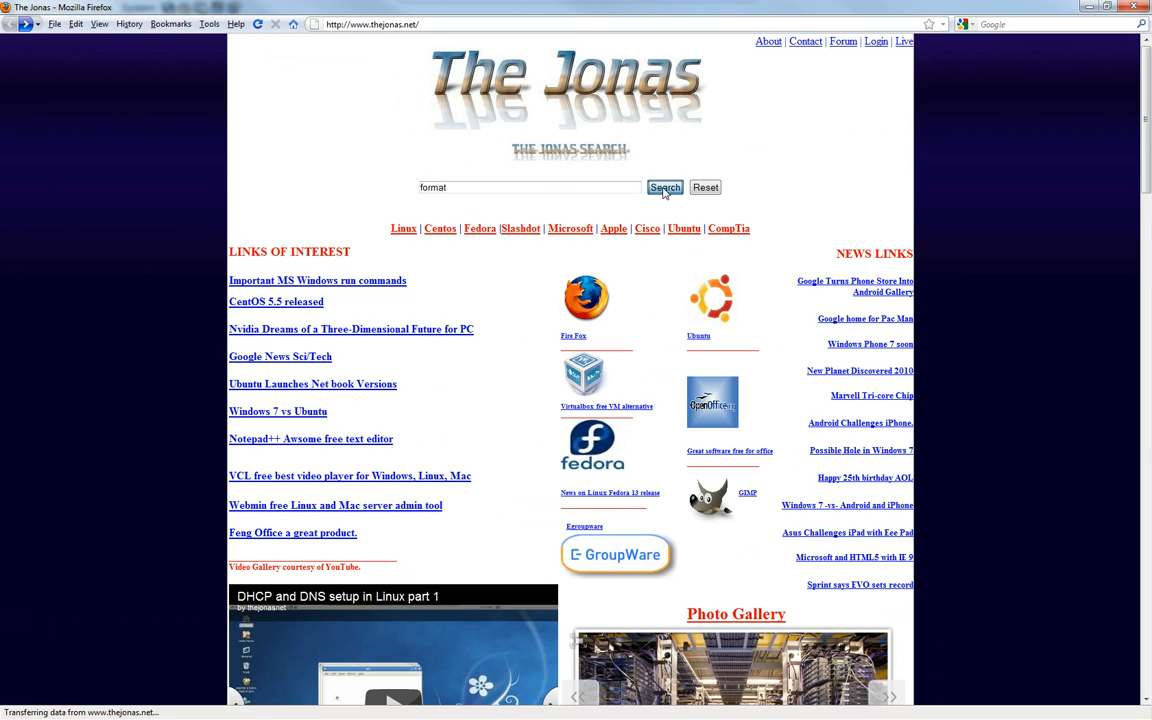
# Search The Jonas website for 'format'.
pyautogui.click(664, 188)
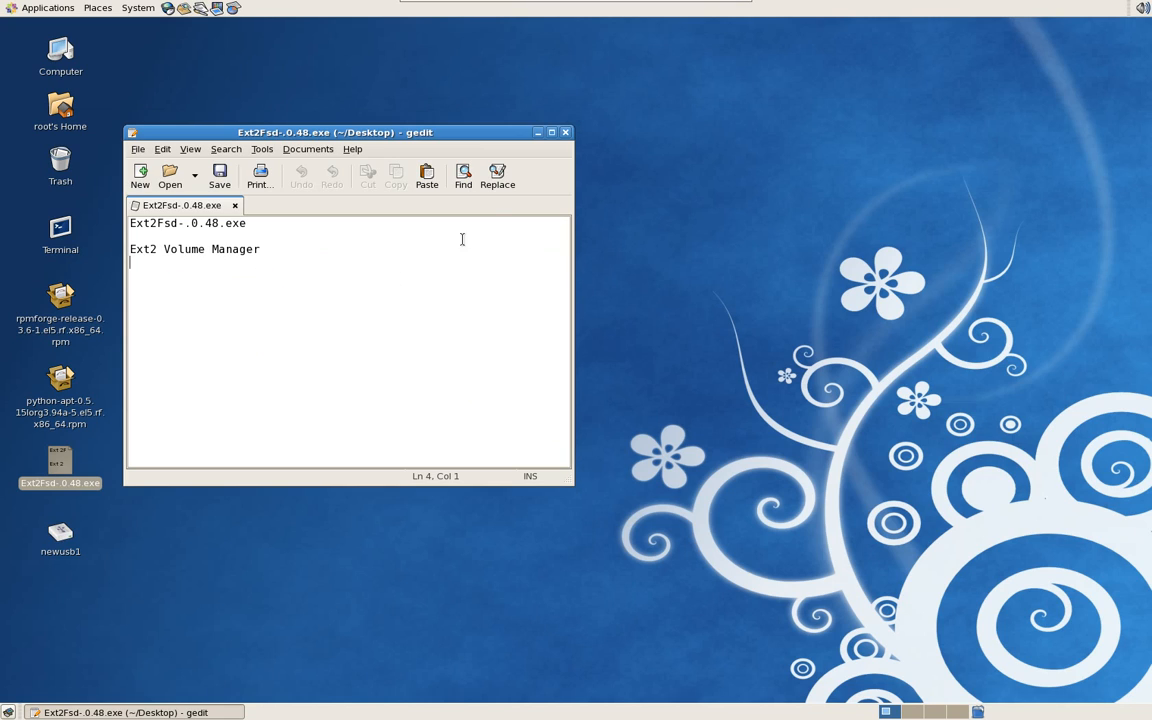
pyautogui.moveTo(564, 132)
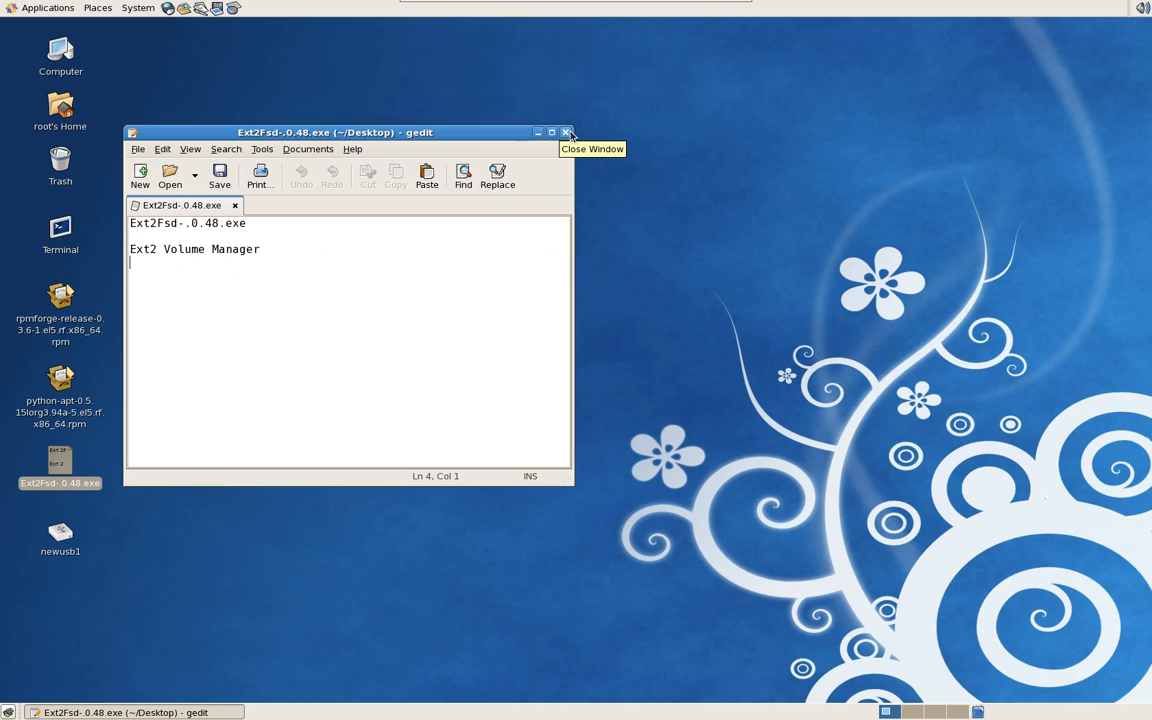
# Close gedit and view newusb1 in Nautilus, showing the lost+found and test folders.
pyautogui.click(568, 132)
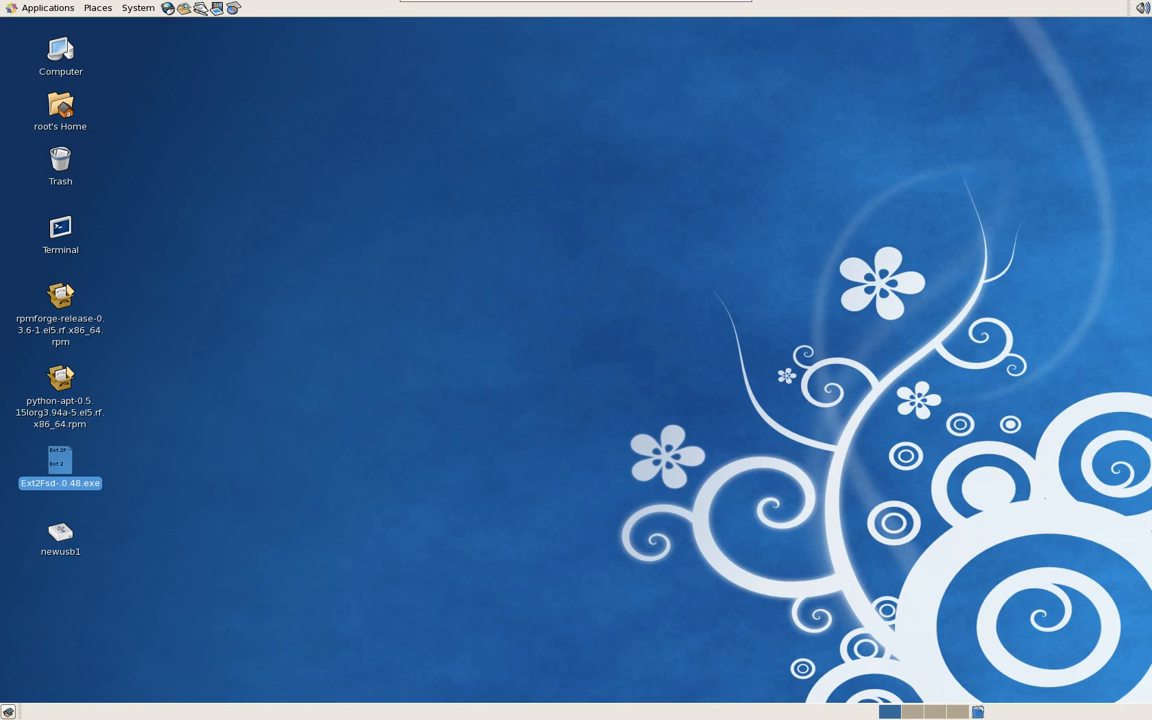
pyautogui.click(60, 540)
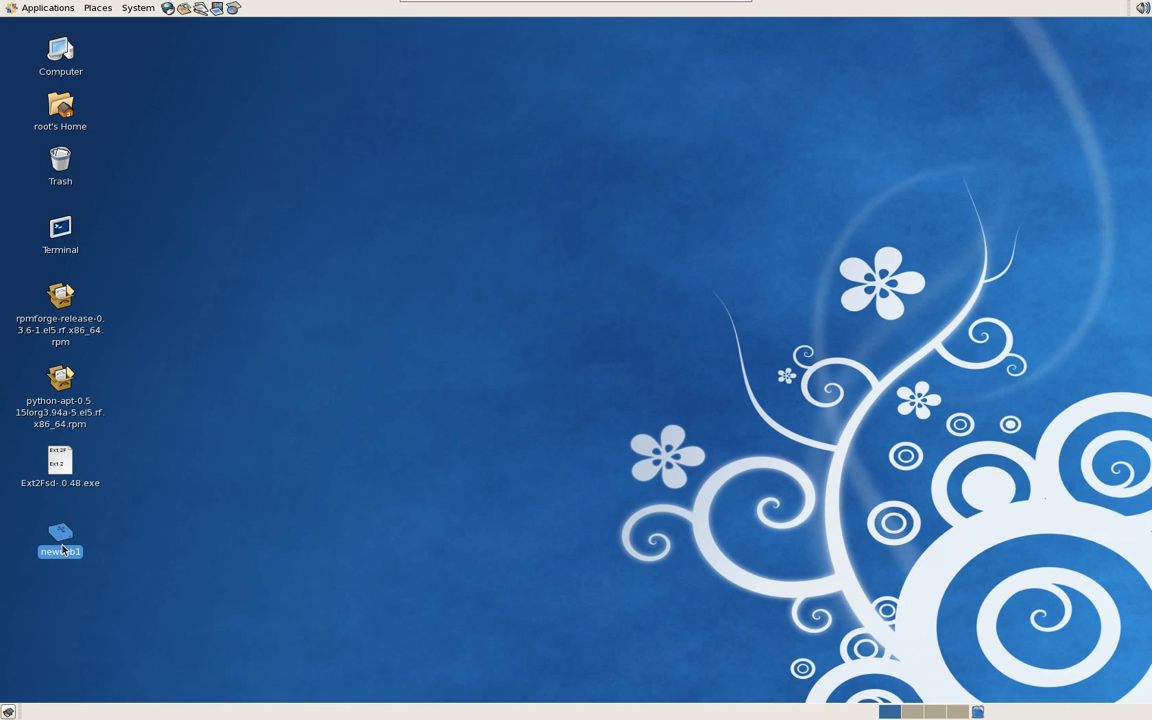
pyautogui.doubleClick(60, 540)
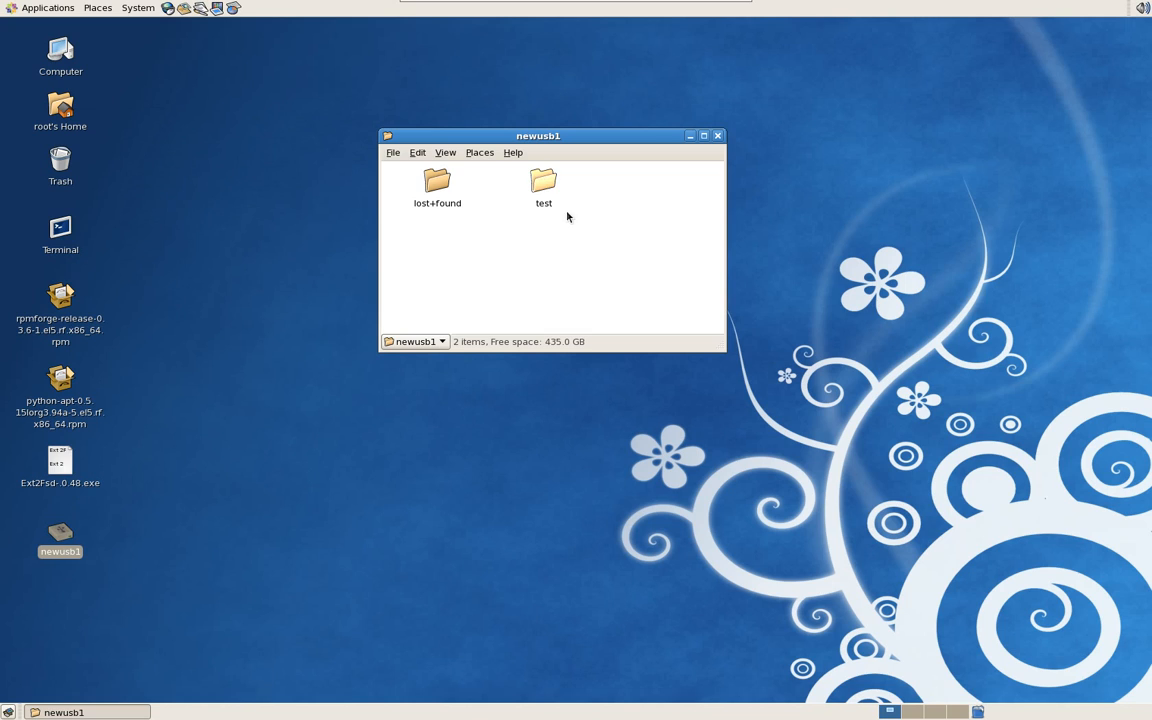
pyautogui.click(716, 136)
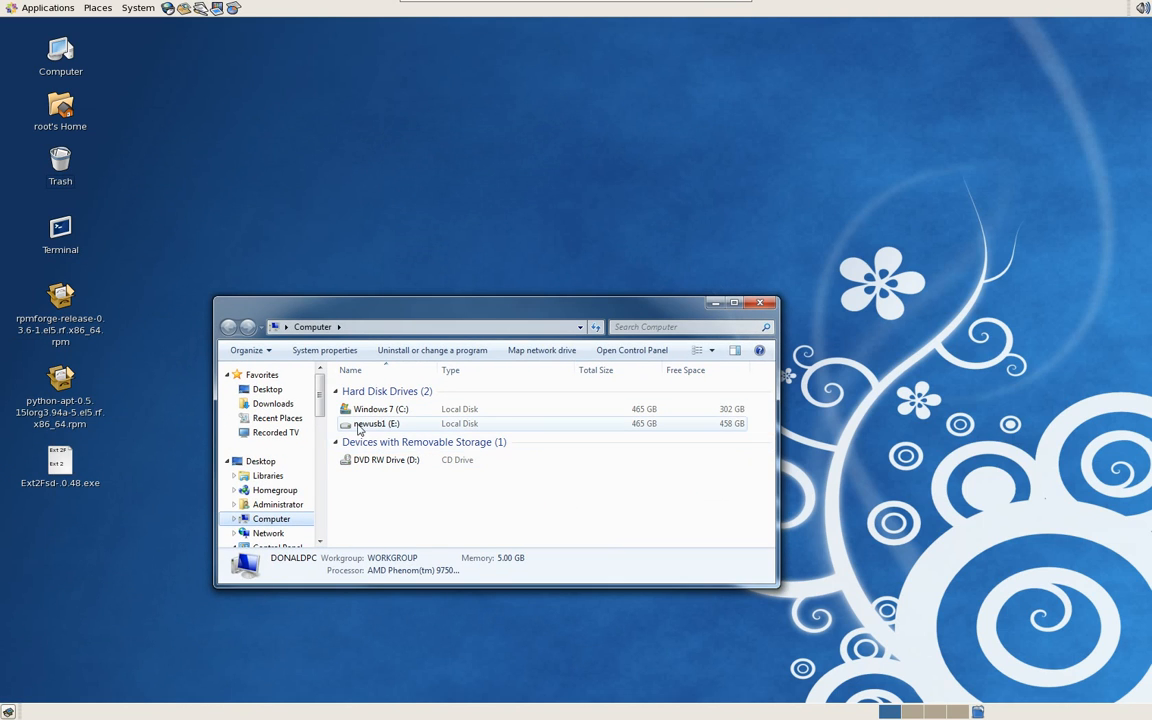
# Verify newusb1 (E:) is writable by creating a new folder inside test.
pyautogui.doubleClick(376, 424)
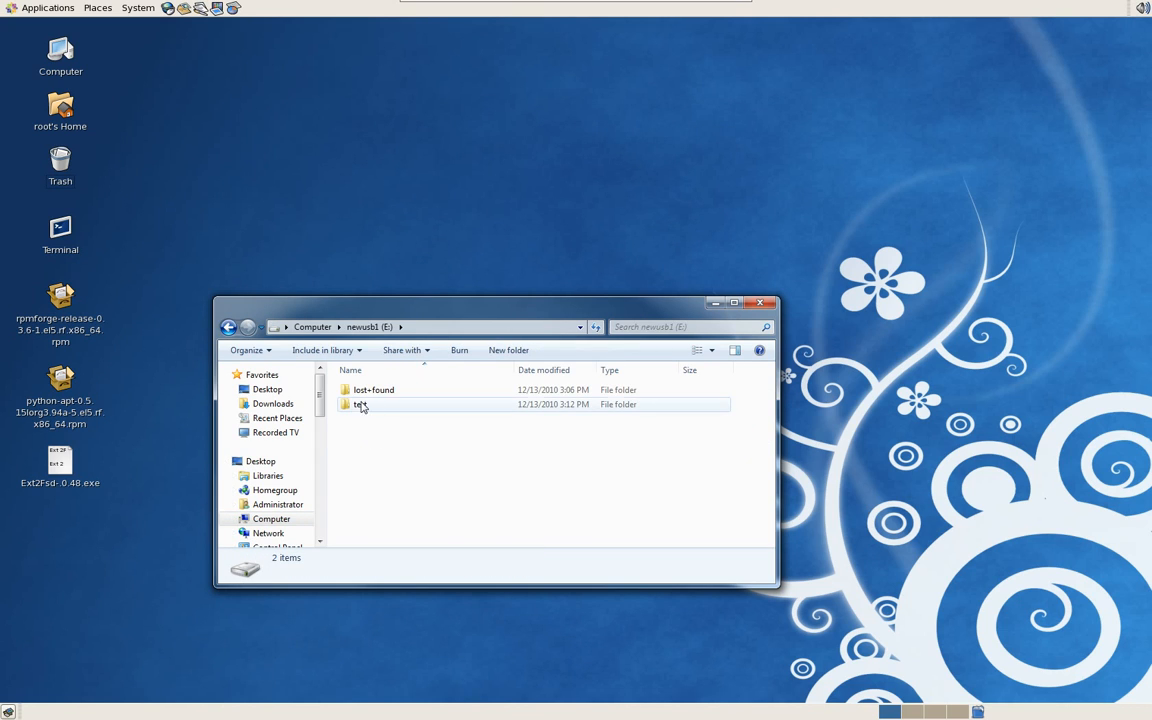
pyautogui.doubleClick(360, 404)
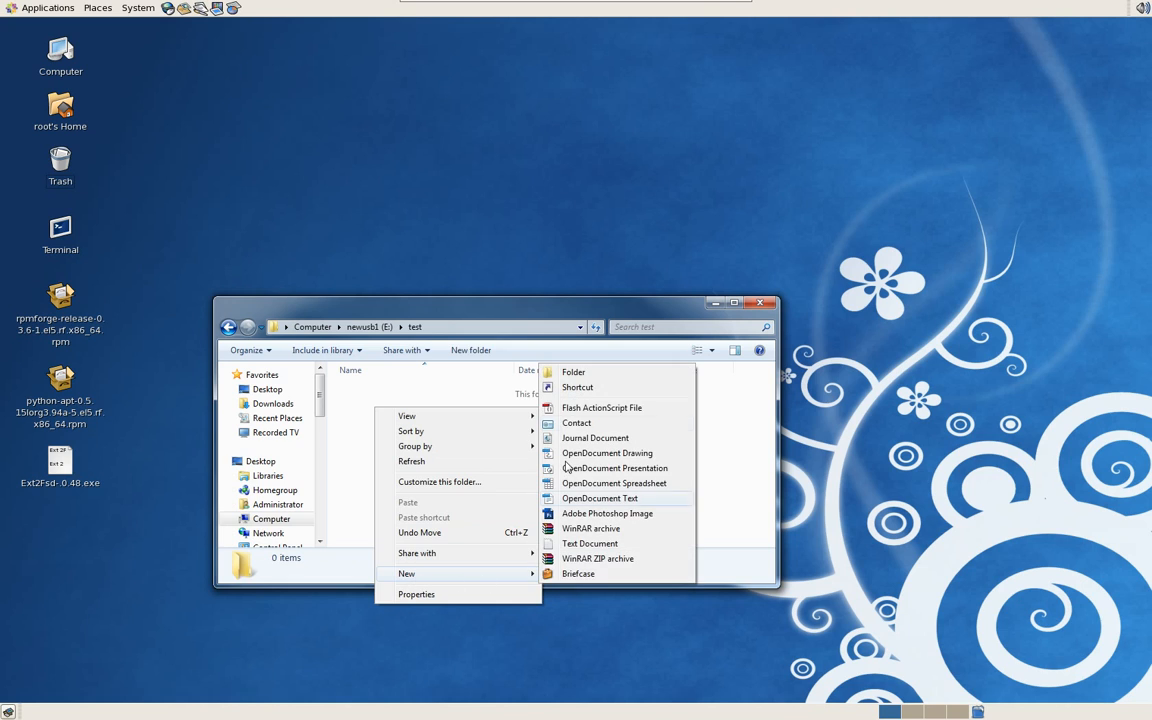
pyautogui.click(572, 370)
pyautogui.write('test')
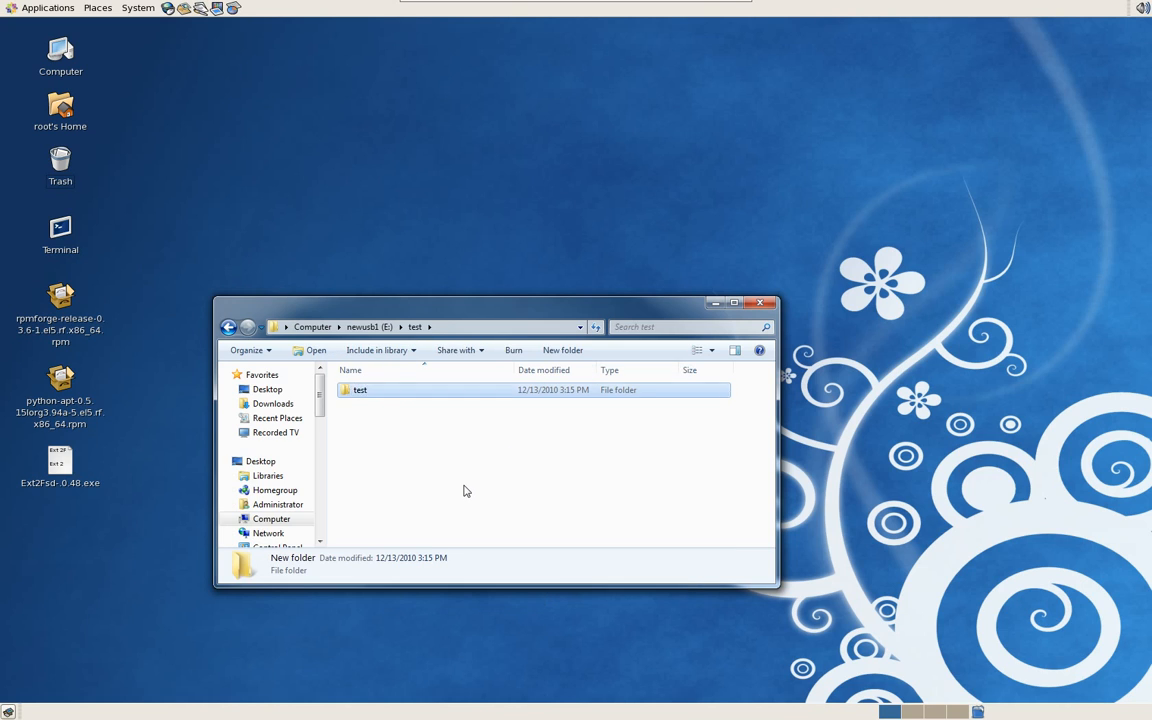
# Delete the test folder from newusb1 (E:), leaving only lost+found.
pyautogui.click(228, 328)
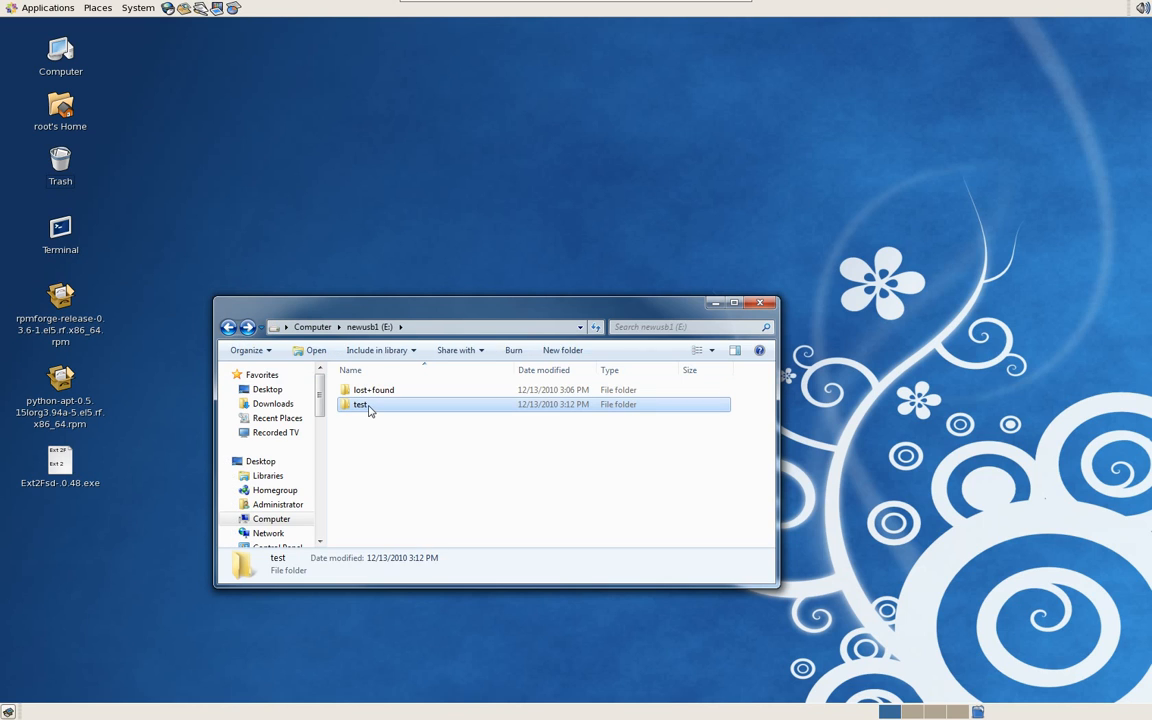
pyautogui.press('Delete')
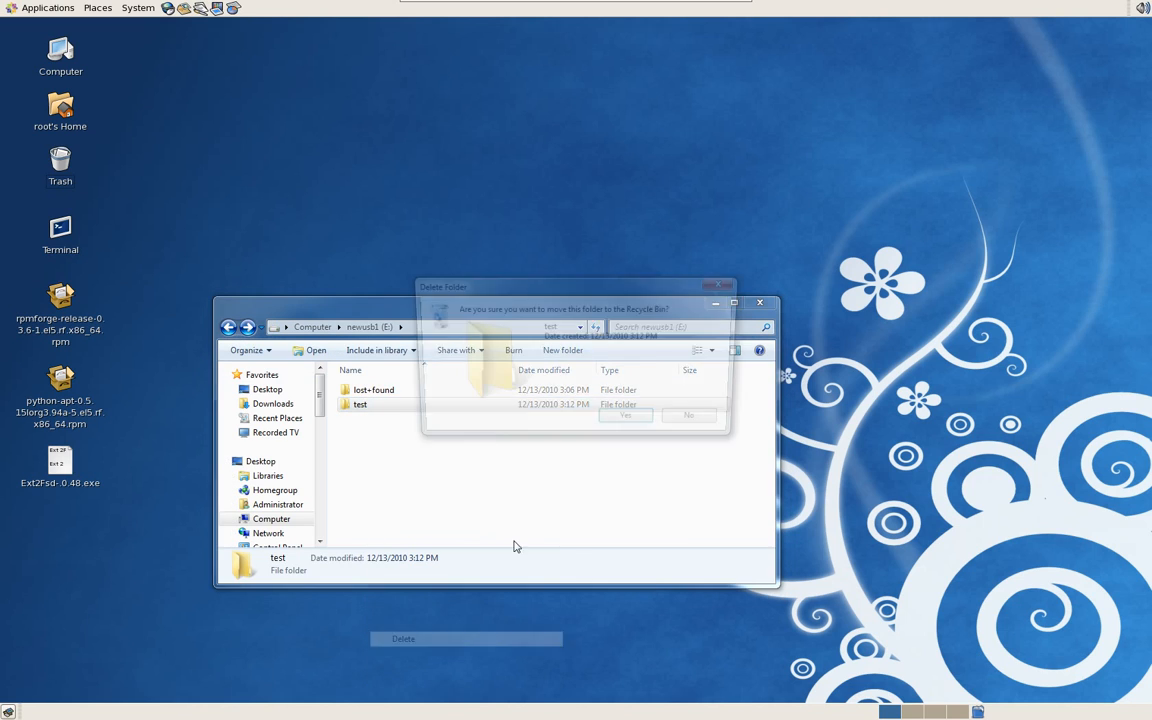
pyautogui.click(624, 414)
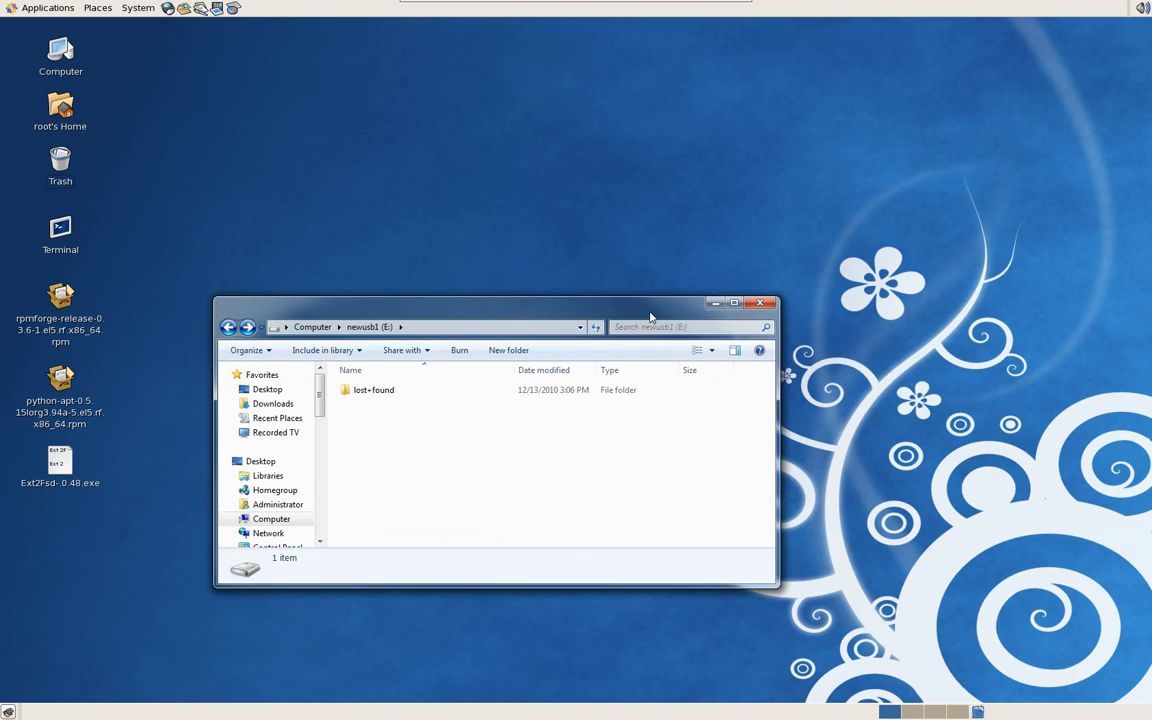